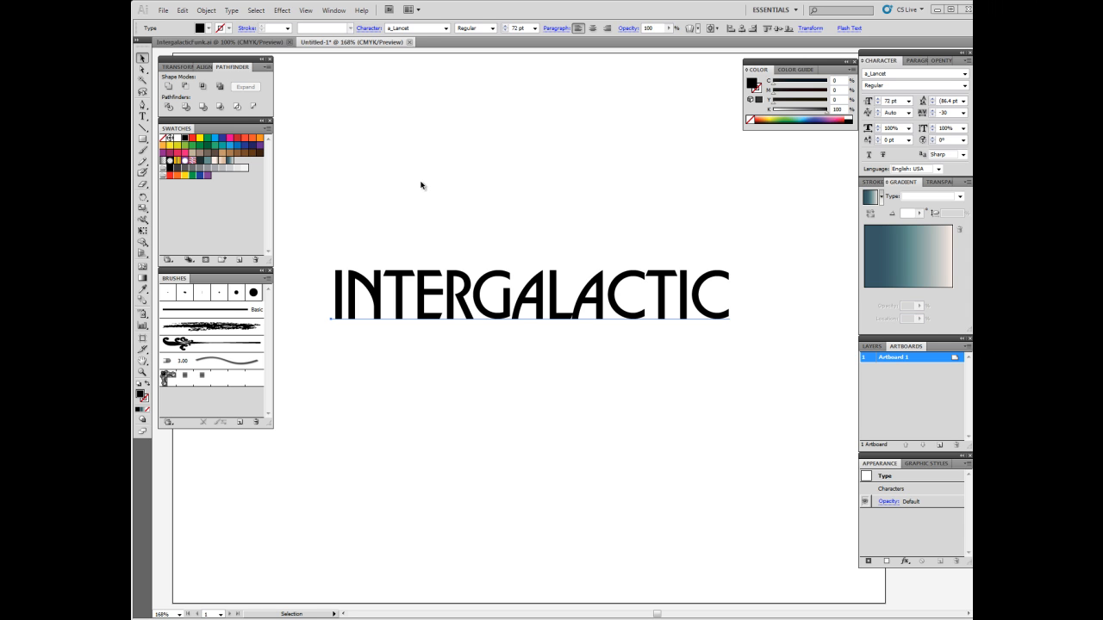
mouse_move(398, 317)
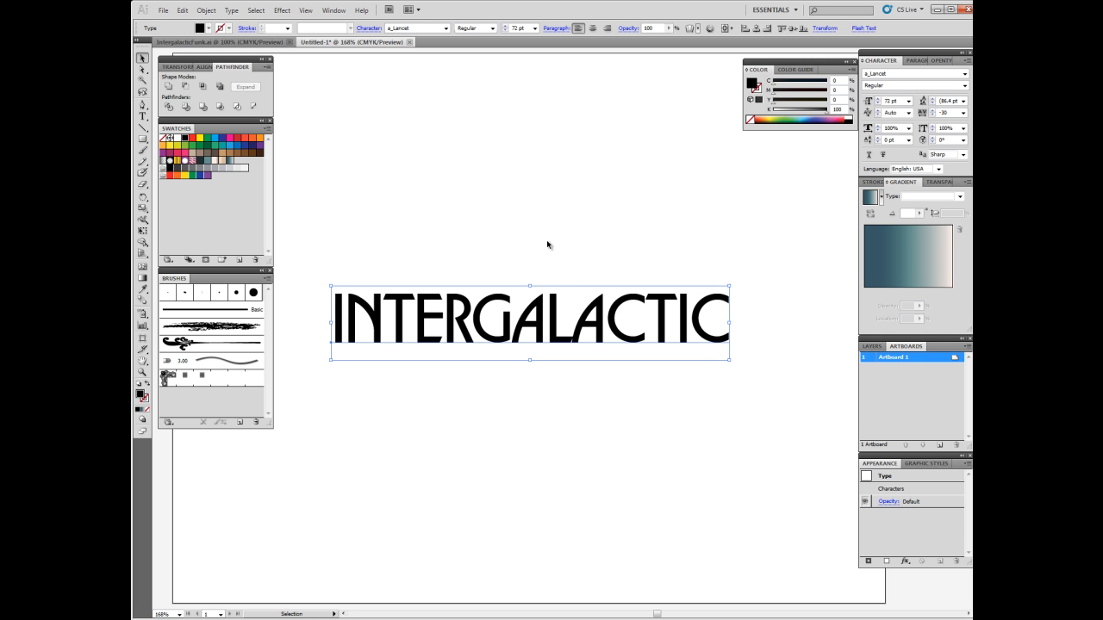
mouse_move(662, 231)
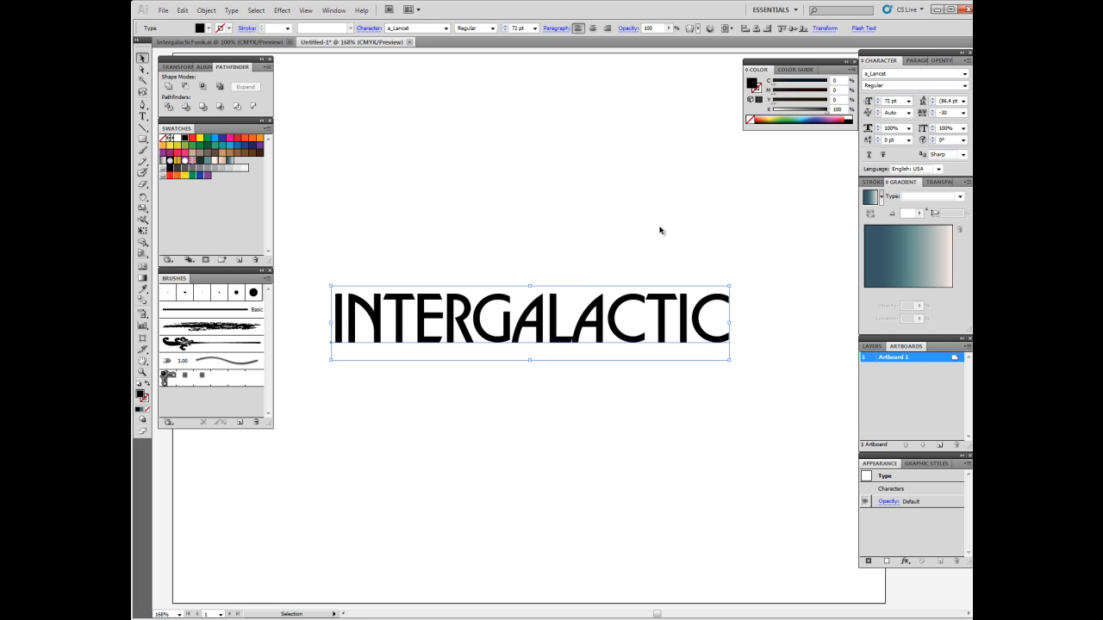
mouse_move(779, 175)
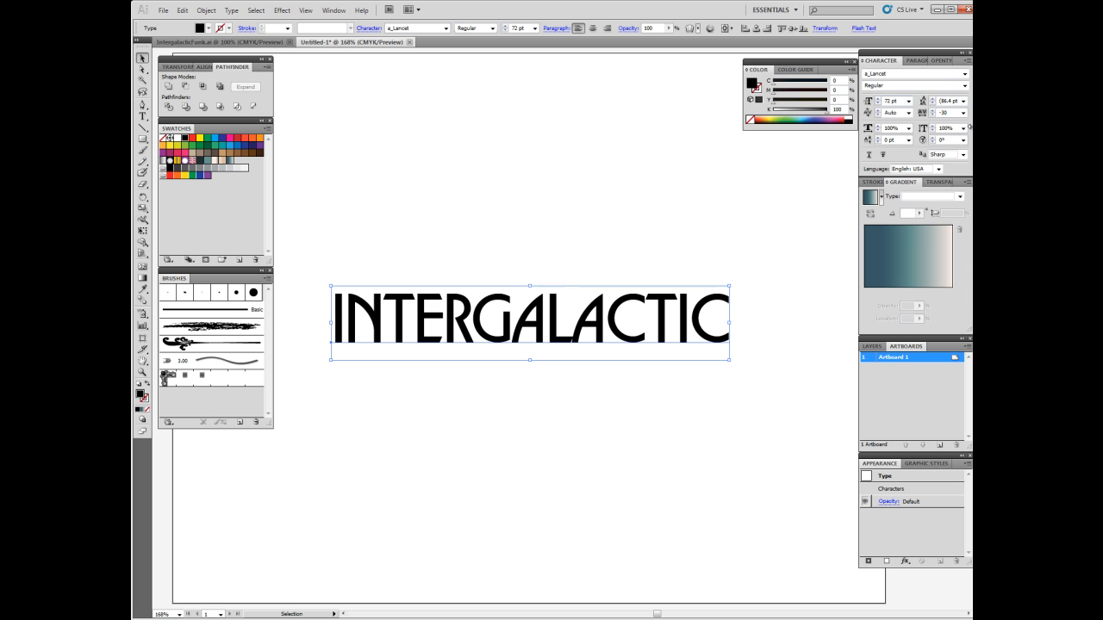
mouse_move(528, 403)
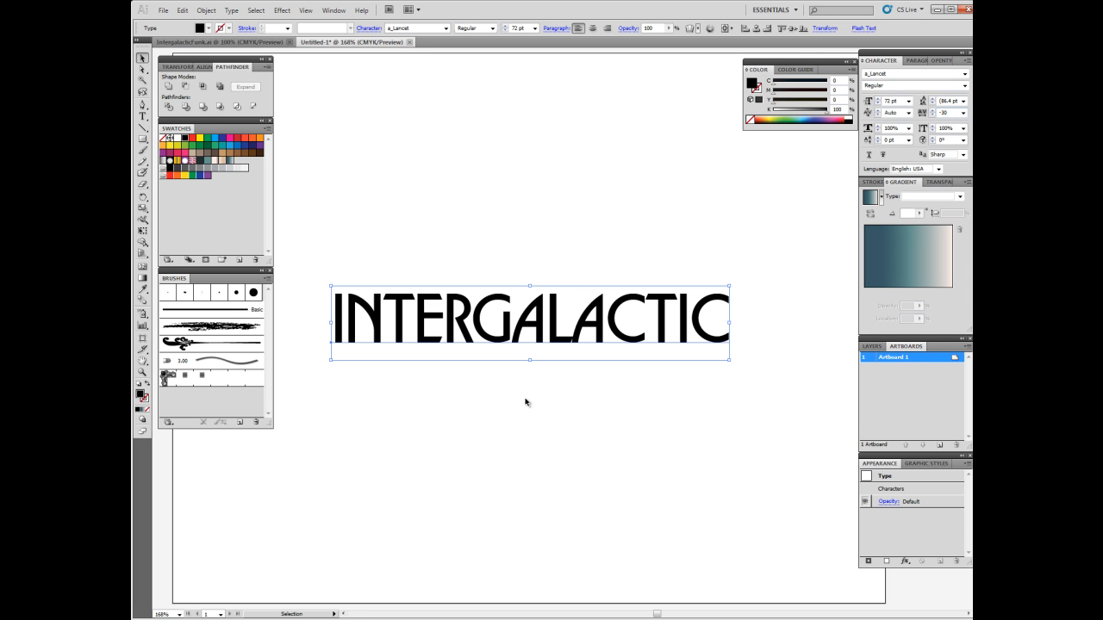
mouse_move(513, 400)
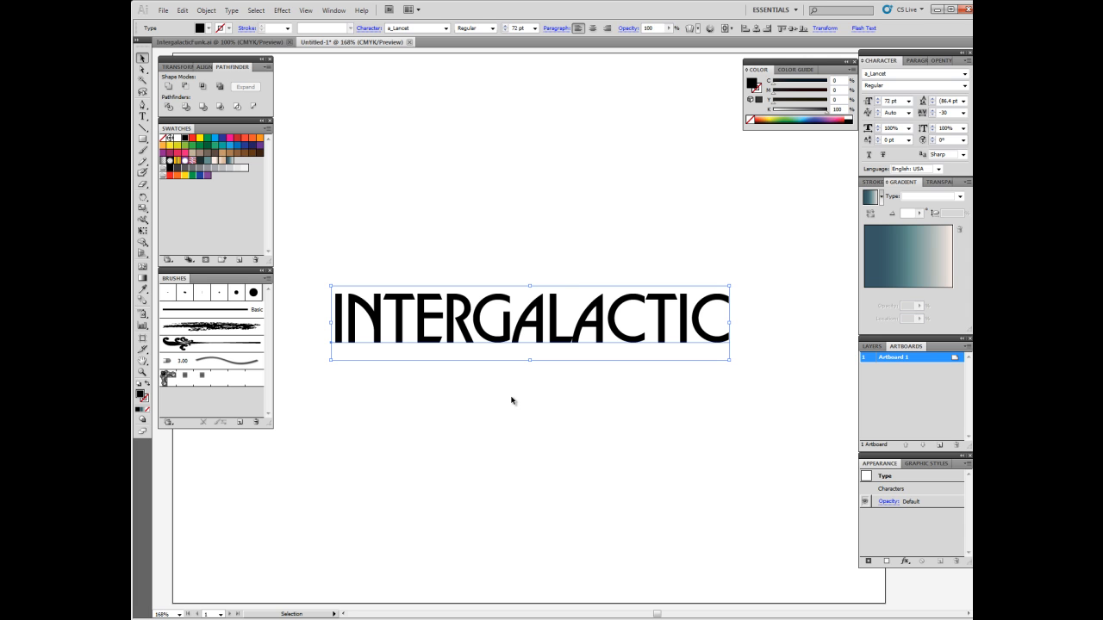
mouse_move(493, 346)
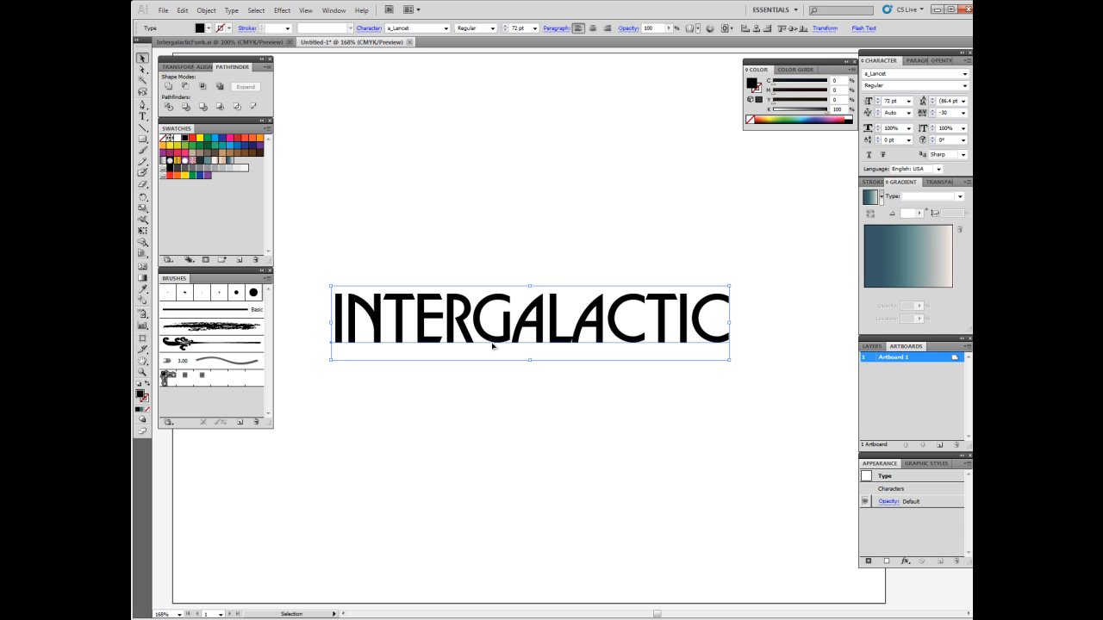
mouse_move(407, 448)
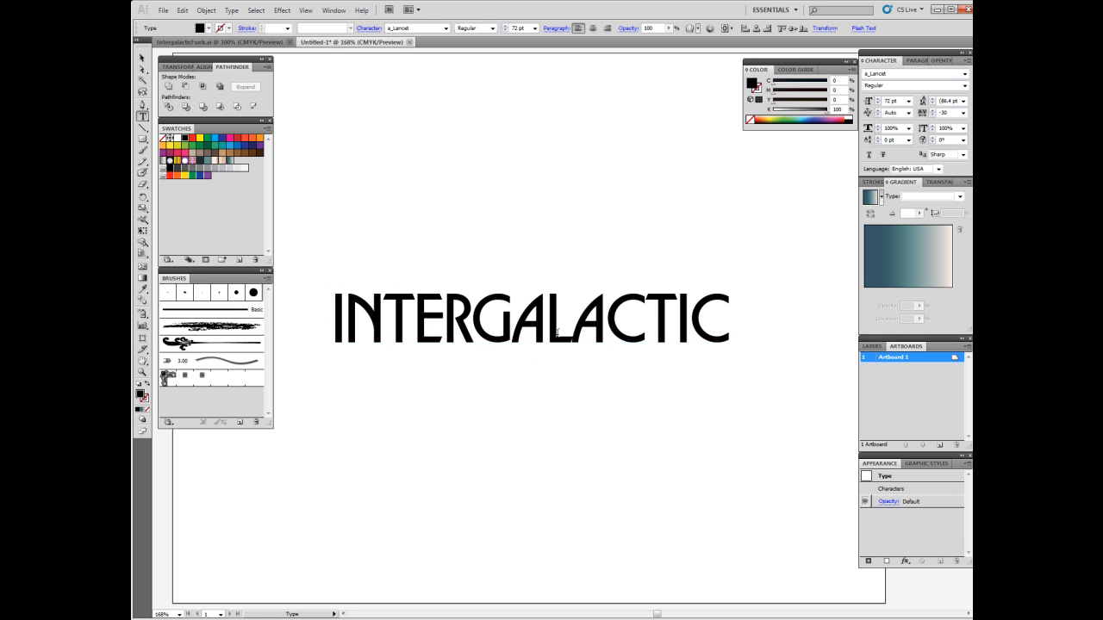
Select the INTERGALACTIC text object and convert it to outlines via Type > Create Outlines.
left_click(513, 324)
type("-53")
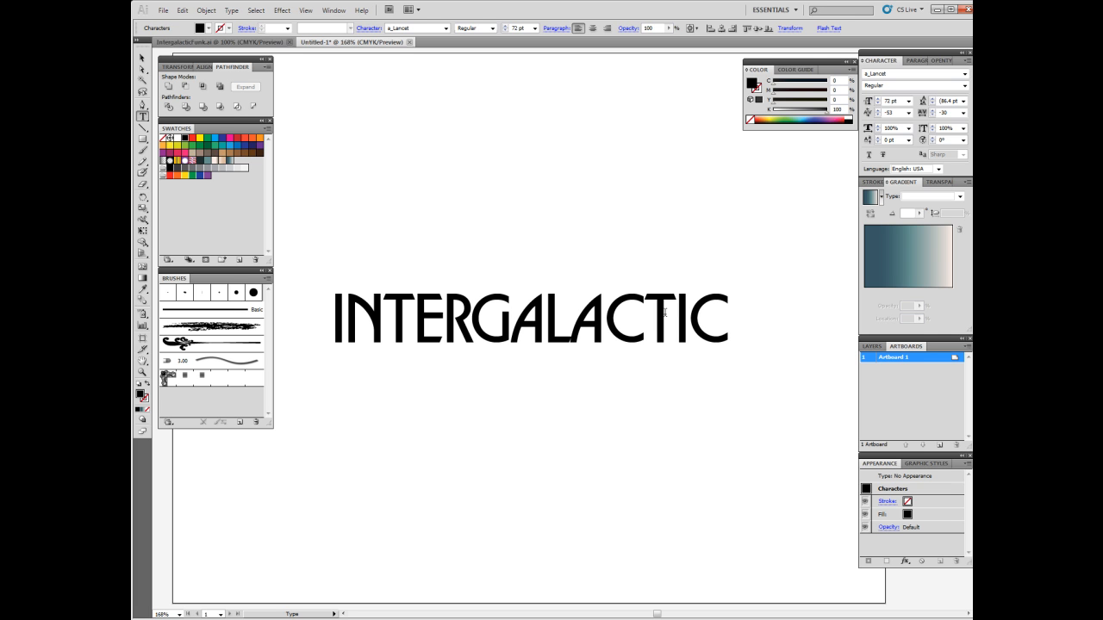
left_click(542, 319)
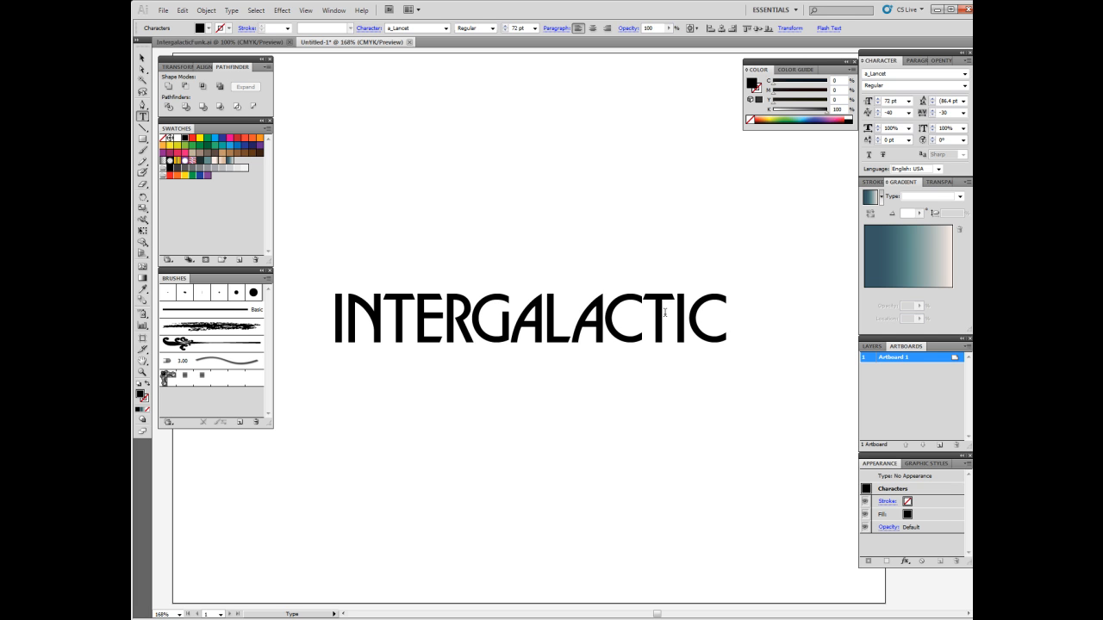
left_click(603, 324)
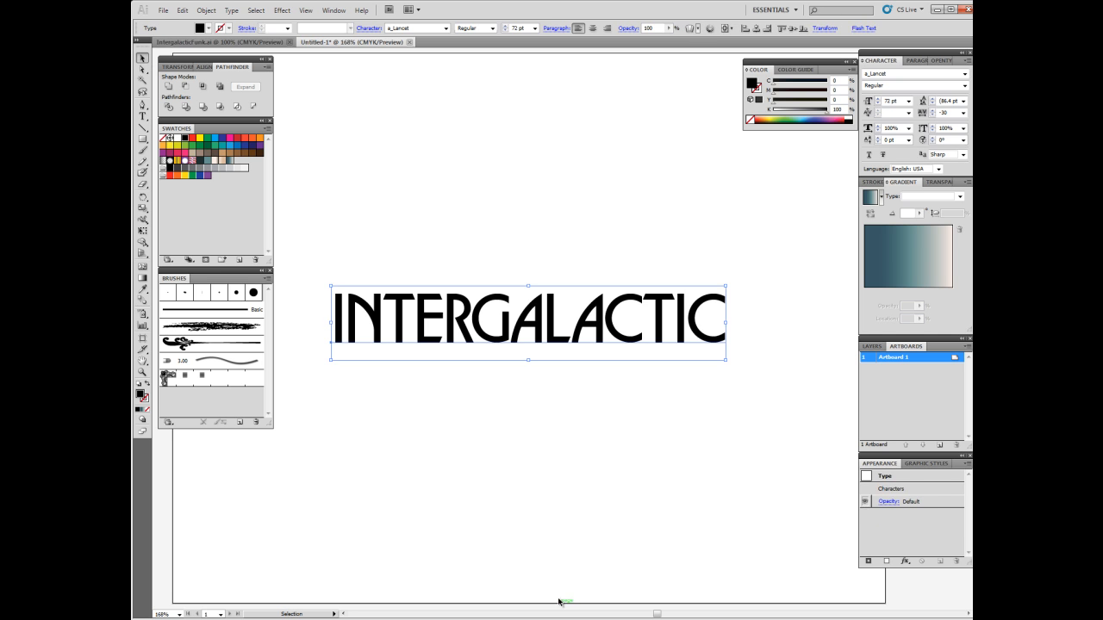
left_click(576, 378)
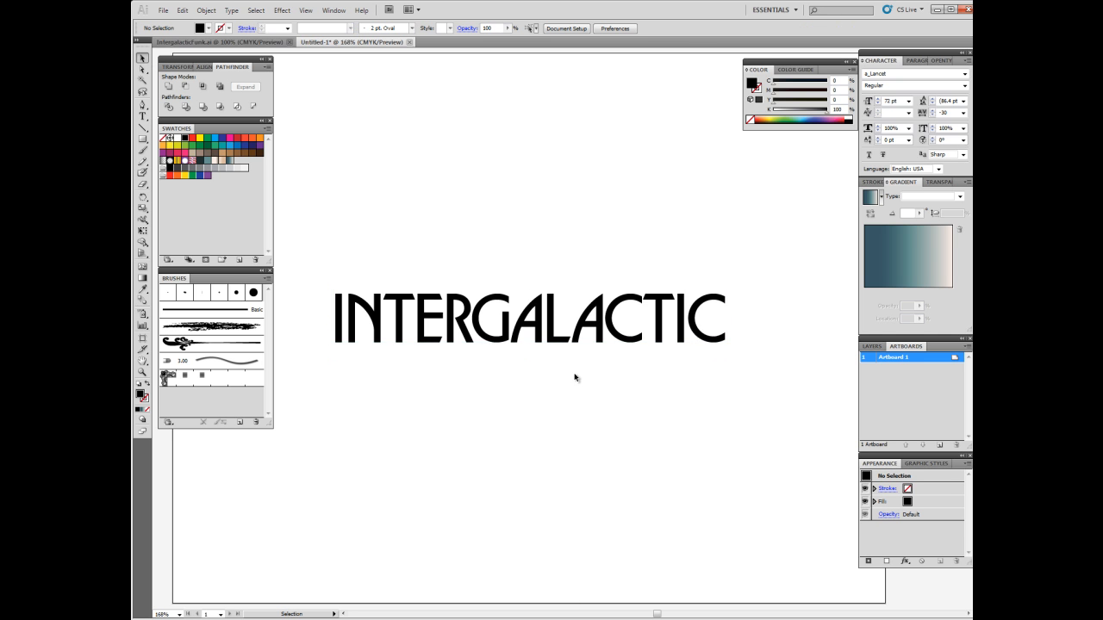
mouse_move(400, 375)
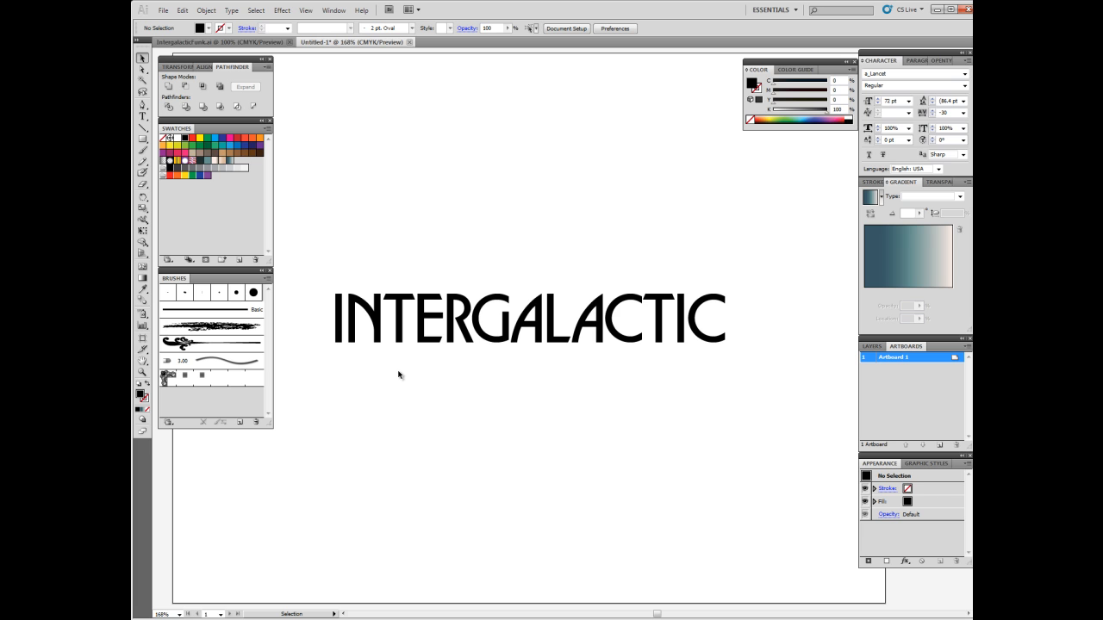
left_click(527, 319)
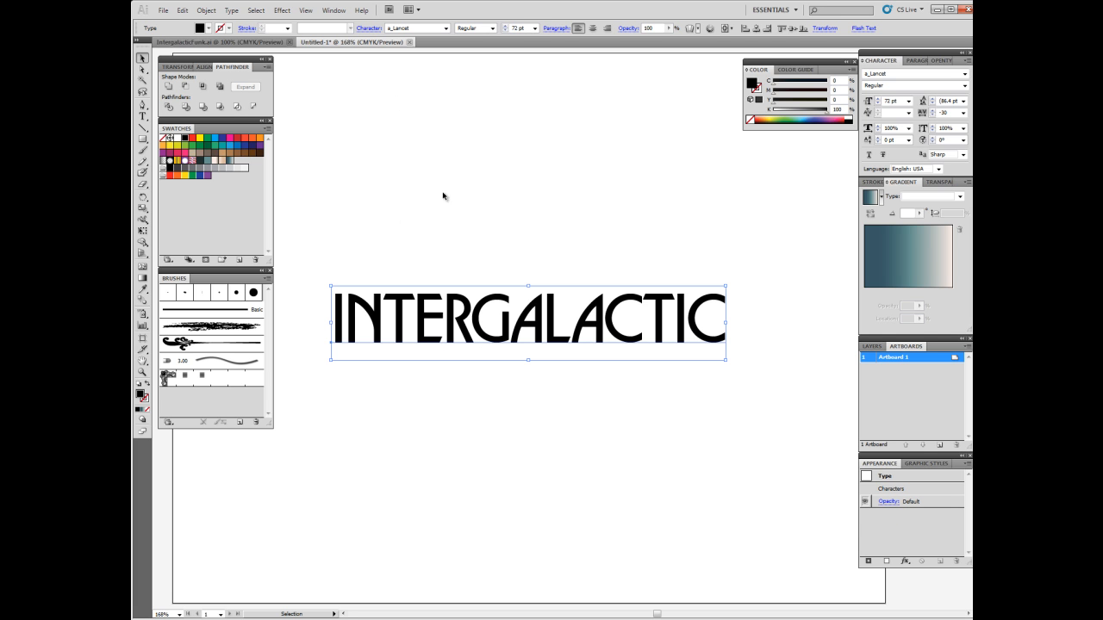
mouse_move(344, 100)
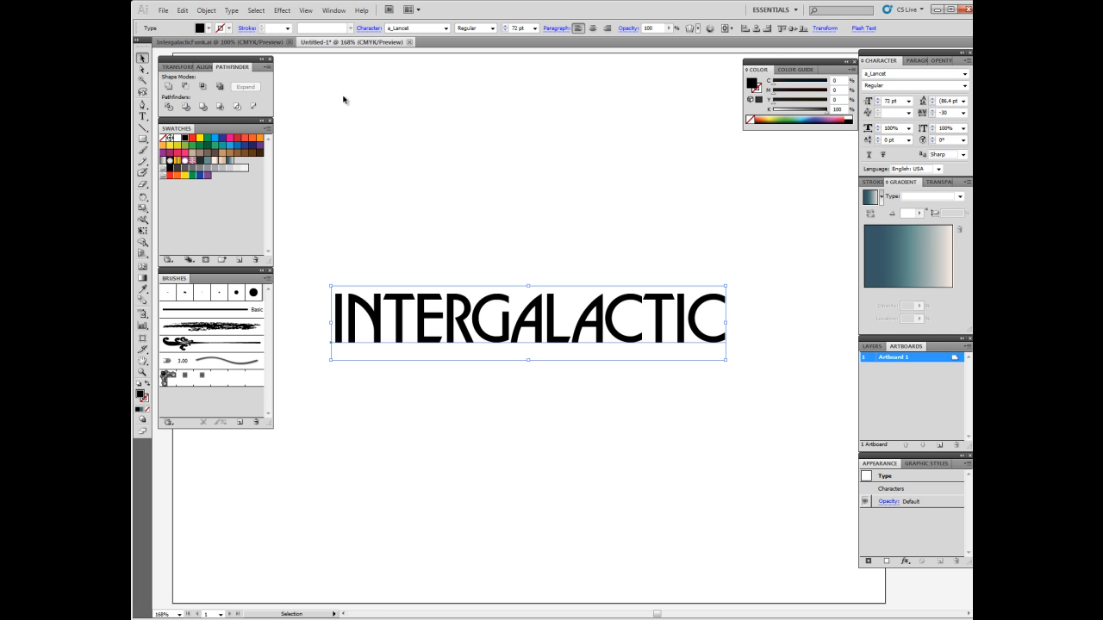
mouse_move(381, 338)
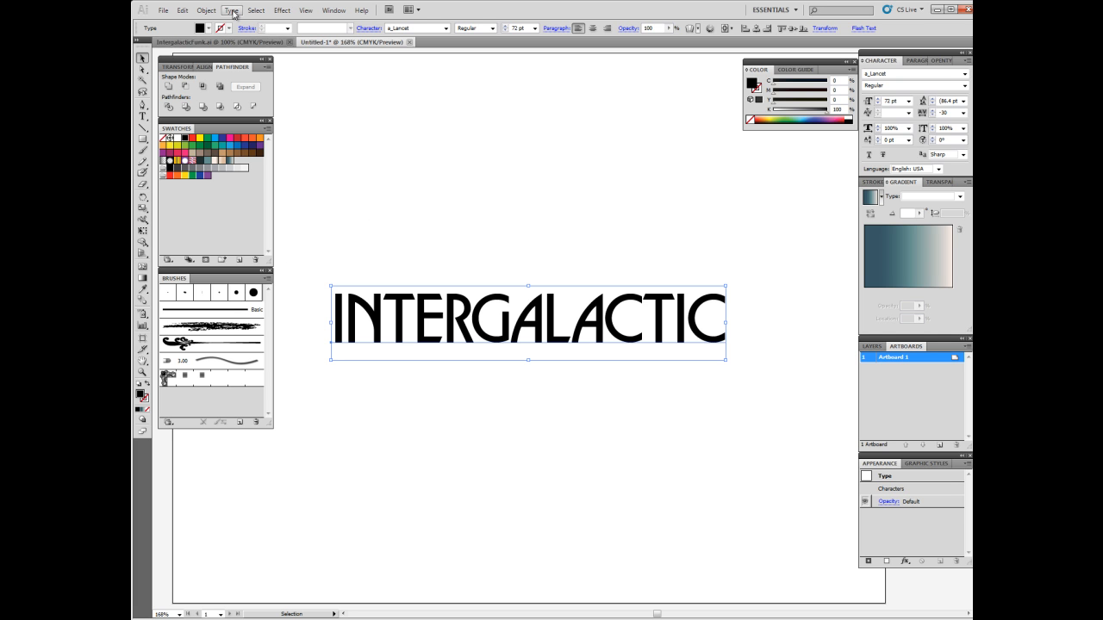
left_click(231, 10)
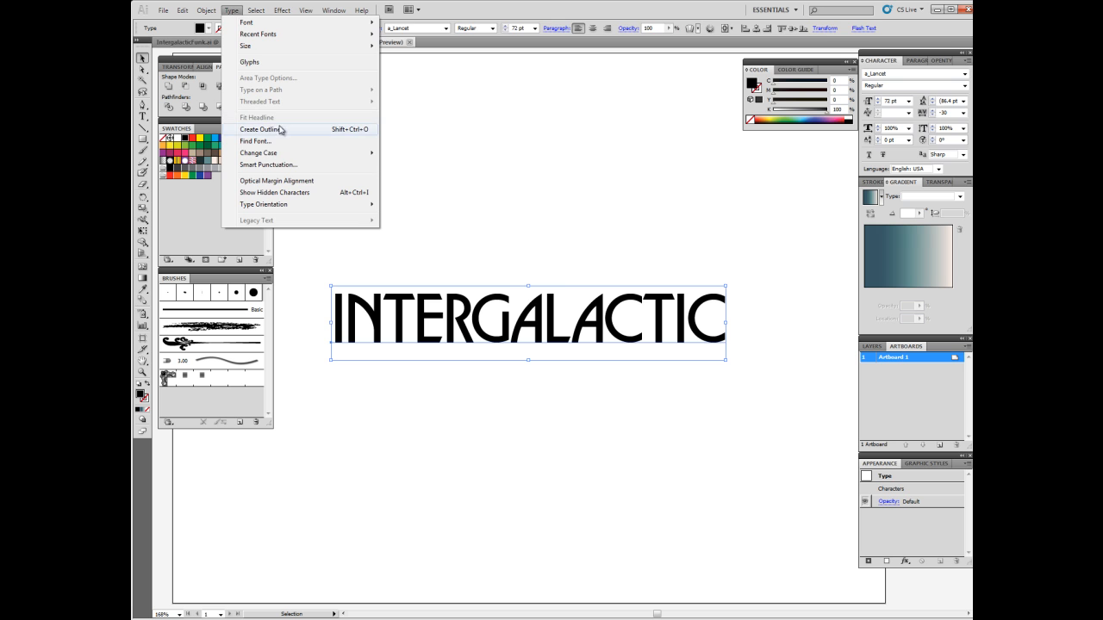
left_click(258, 130)
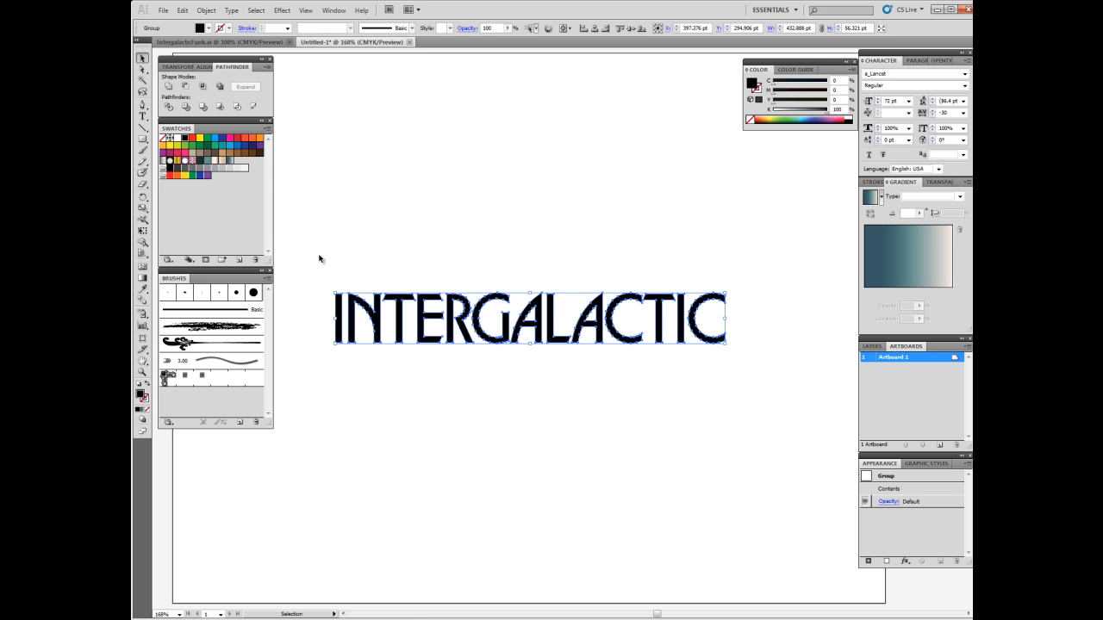
mouse_move(414, 270)
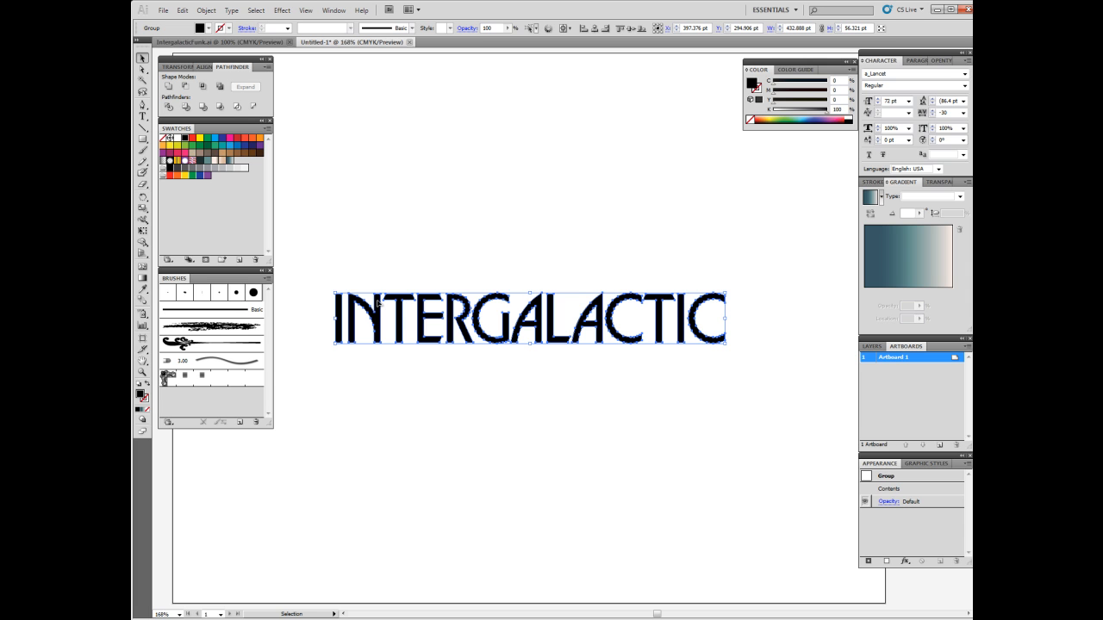
mouse_move(496, 269)
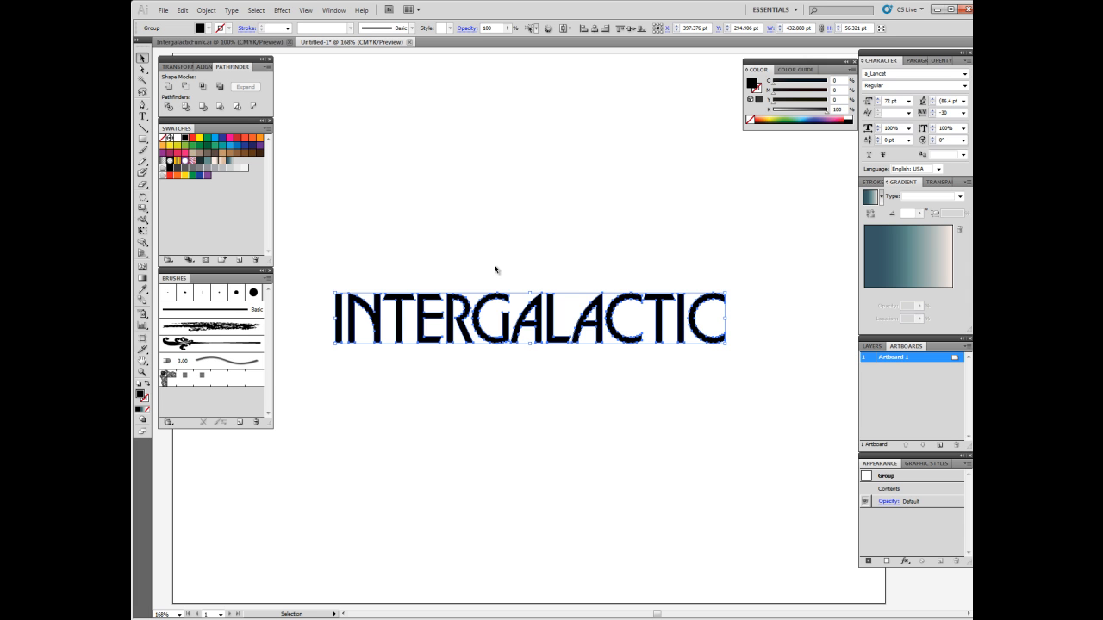
mouse_move(396, 228)
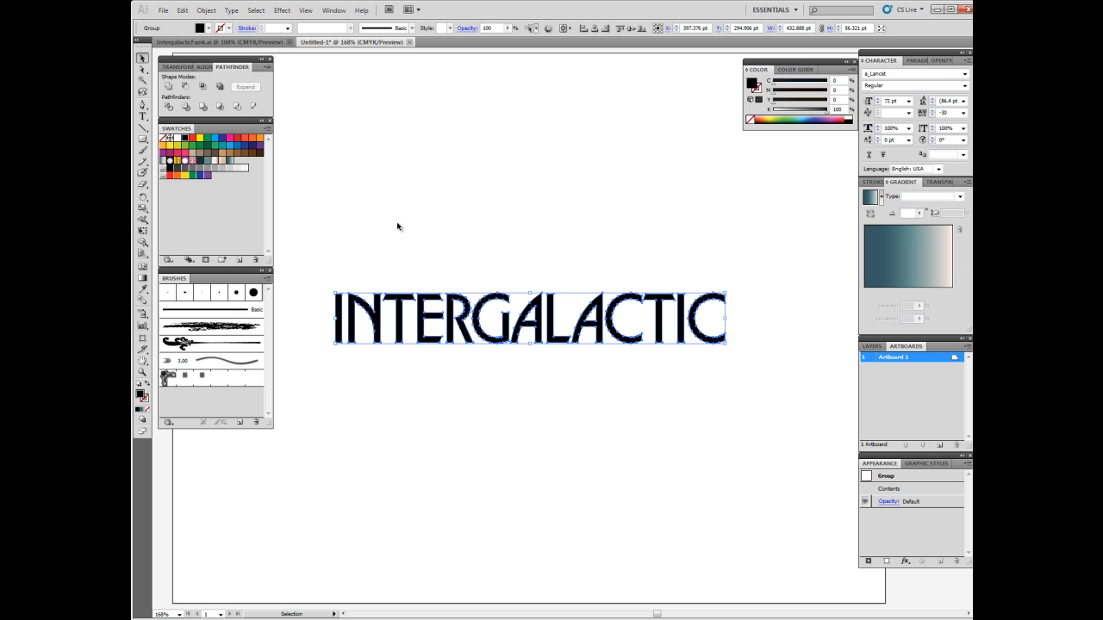
mouse_move(417, 222)
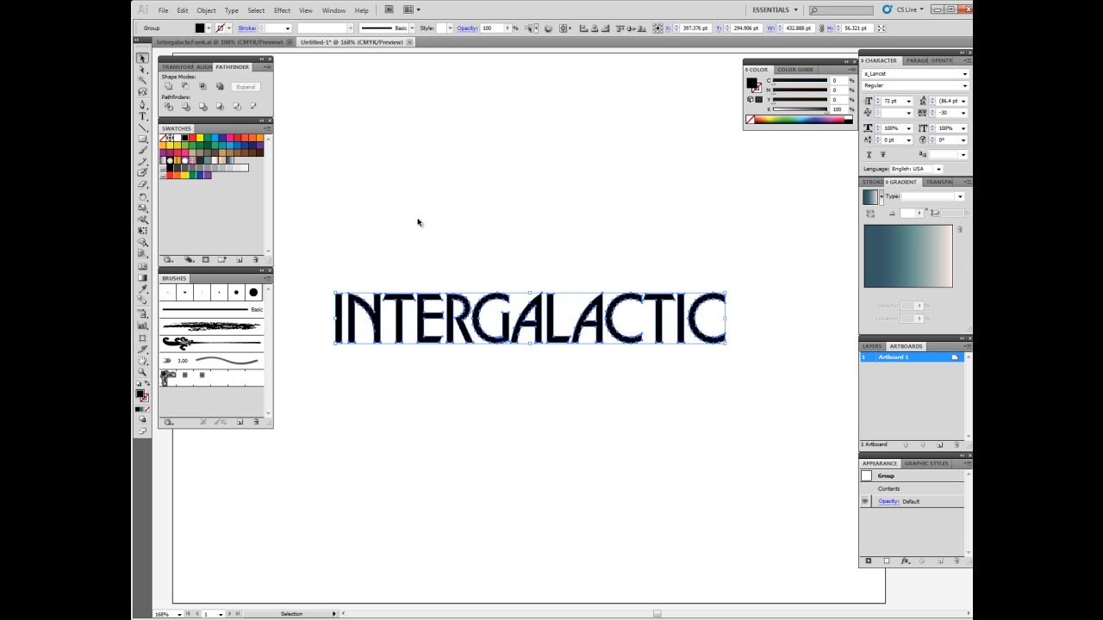
mouse_move(410, 217)
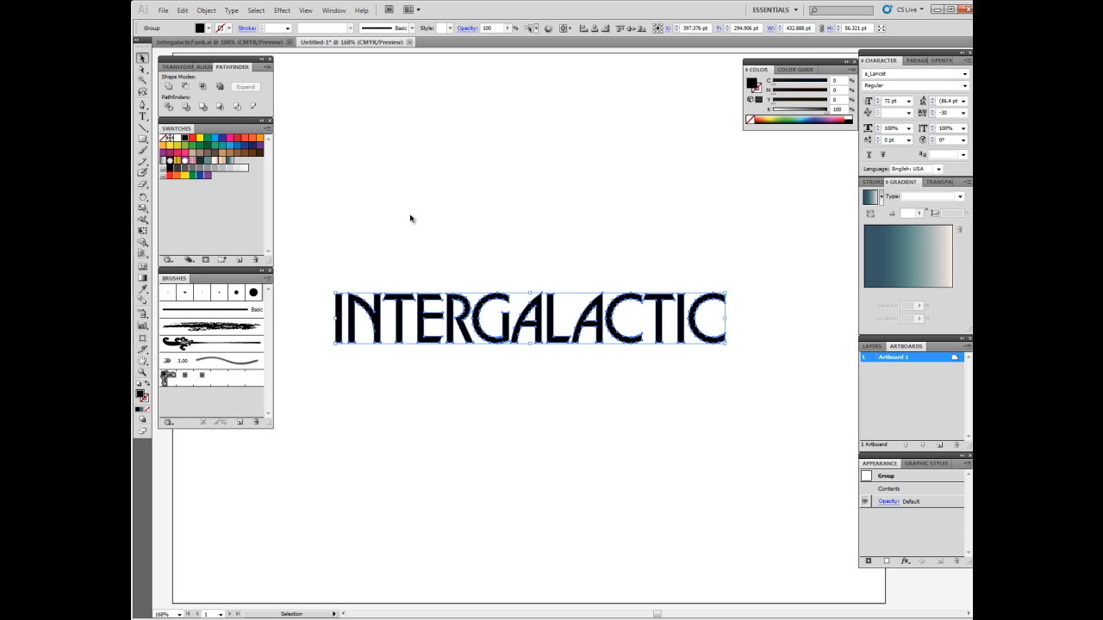
mouse_move(426, 222)
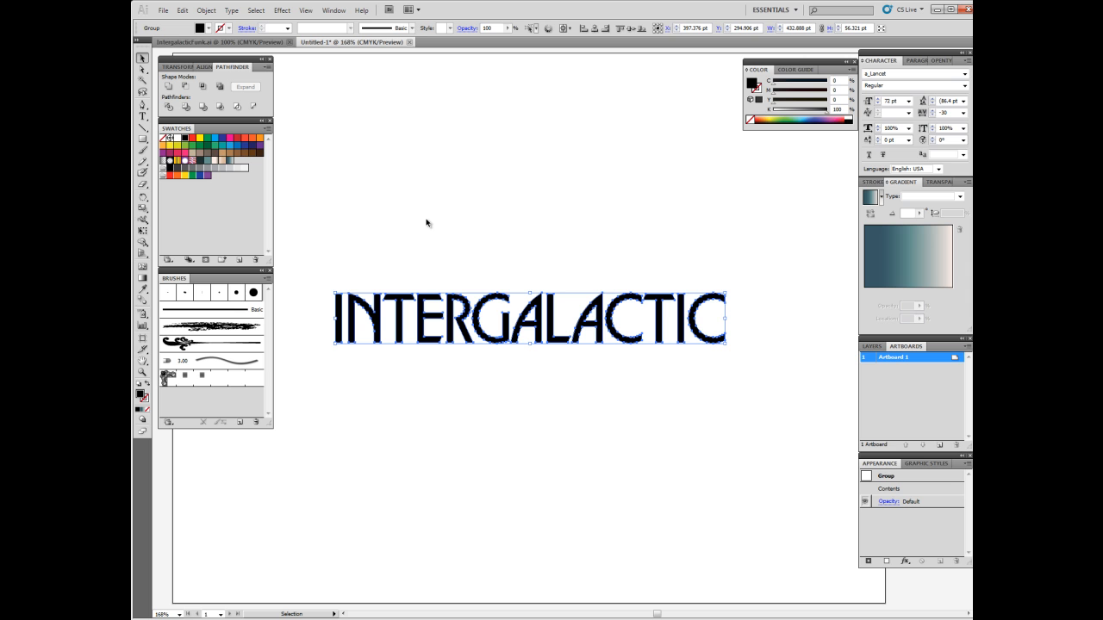
mouse_move(517, 215)
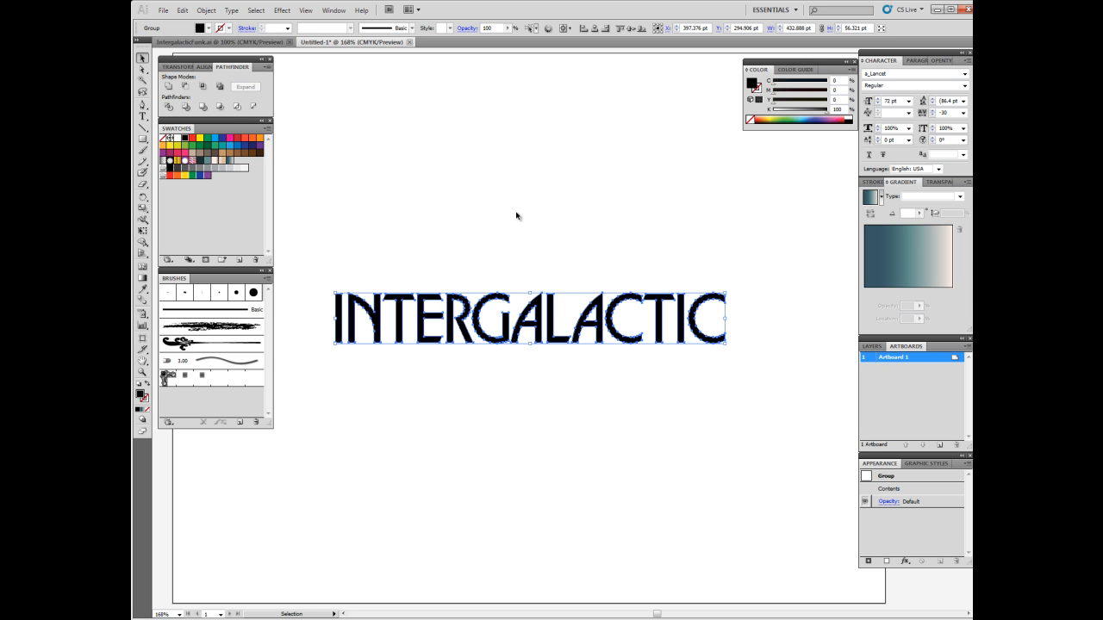
mouse_move(479, 220)
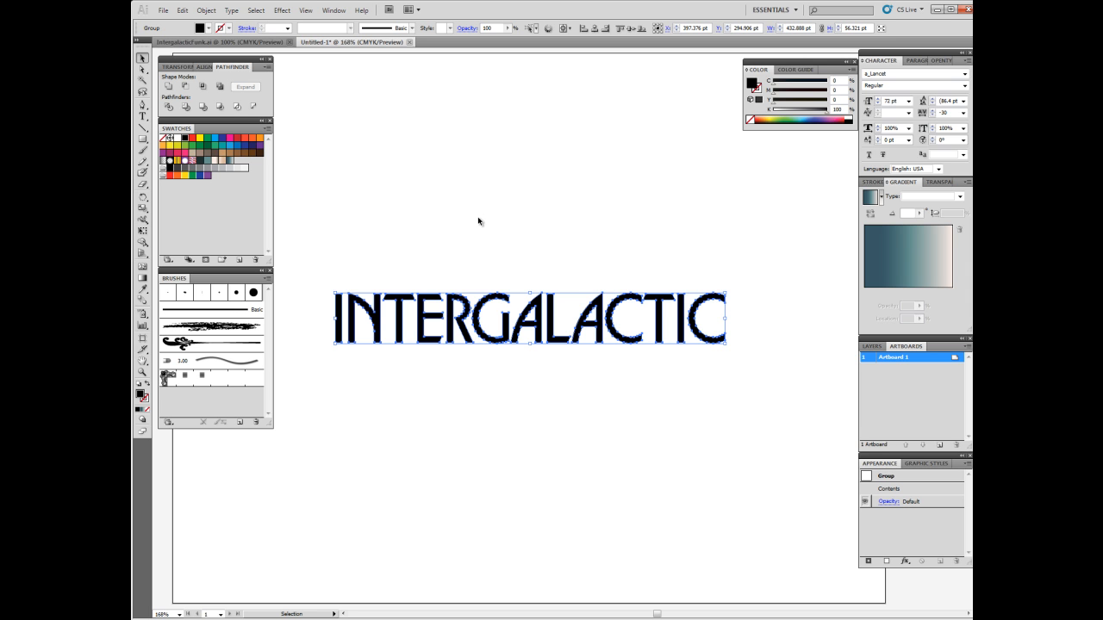
mouse_move(441, 224)
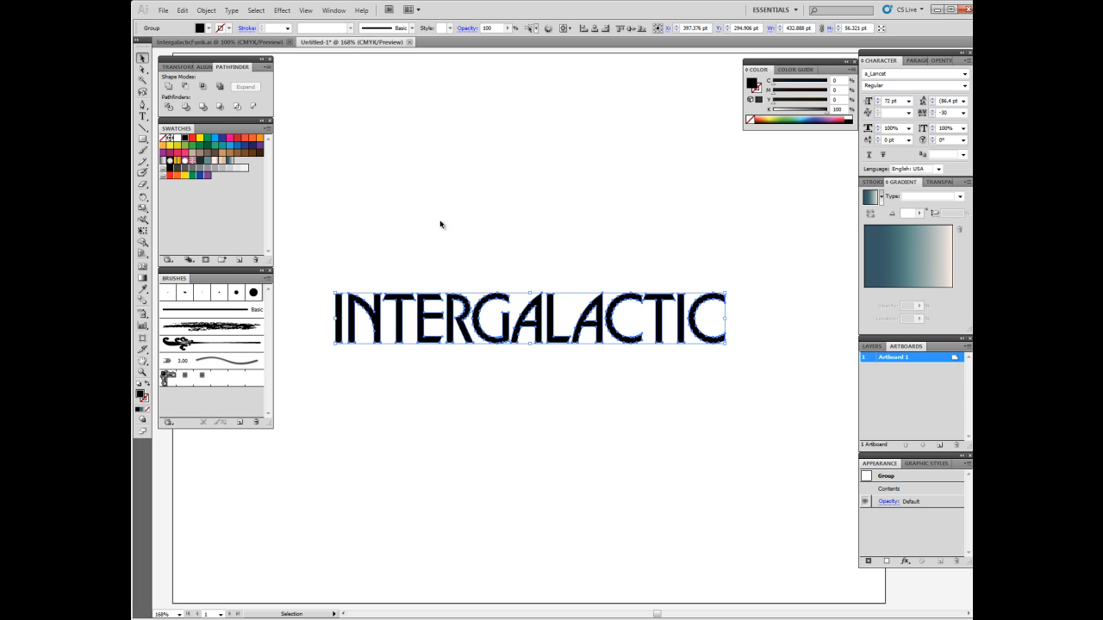
mouse_move(393, 193)
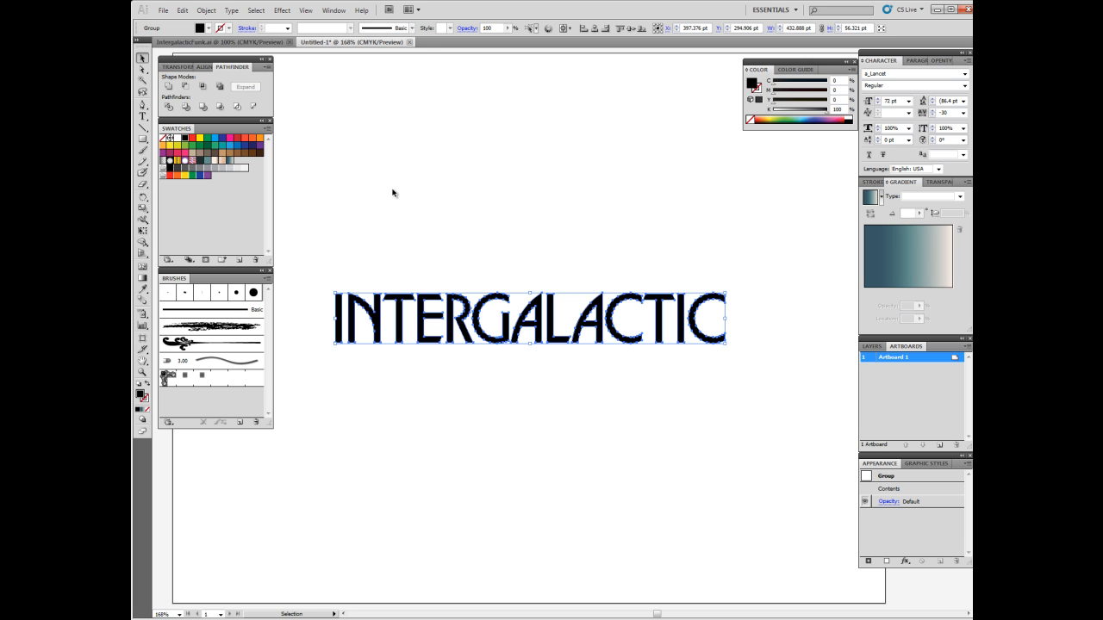
mouse_move(183, 13)
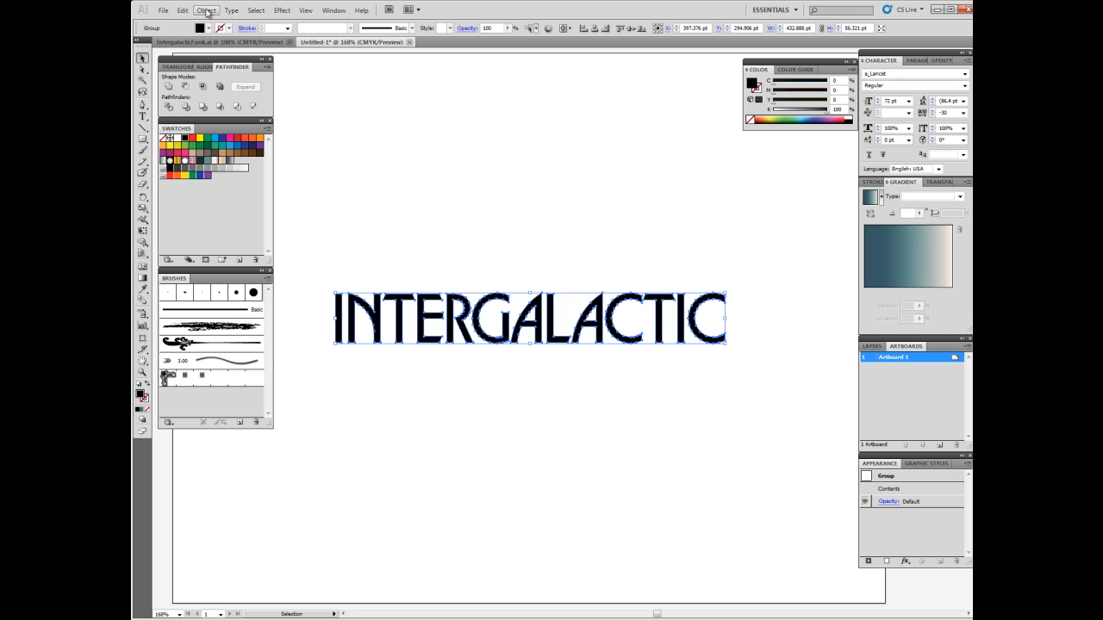
Apply a 1.5 pt Offset Path with Preview enabled around the letter shapes.
left_click(207, 10)
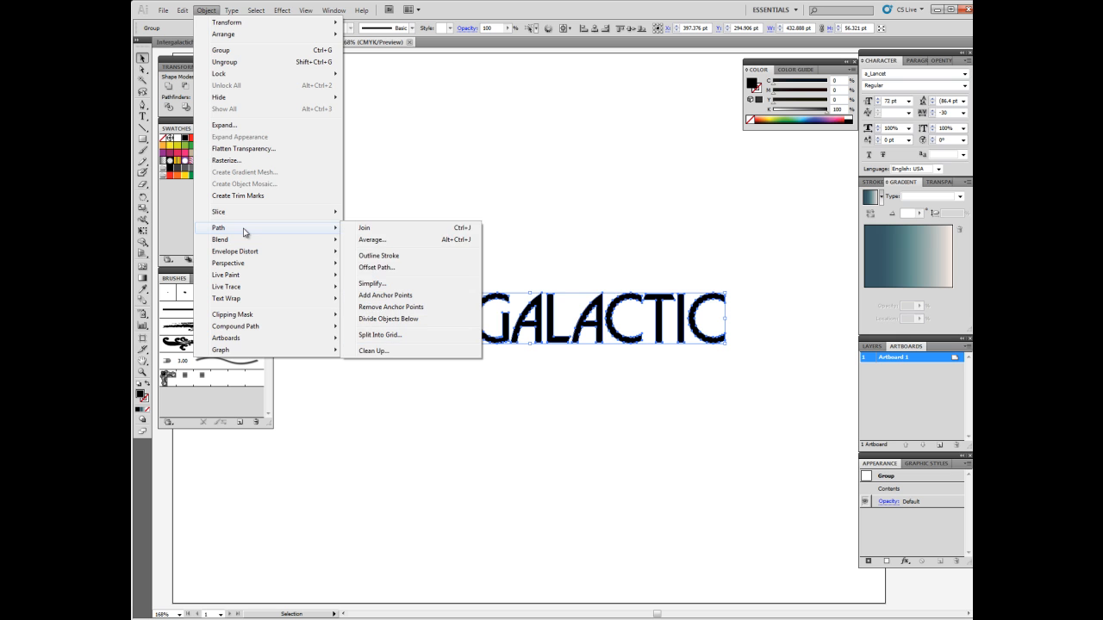
left_click(376, 267)
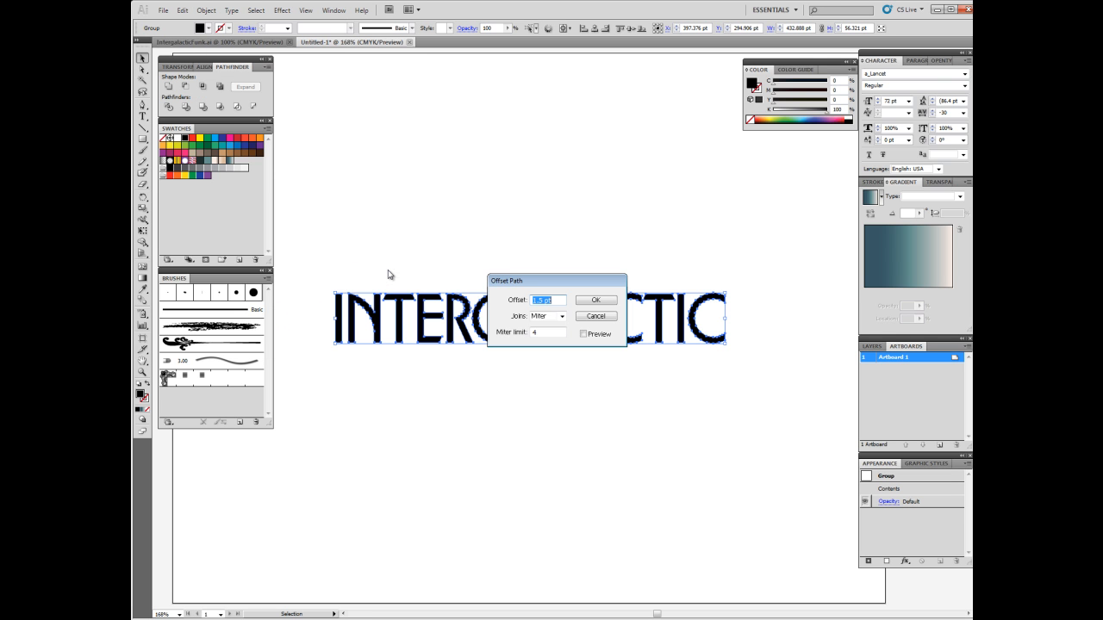
mouse_move(560, 314)
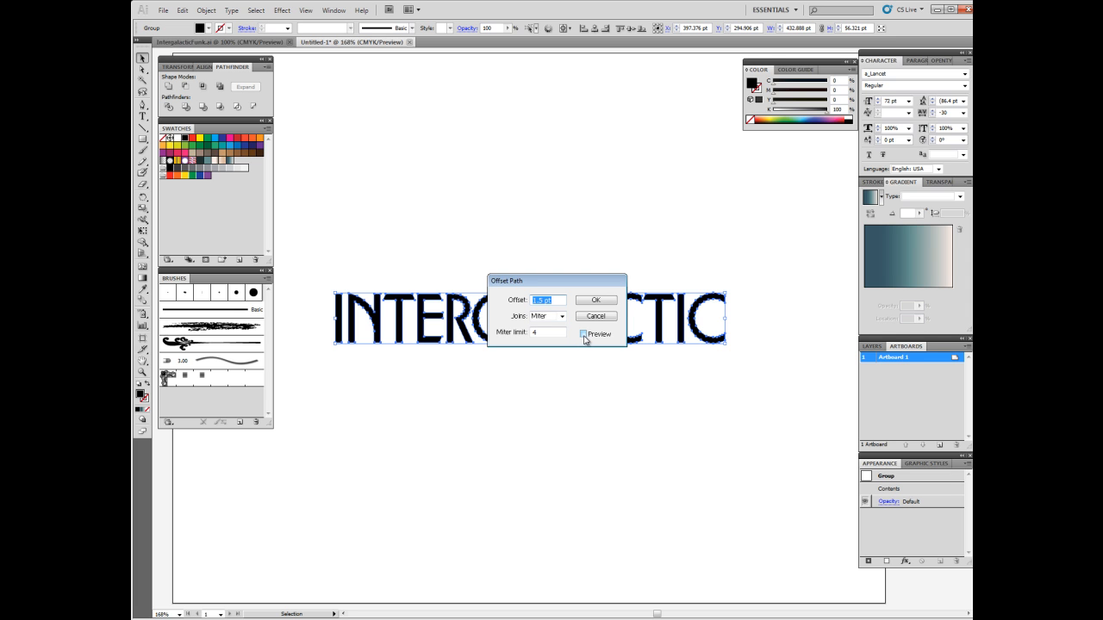
left_click(583, 334)
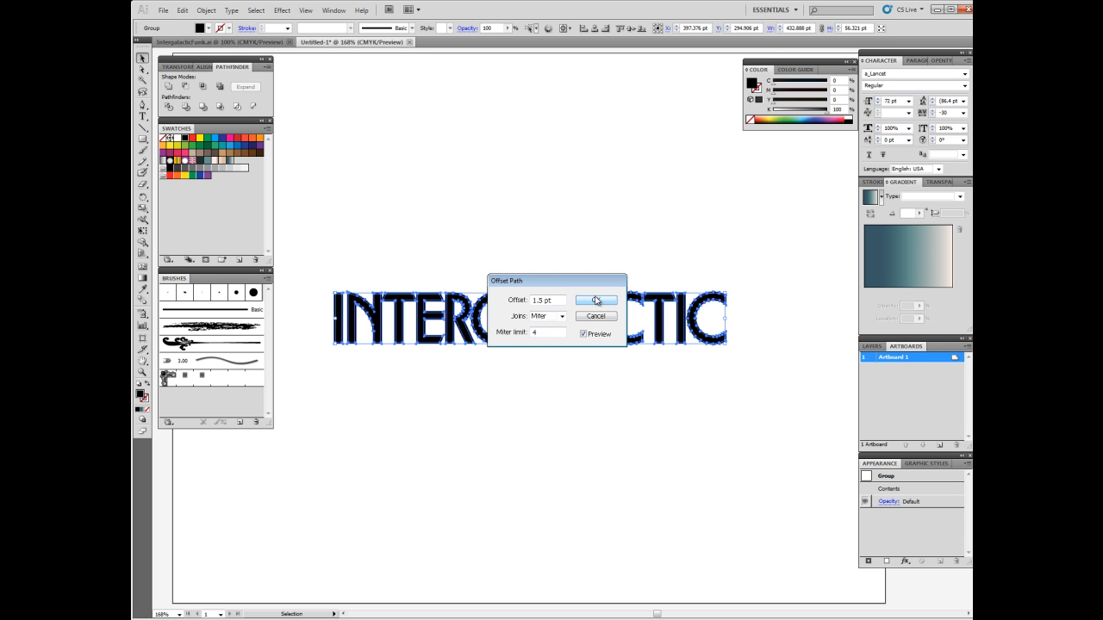
left_click(596, 299)
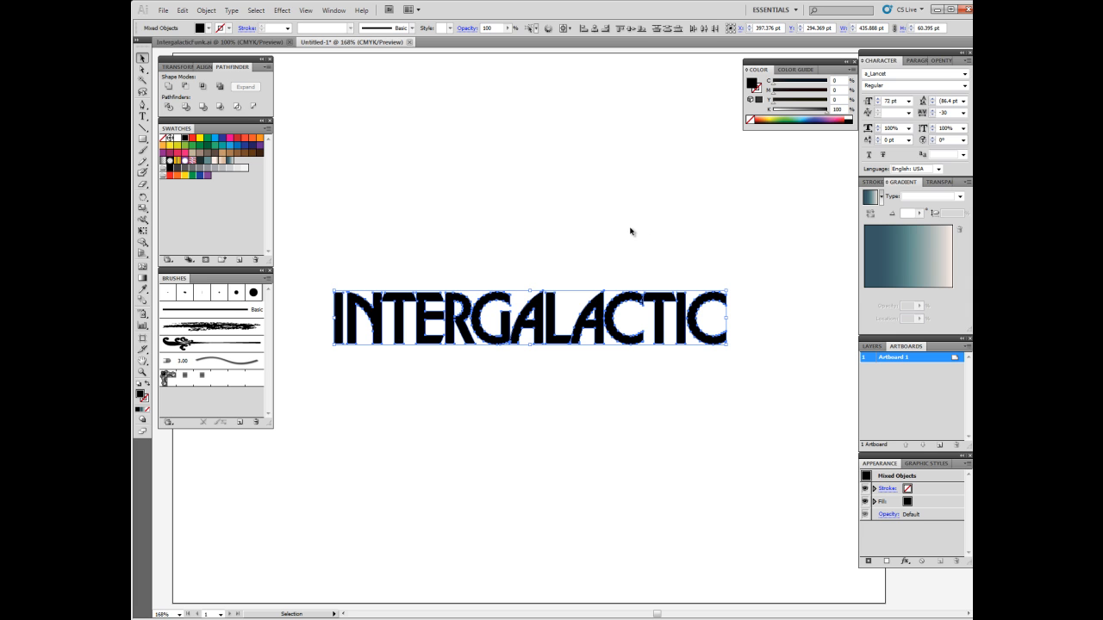
mouse_move(555, 345)
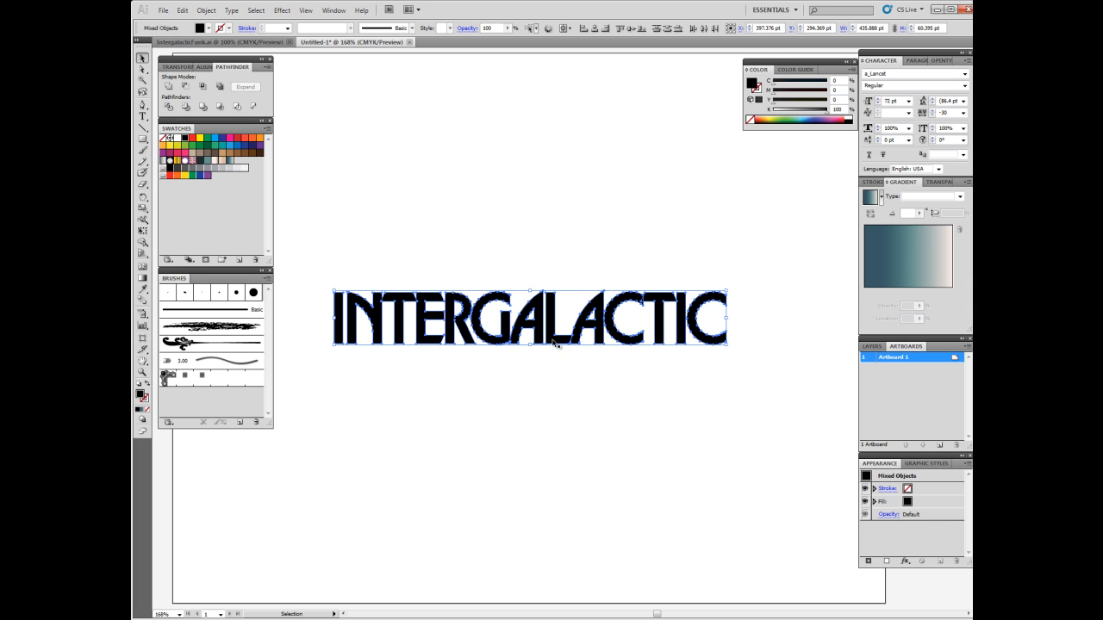
mouse_move(711, 352)
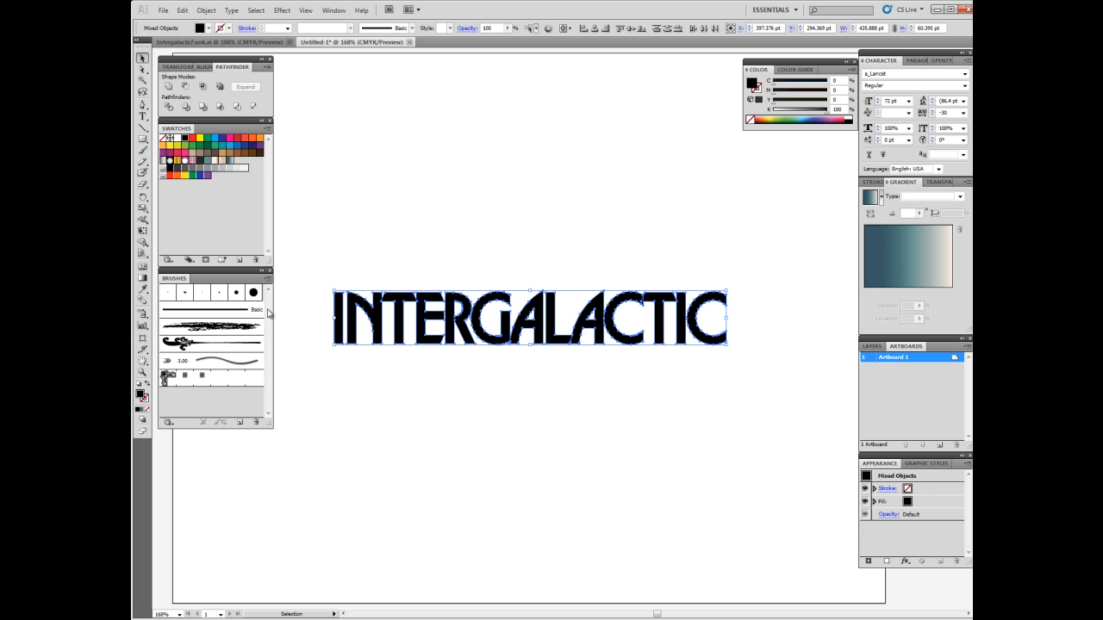
mouse_move(262, 138)
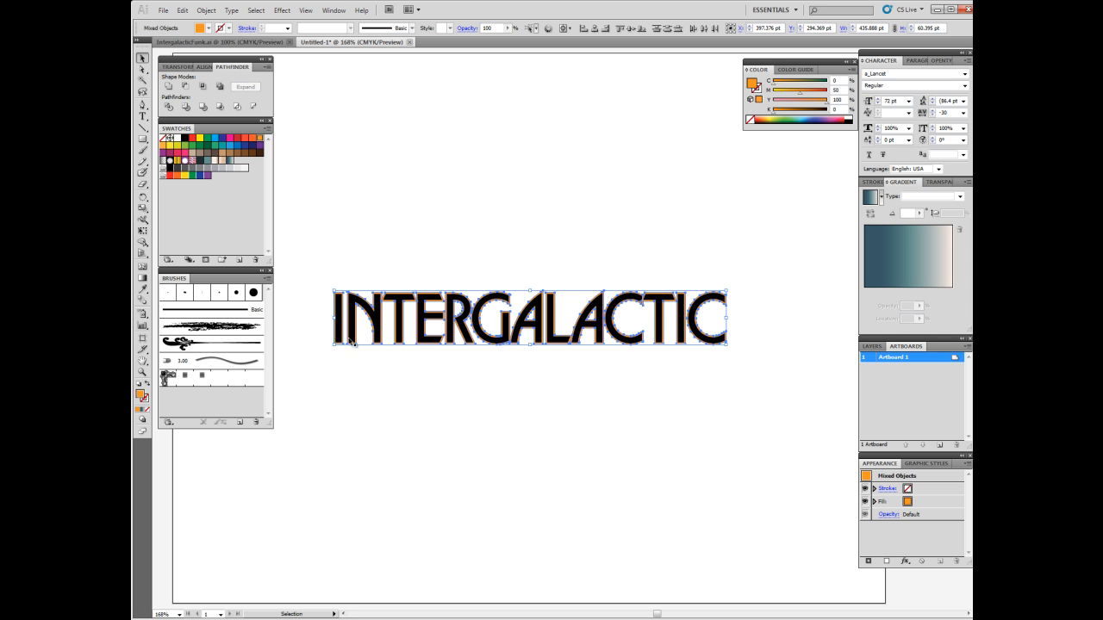
mouse_move(201, 127)
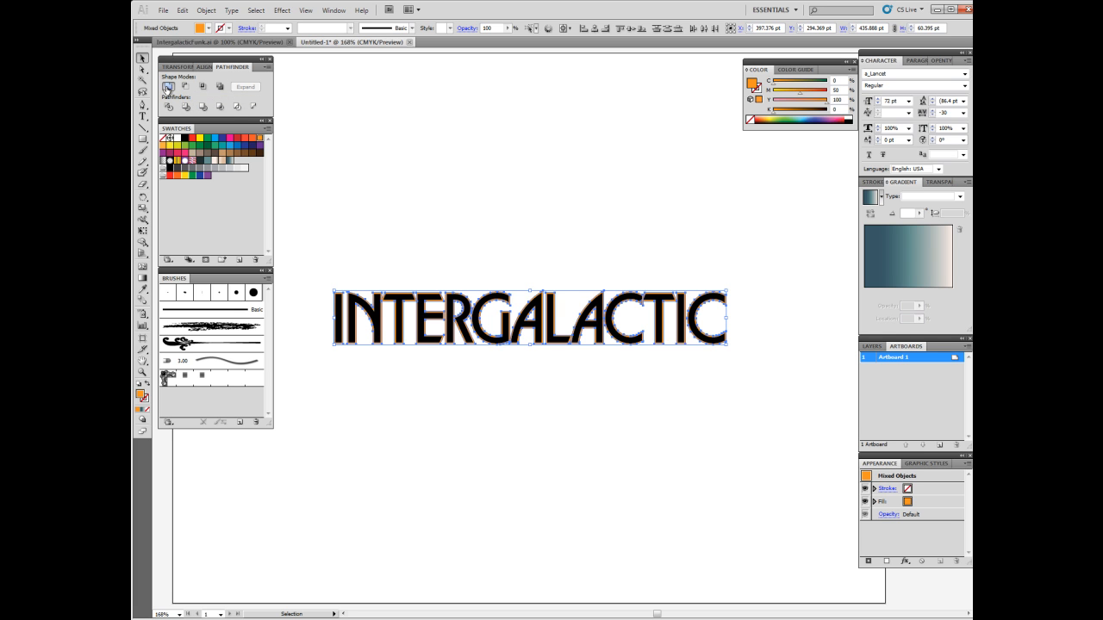
Unite the orange offset shapes into one combined shape with Pathfinder.
left_click(169, 86)
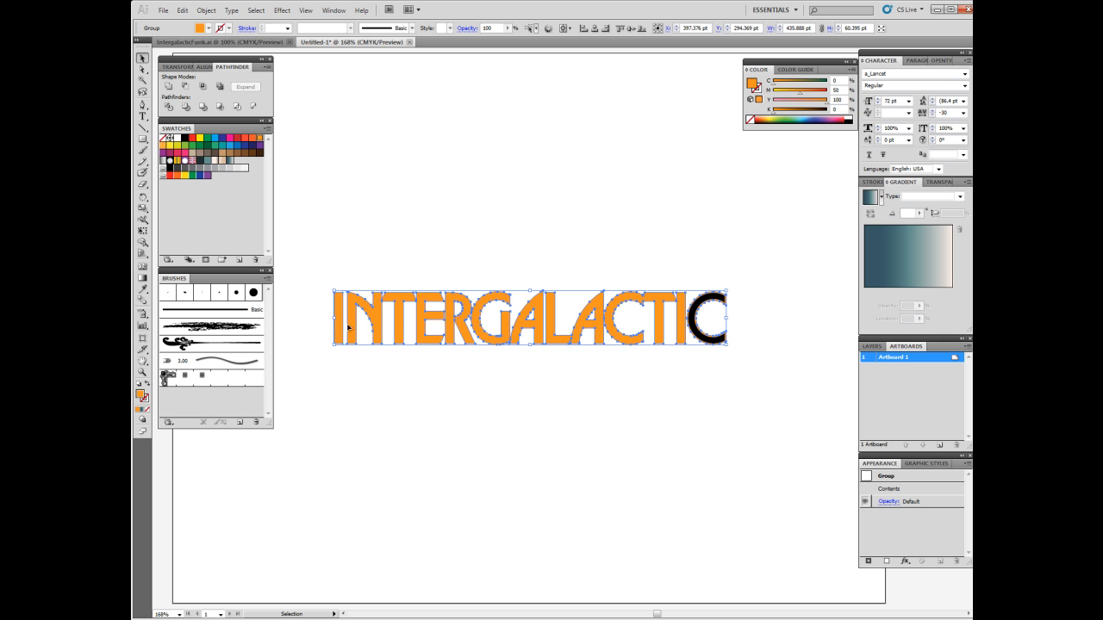
mouse_move(748, 362)
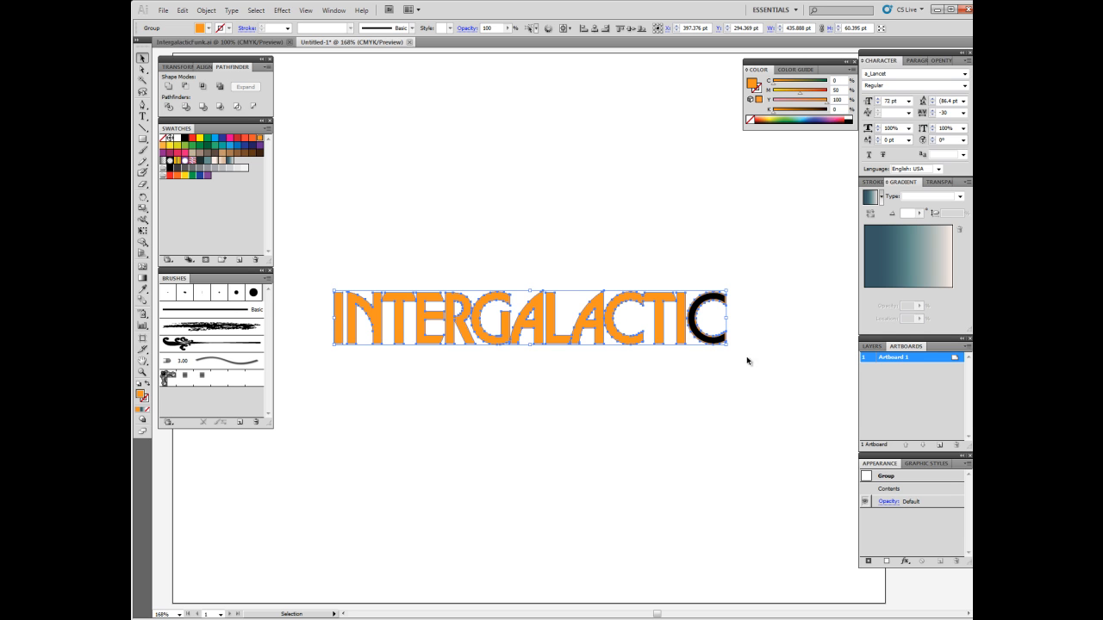
mouse_move(676, 330)
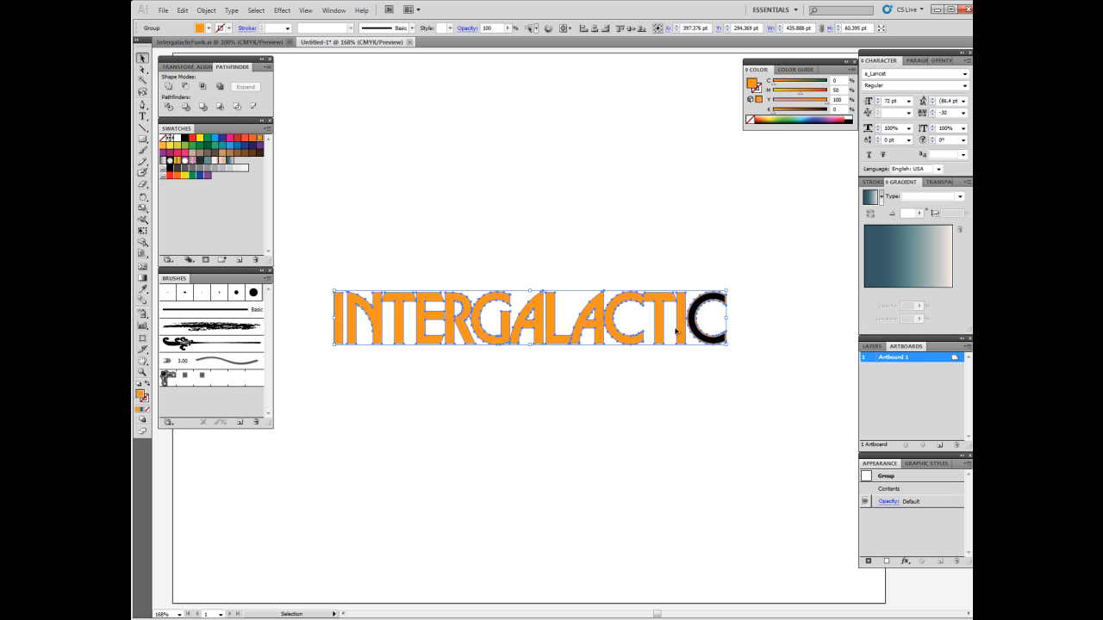
mouse_move(753, 344)
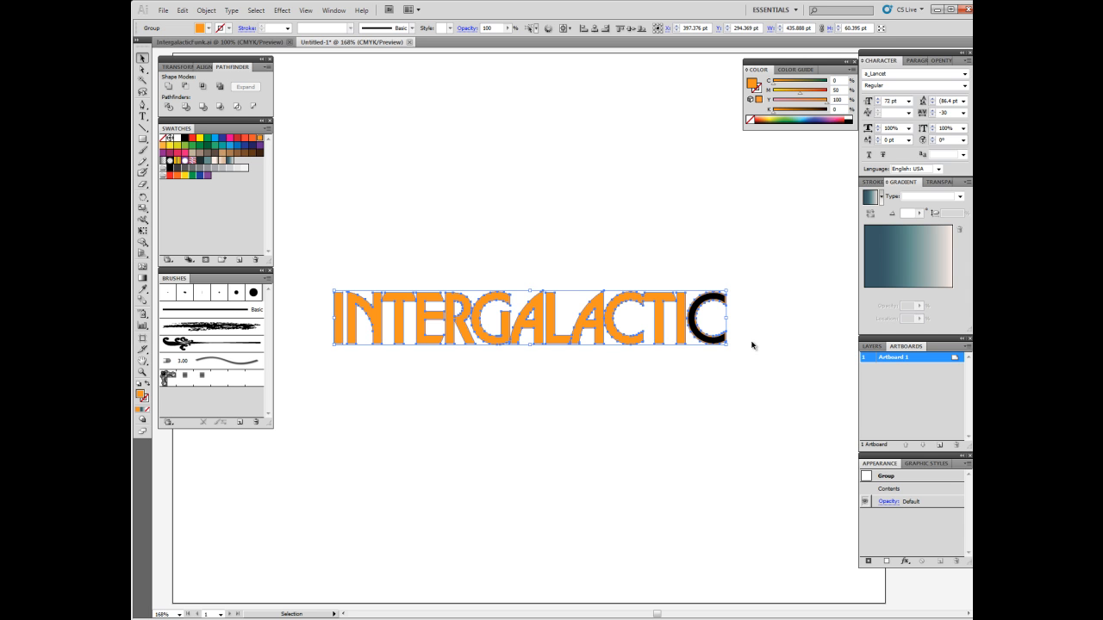
mouse_move(758, 304)
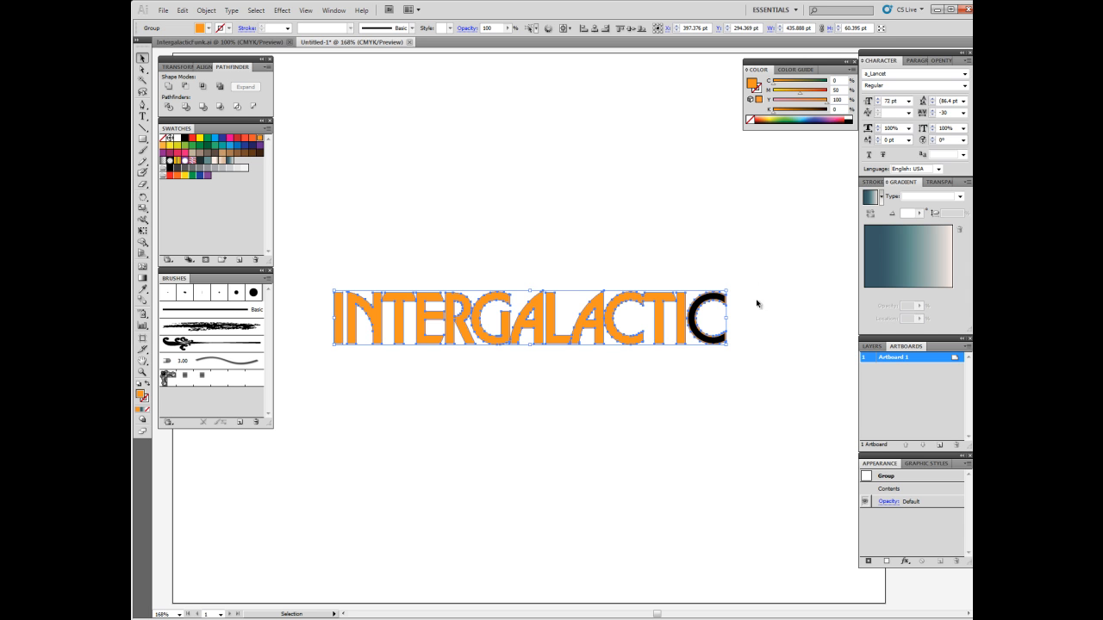
mouse_move(541, 334)
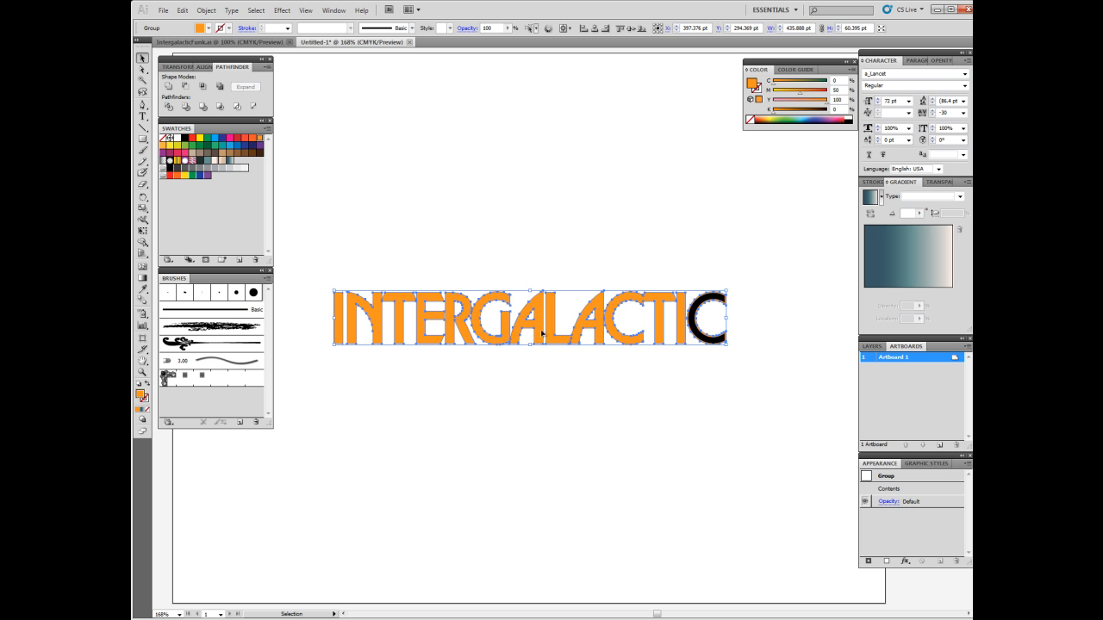
Send the merged orange shape to the back so it borders the black letters.
left_click(206, 10)
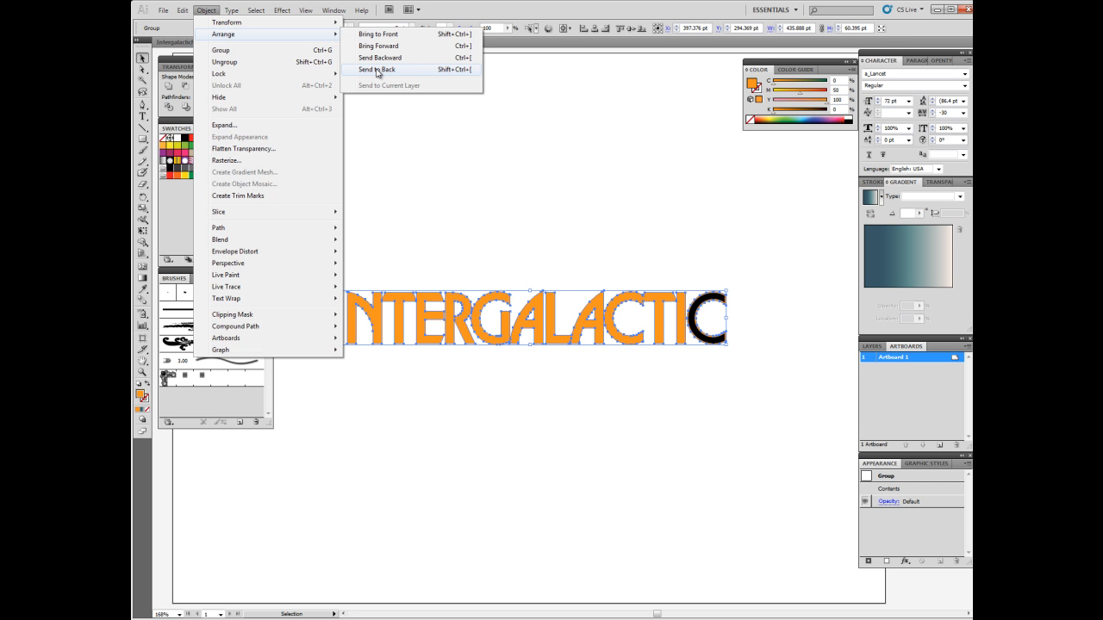
left_click(376, 68)
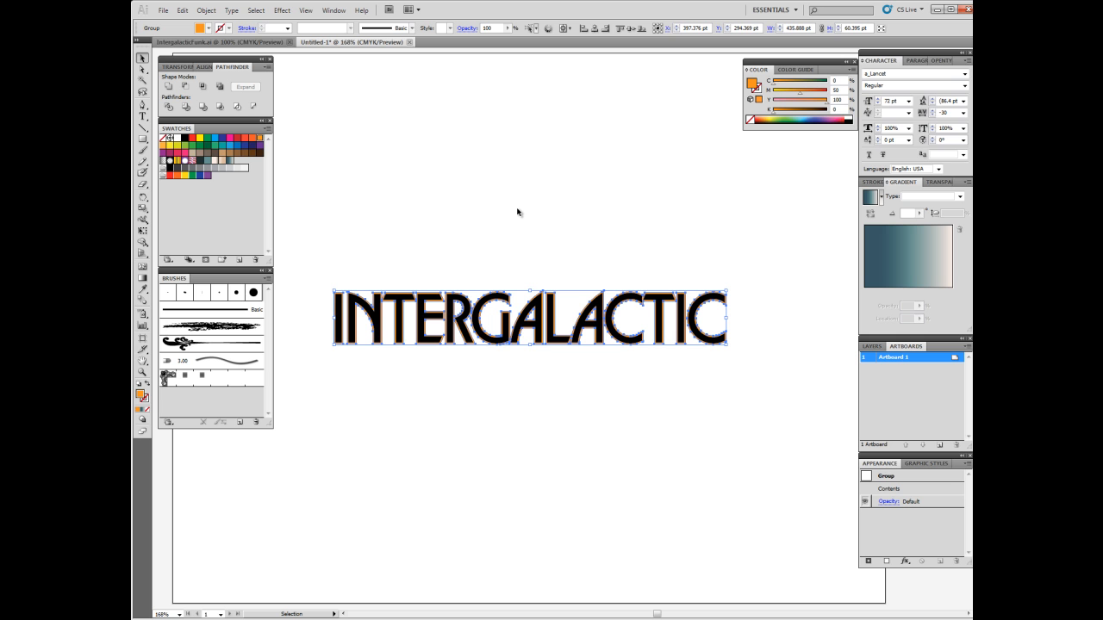
Select the black letter group, ungroup it via Object > Ungroup, and deselect.
left_click(313, 448)
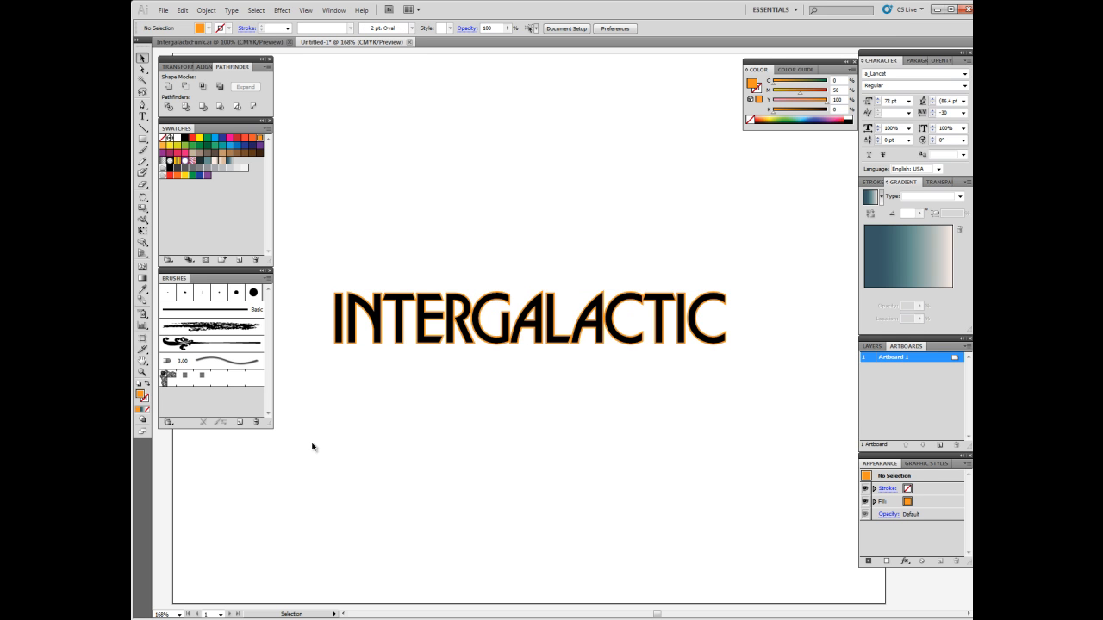
mouse_move(308, 307)
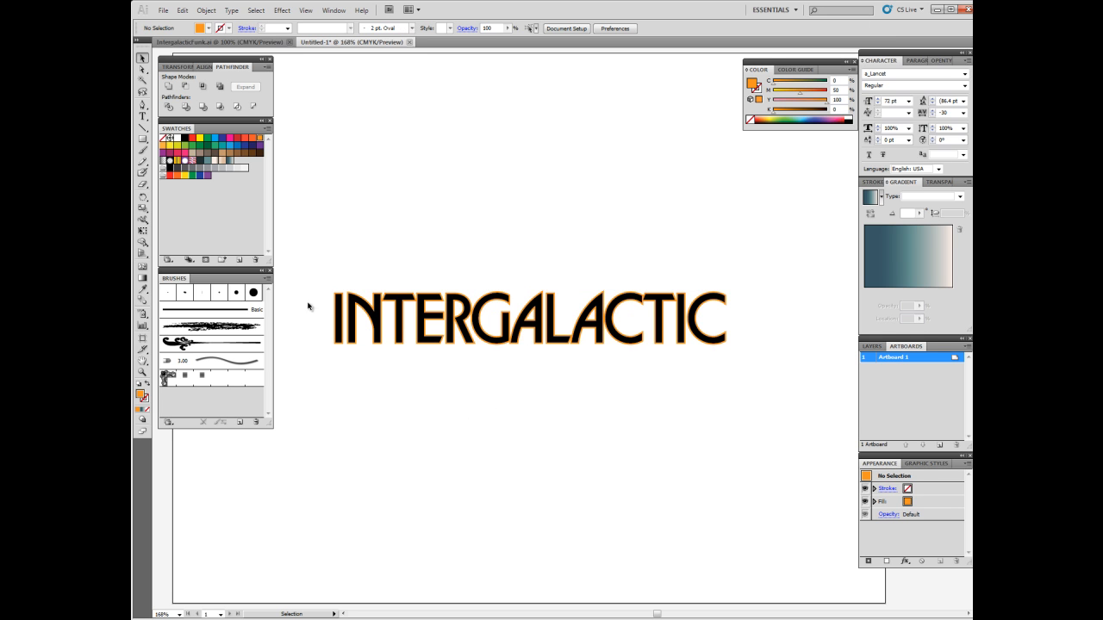
mouse_move(403, 337)
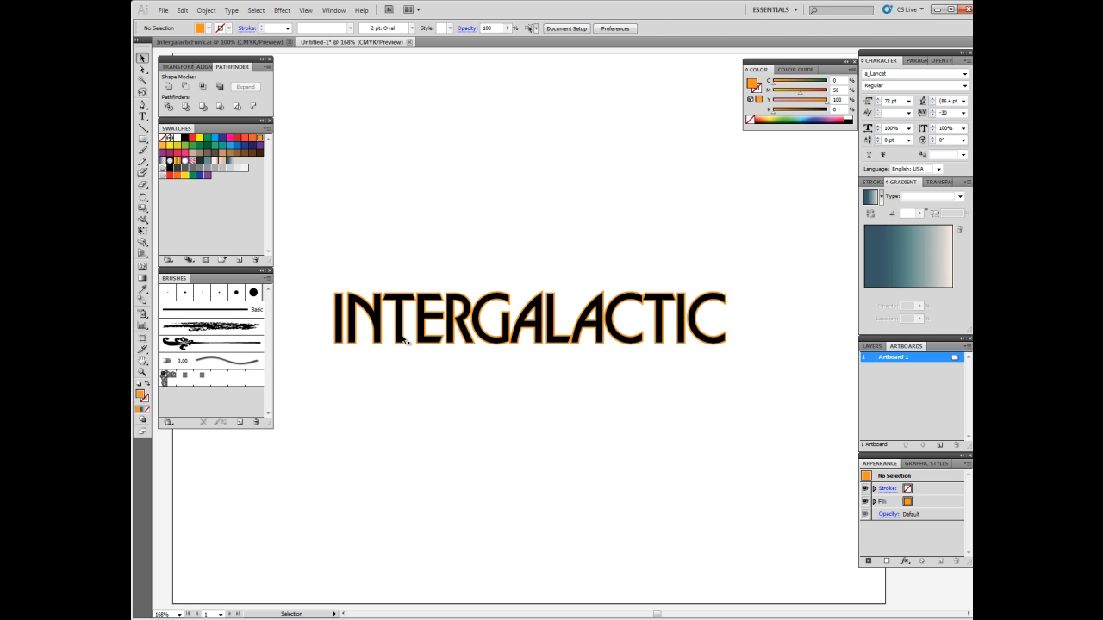
left_click(529, 319)
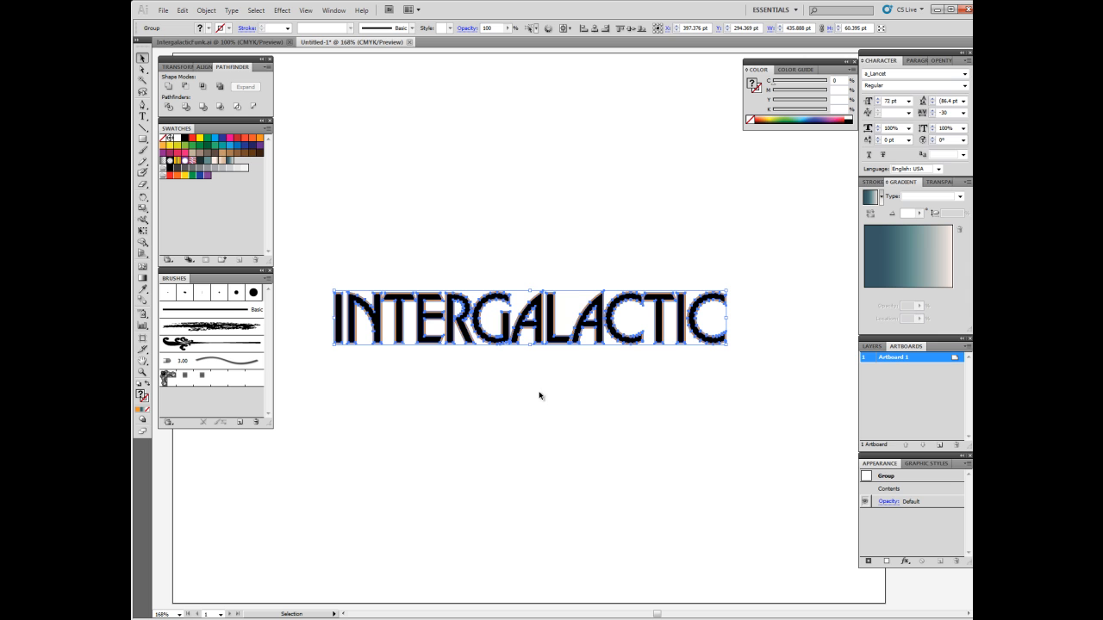
mouse_move(565, 379)
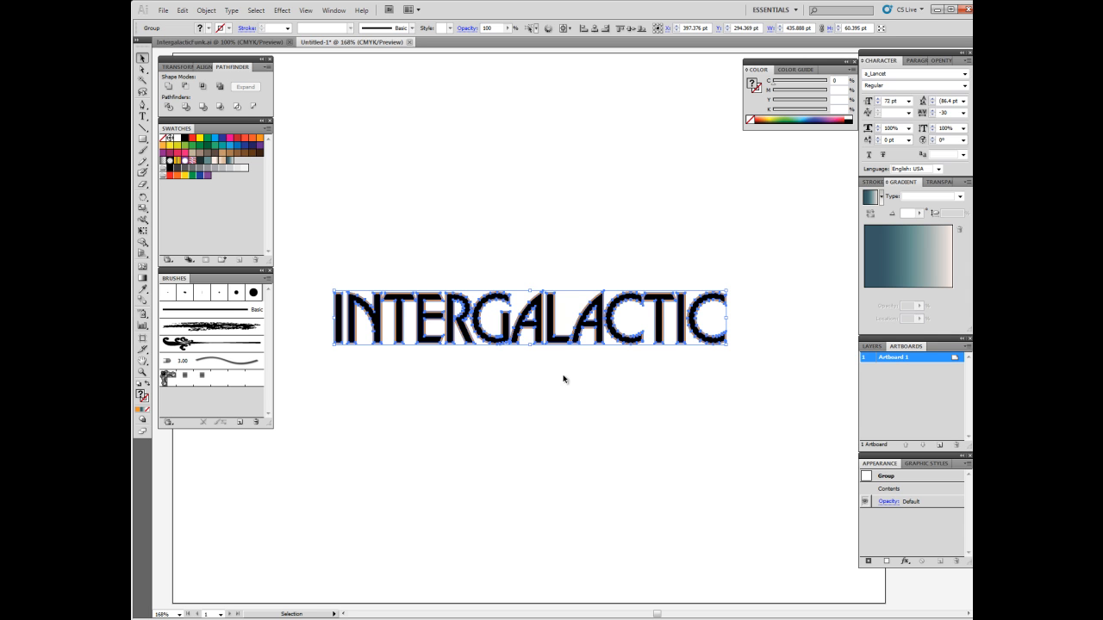
mouse_move(447, 386)
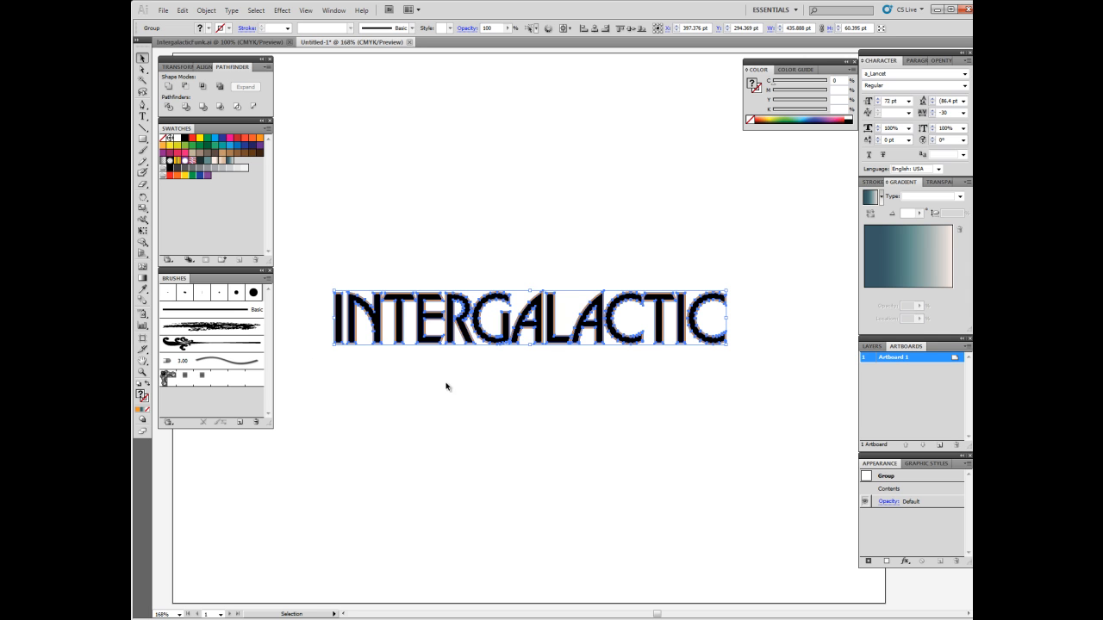
mouse_move(456, 394)
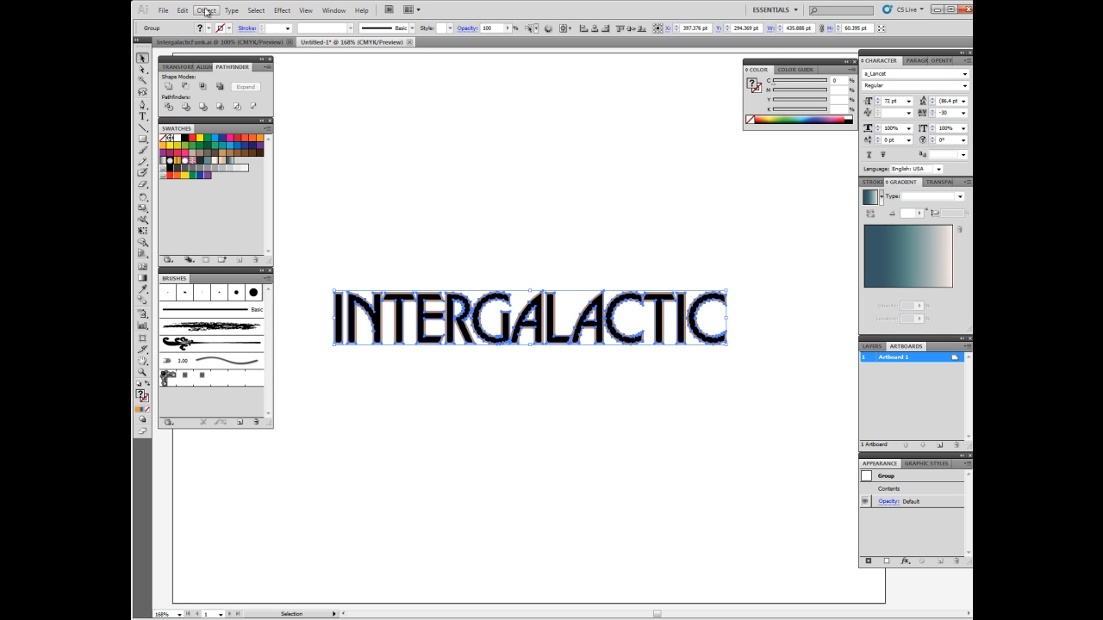
left_click(206, 10)
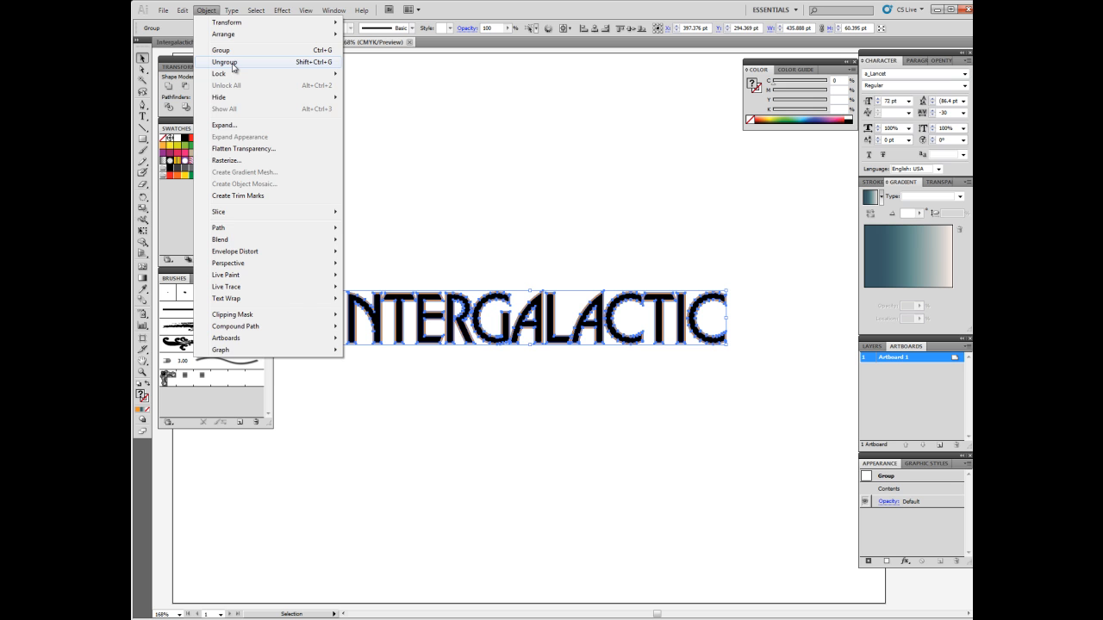
left_click(224, 62)
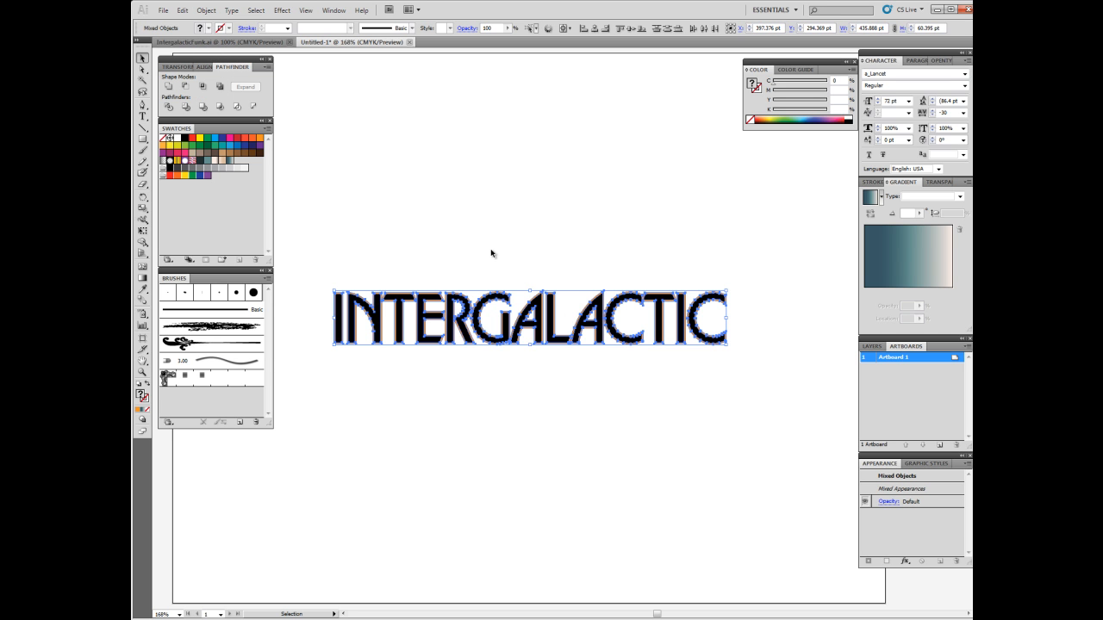
left_click(491, 253)
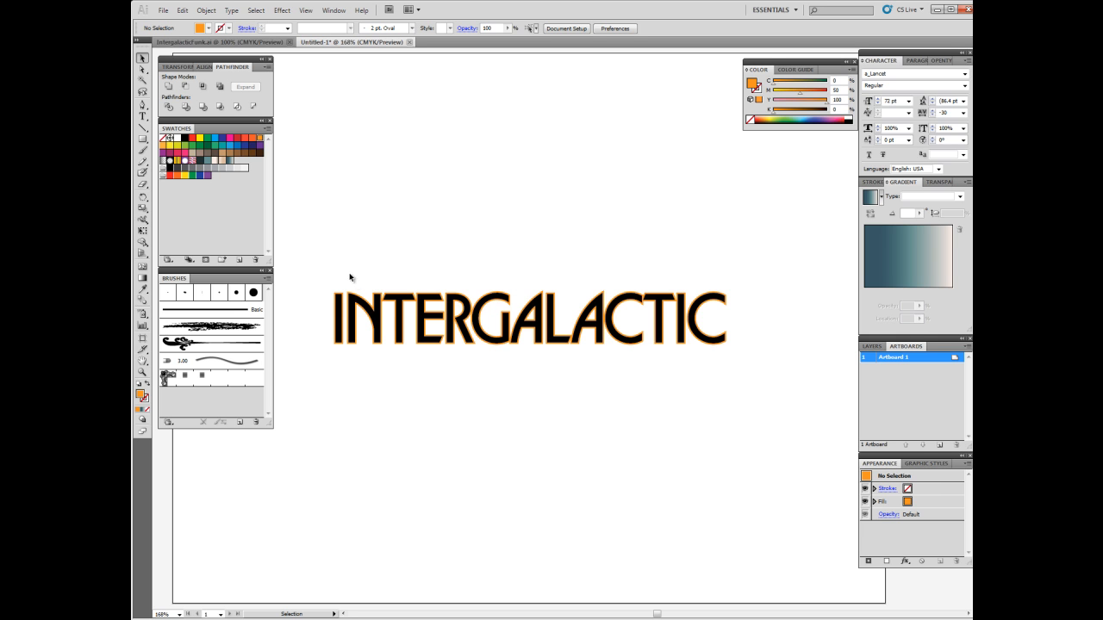
Select all the black letter outlines and unite them with Pathfinder.
left_click(527, 317)
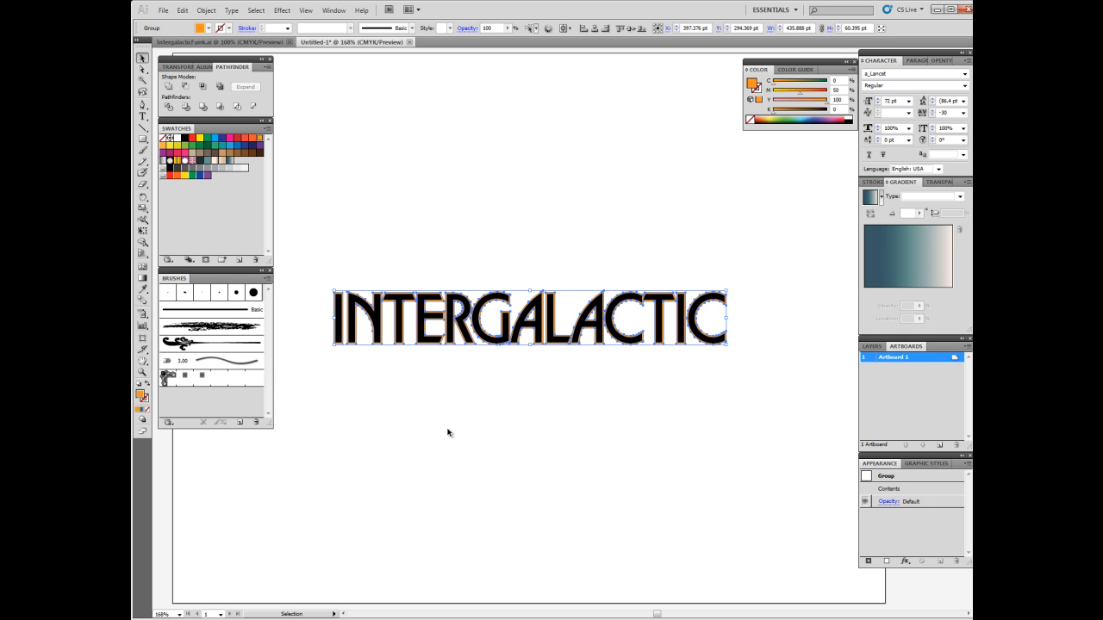
mouse_move(513, 362)
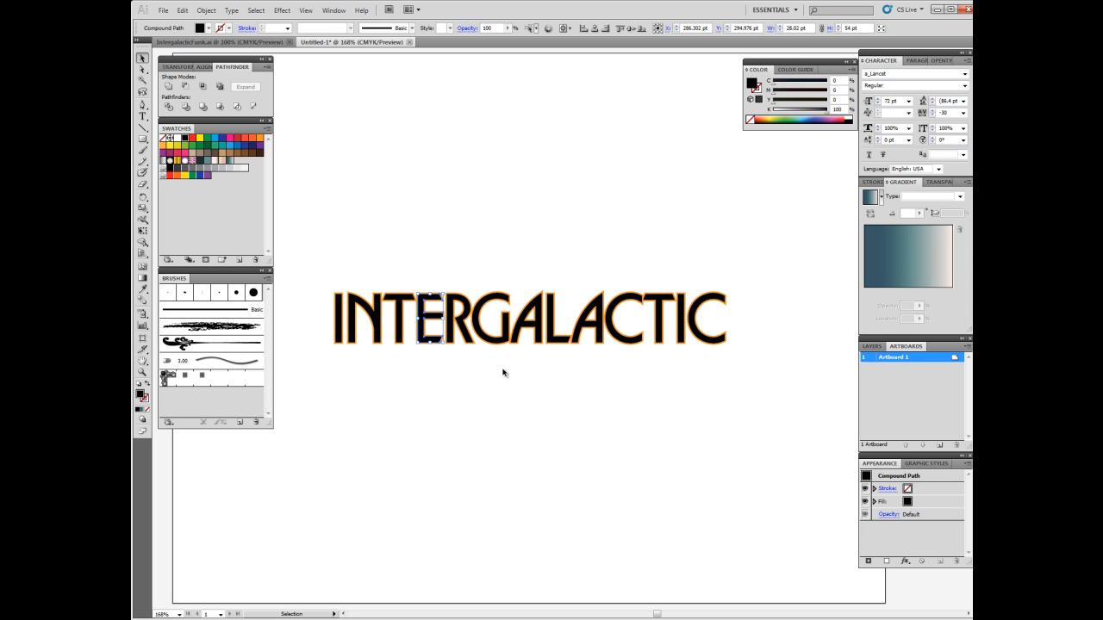
mouse_move(414, 405)
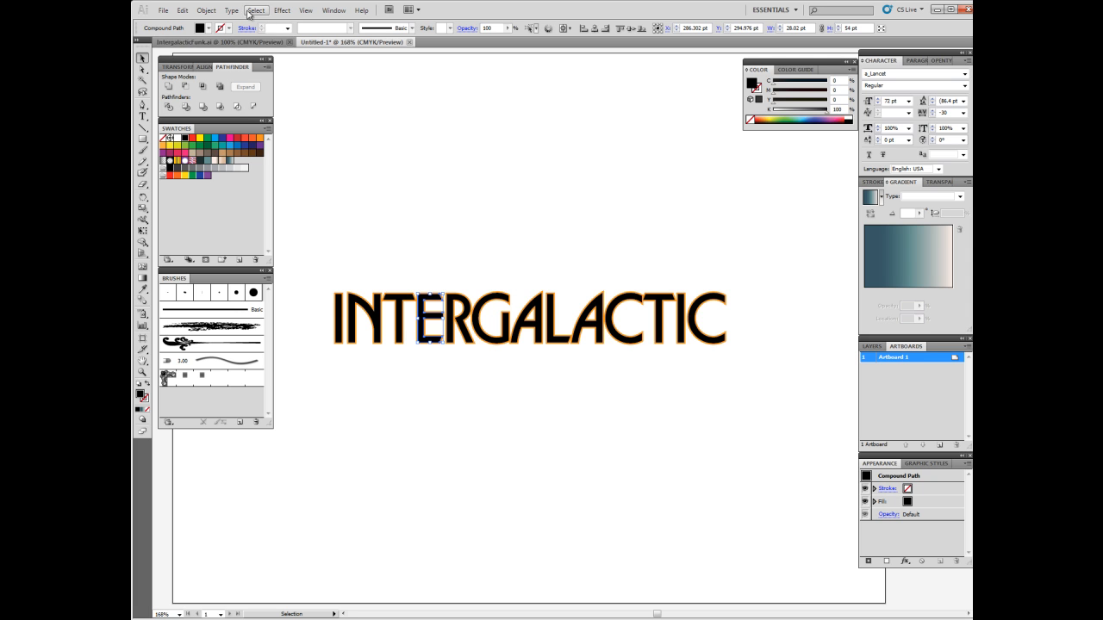
mouse_move(255, 16)
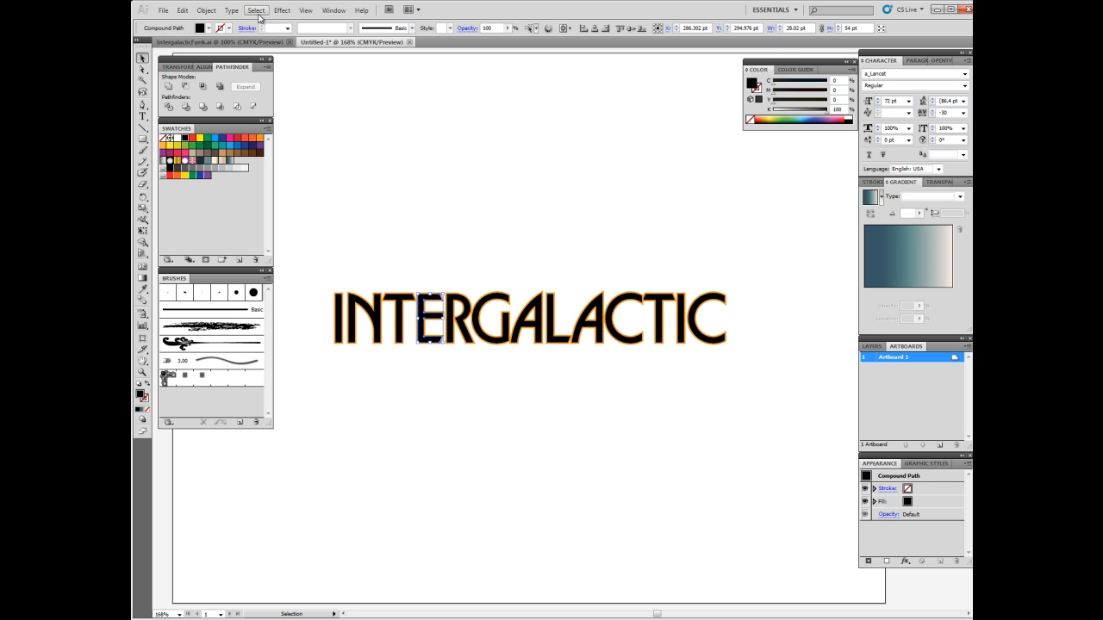
left_click(255, 10)
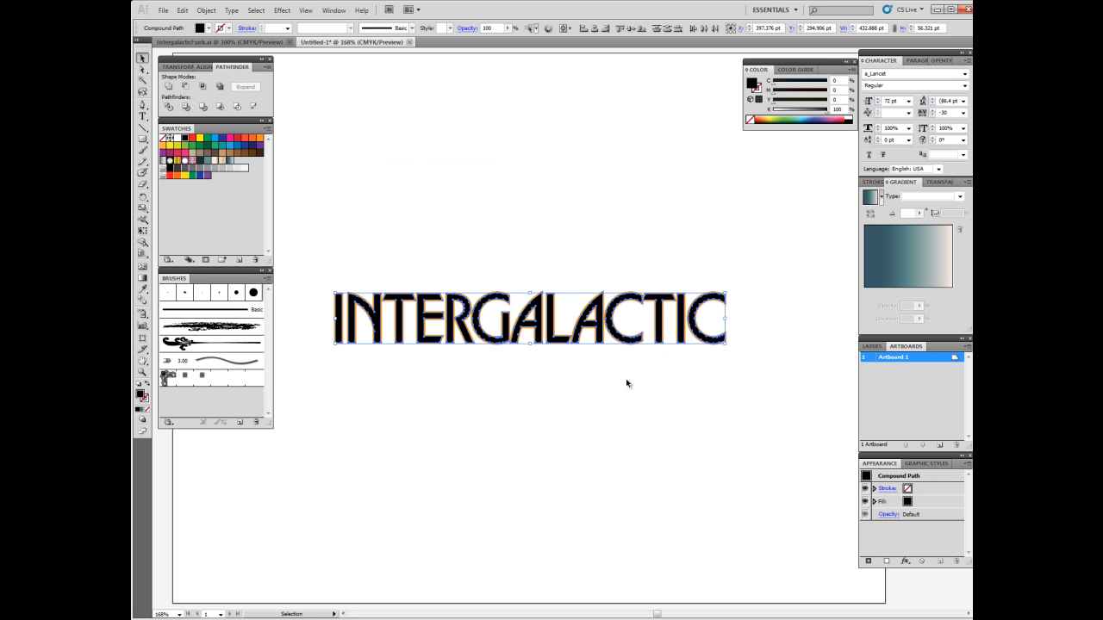
mouse_move(555, 445)
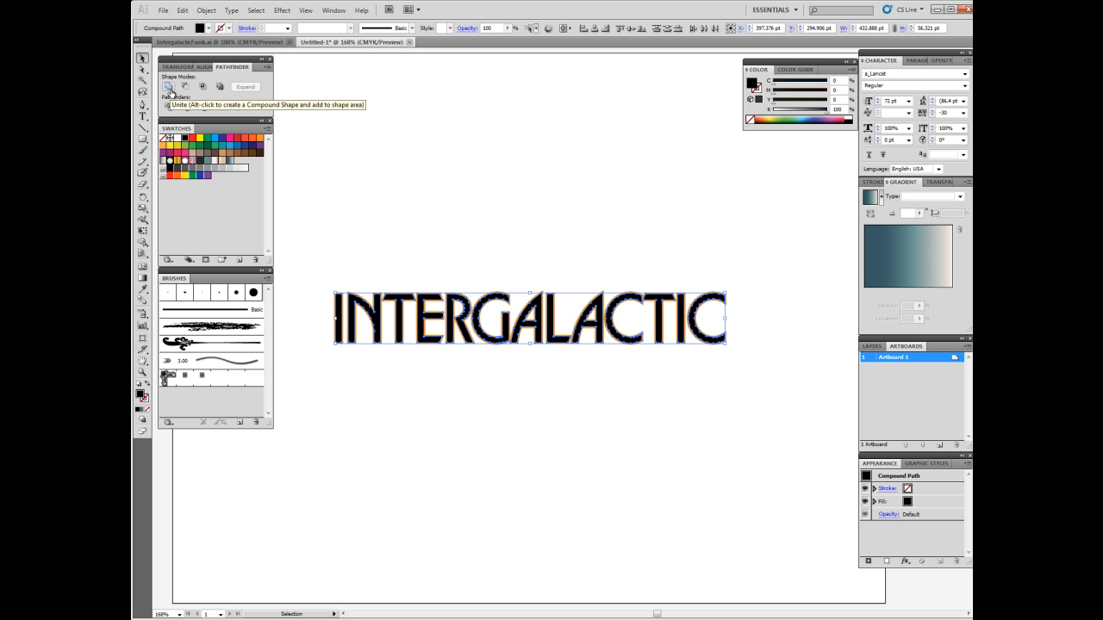
left_click(169, 86)
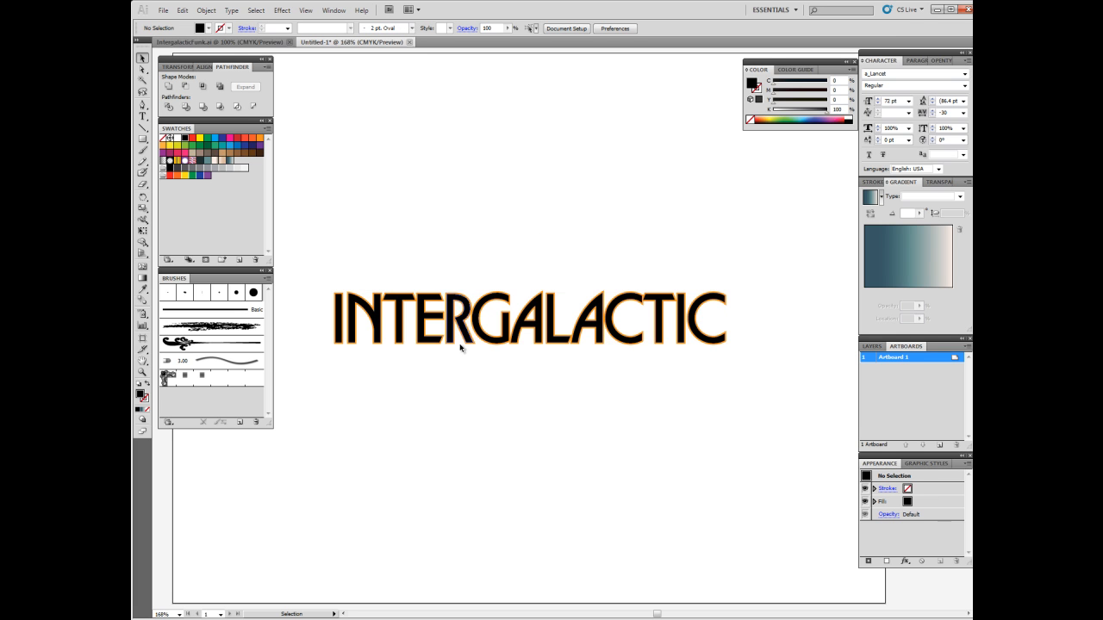
mouse_move(653, 360)
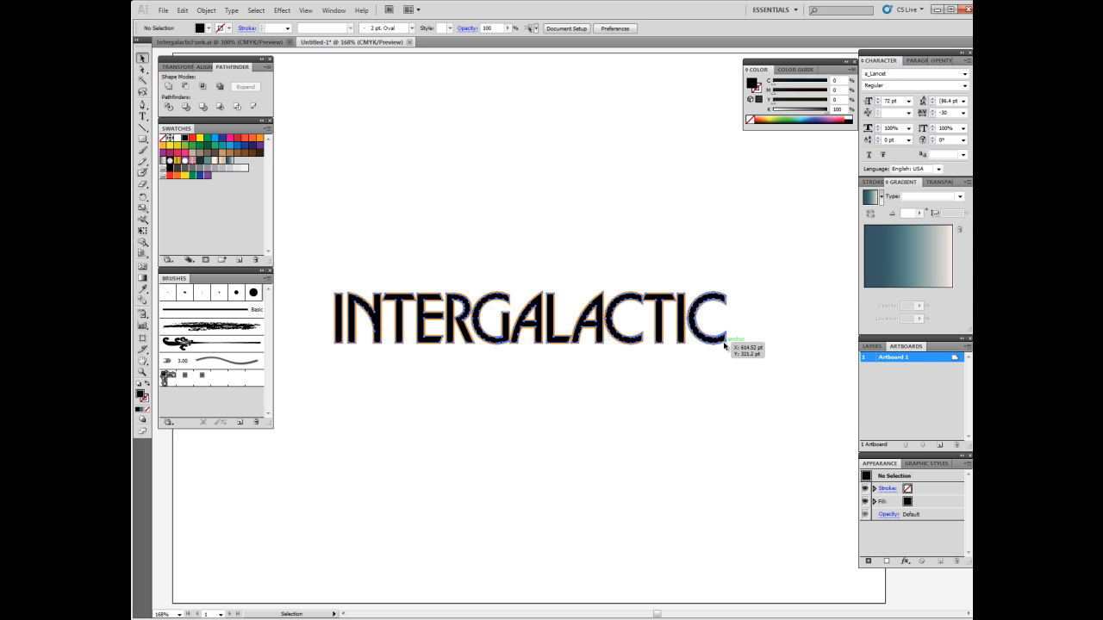
Apply a 3 pt Offset Path with Preview to the selected lettering group.
left_click(699, 377)
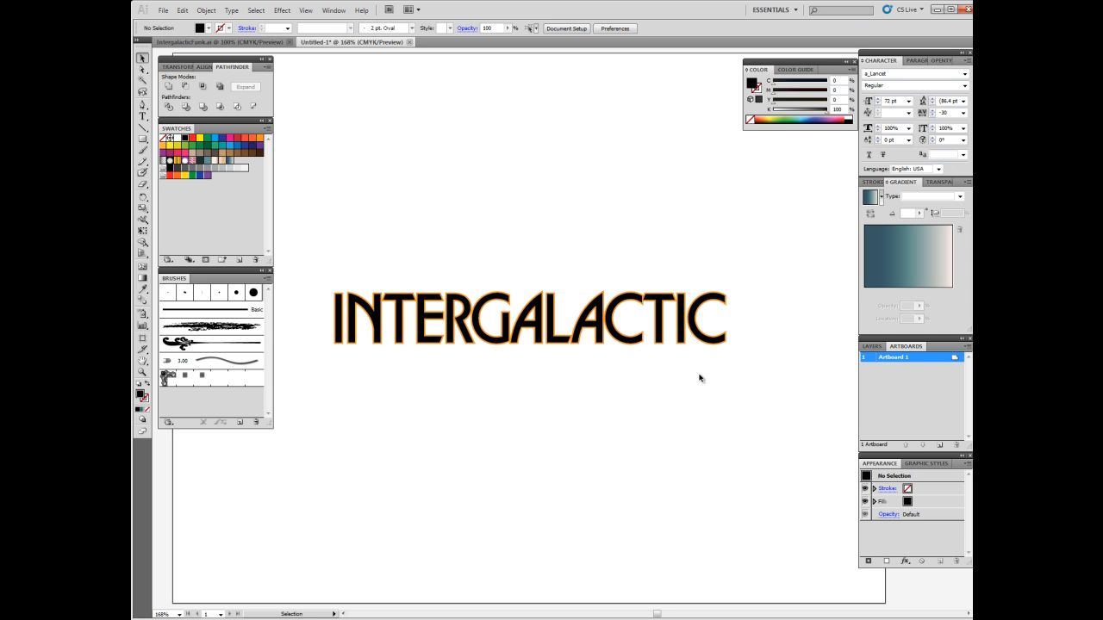
mouse_move(371, 354)
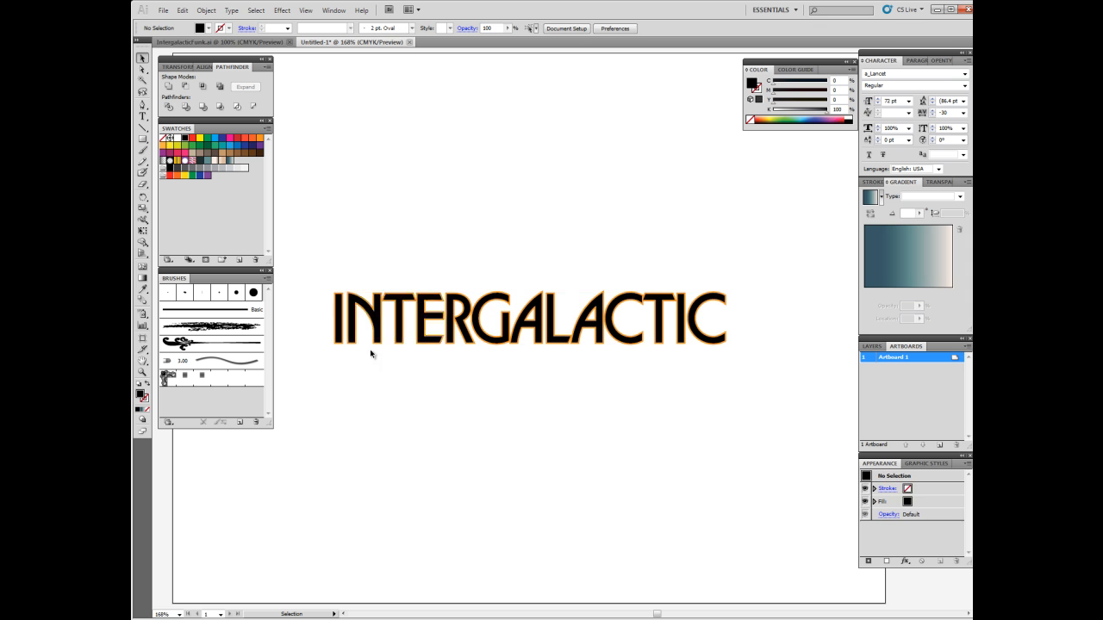
left_click(528, 317)
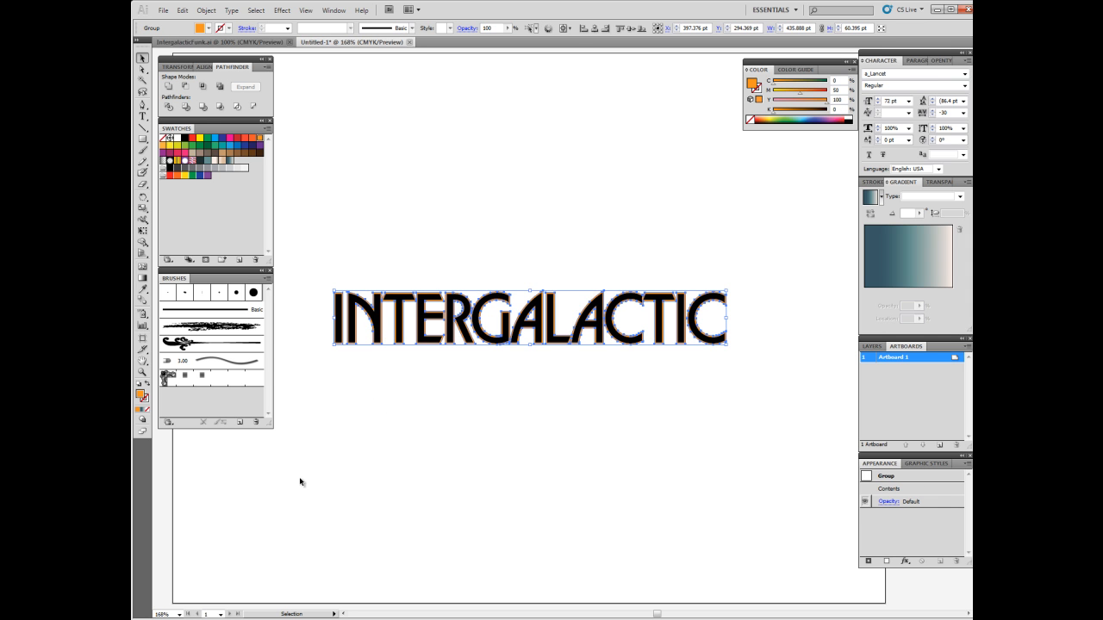
mouse_move(265, 351)
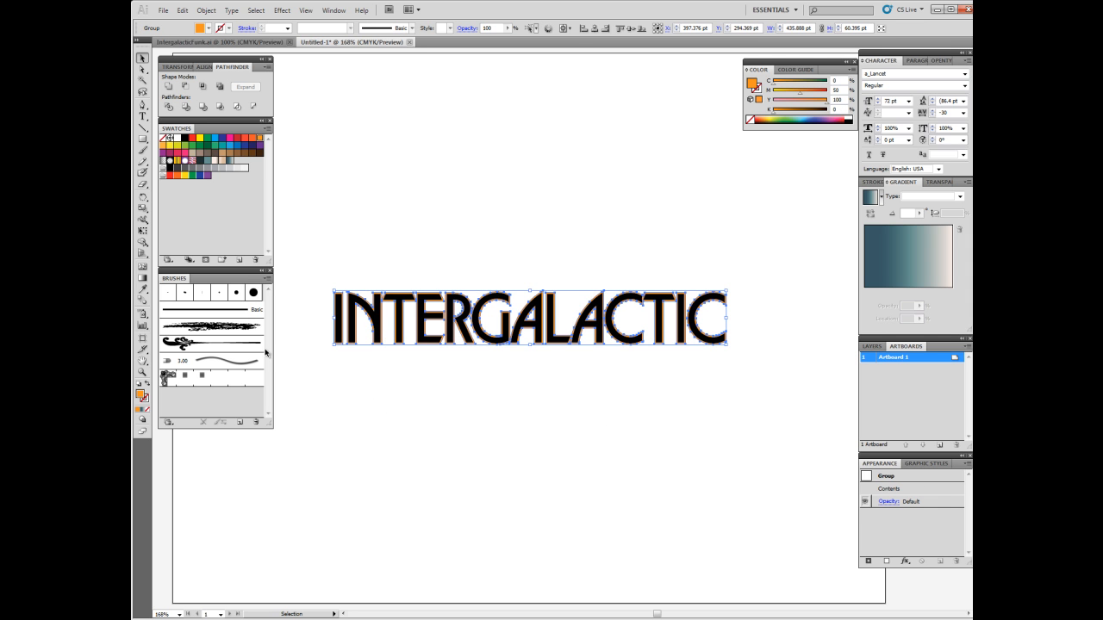
left_click(207, 10)
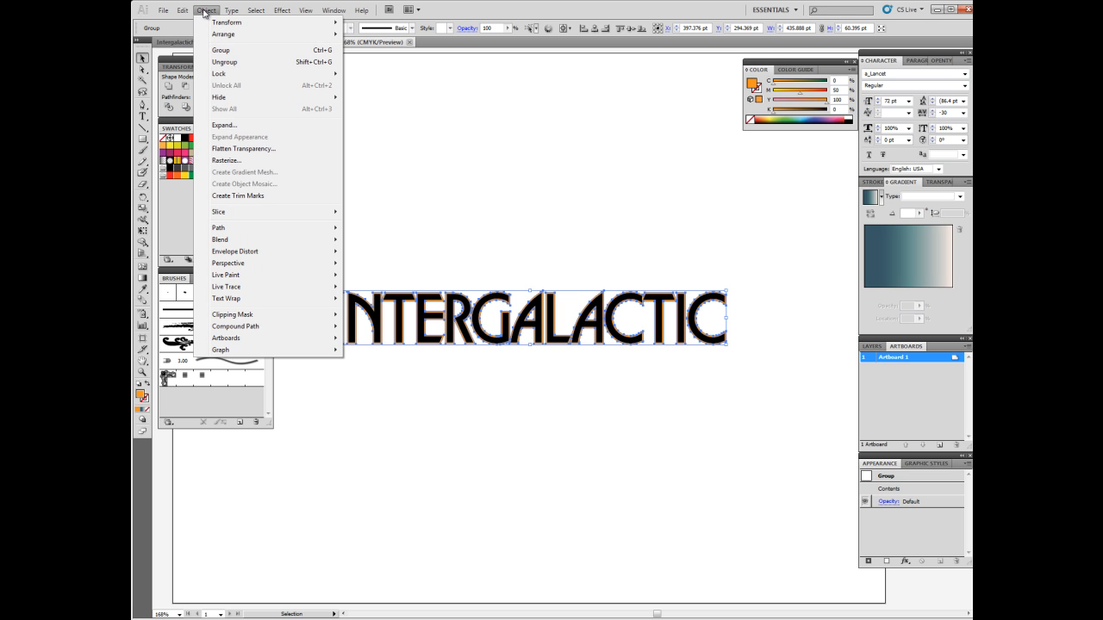
mouse_move(219, 227)
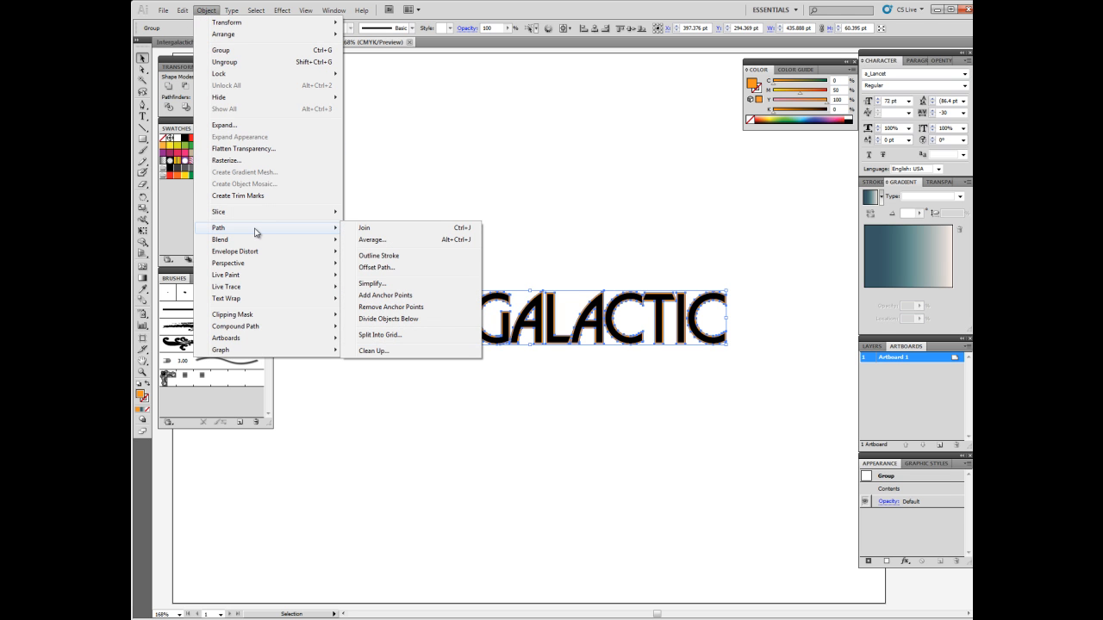
left_click(376, 267)
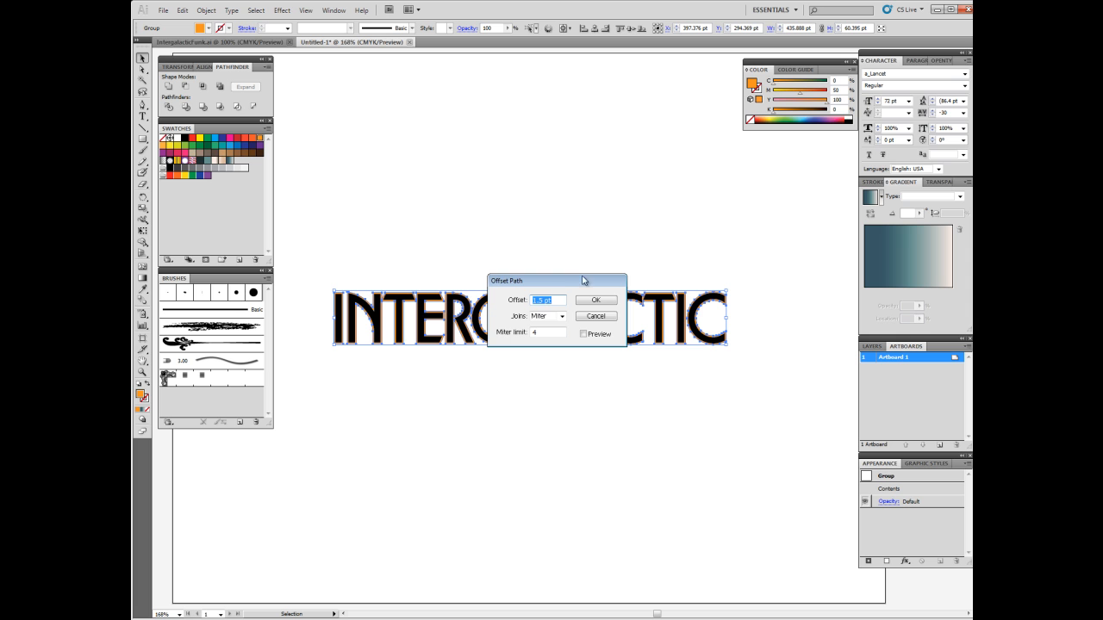
mouse_move(572, 284)
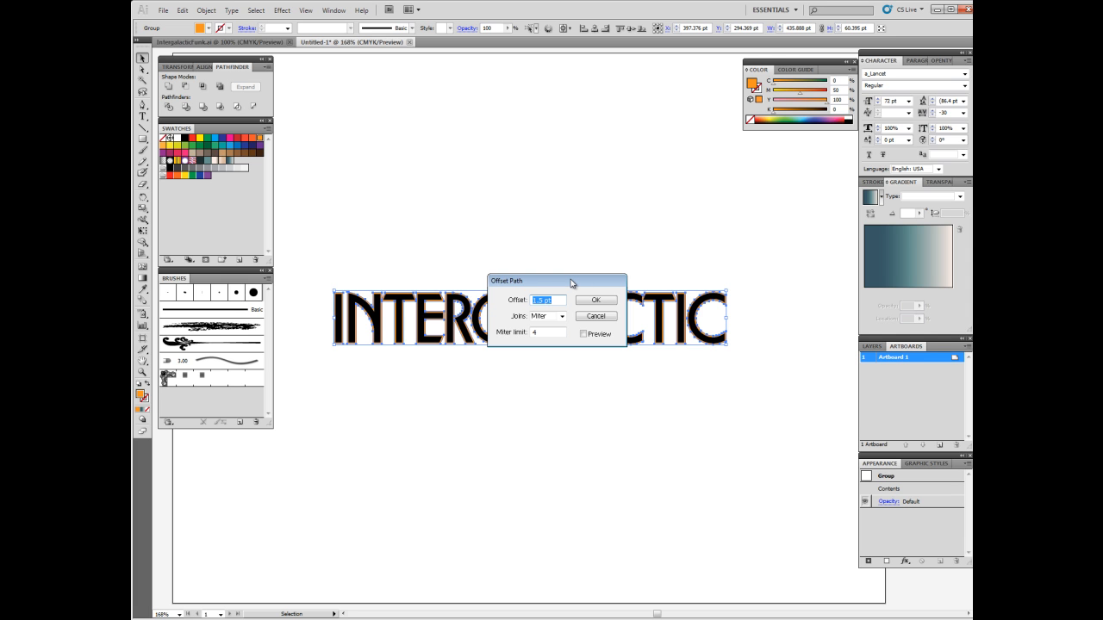
type("3")
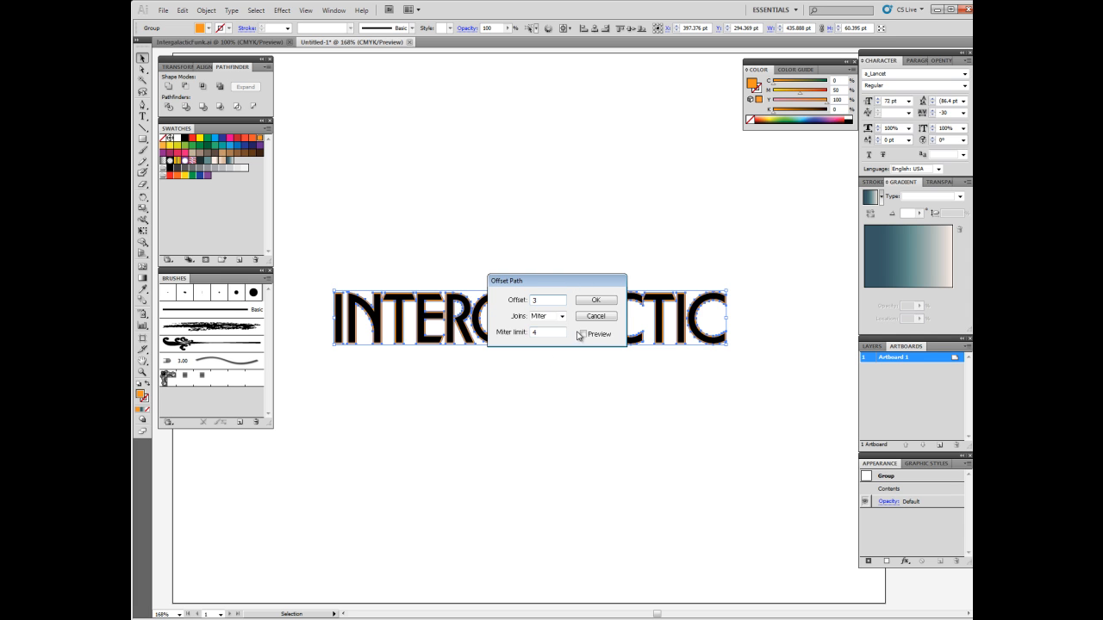
left_click(583, 334)
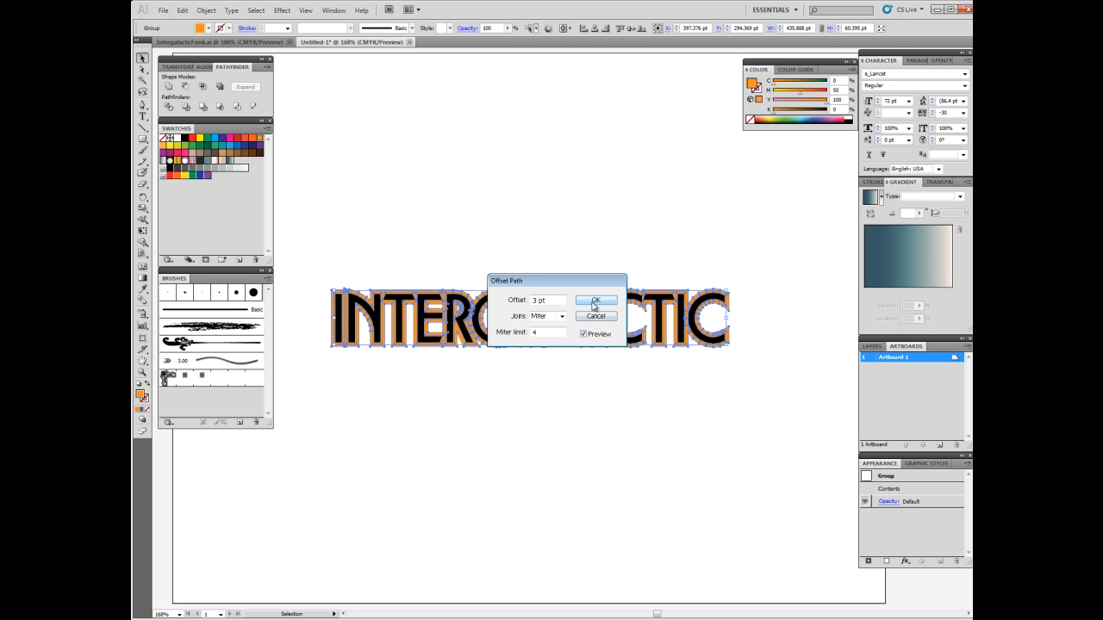
left_click(596, 299)
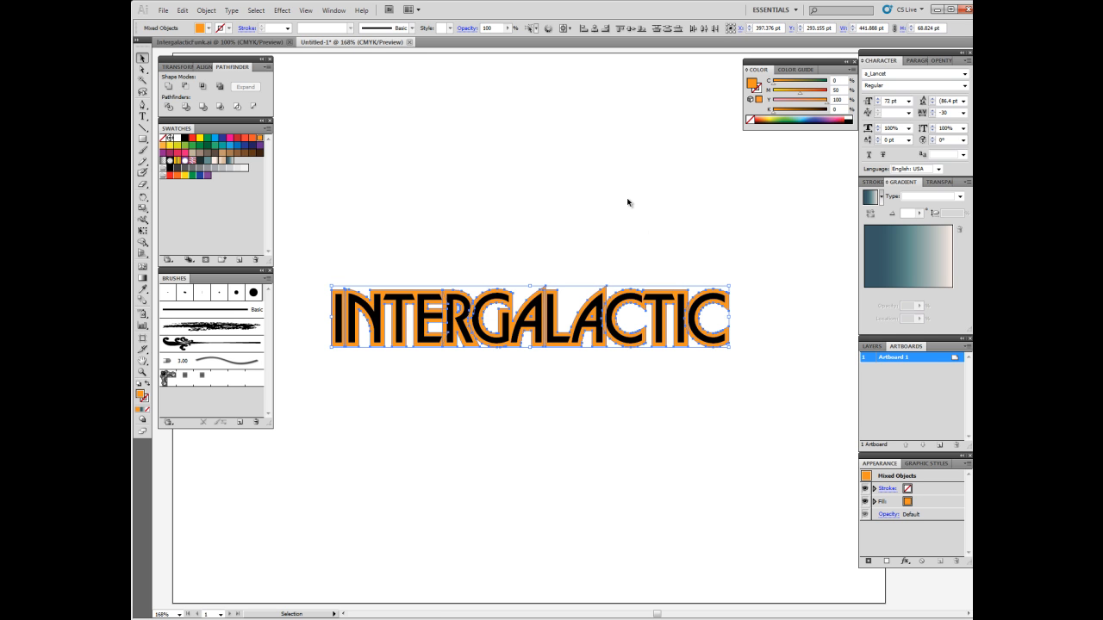
mouse_move(492, 231)
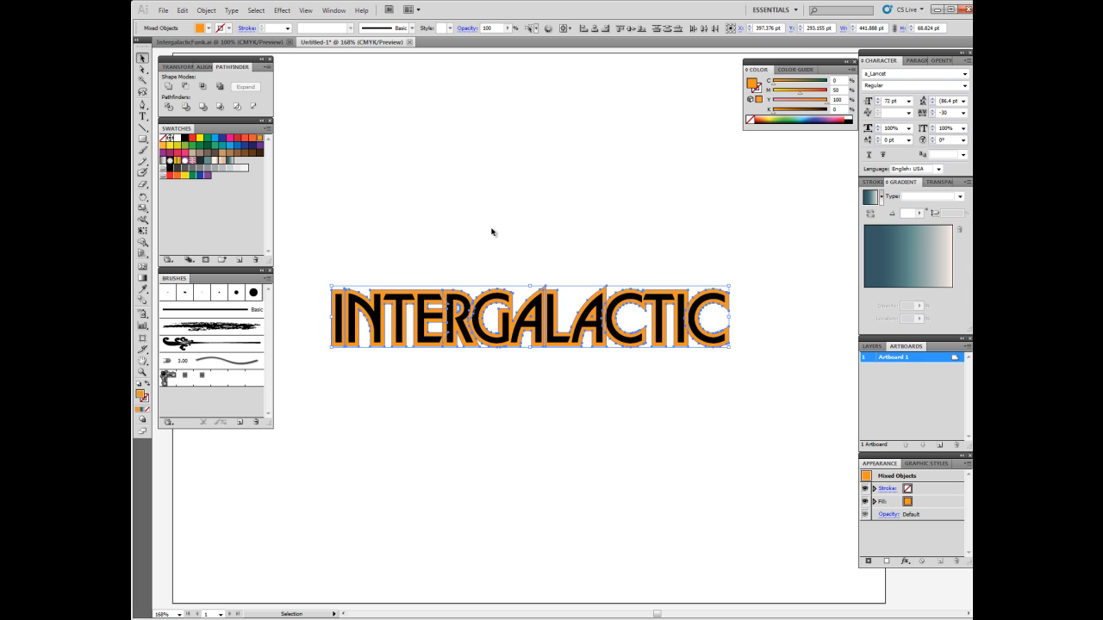
mouse_move(489, 235)
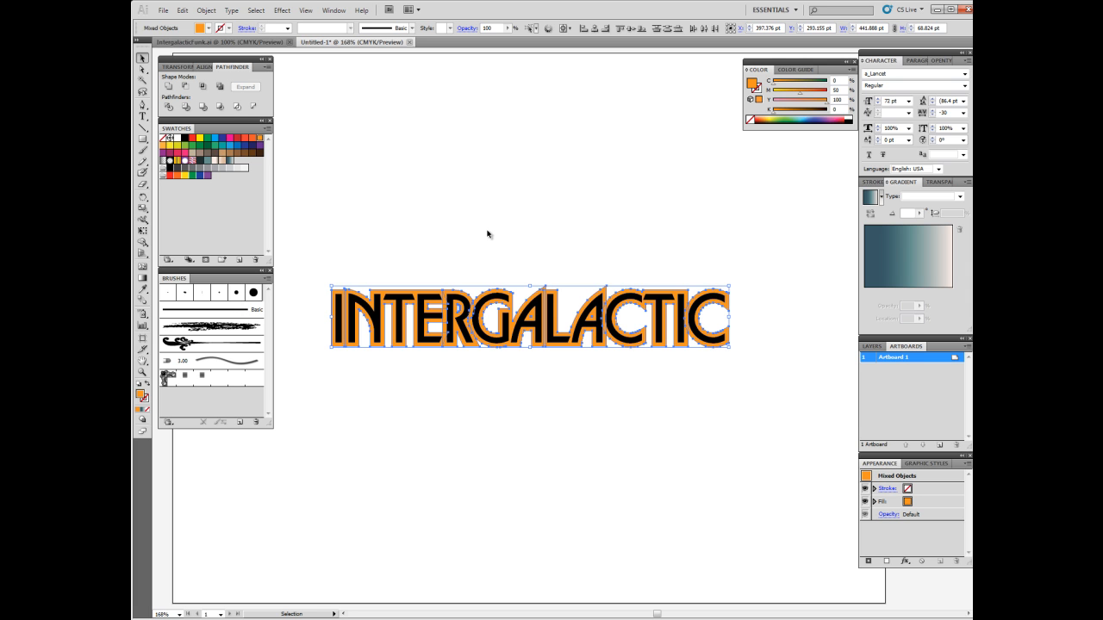
mouse_move(397, 389)
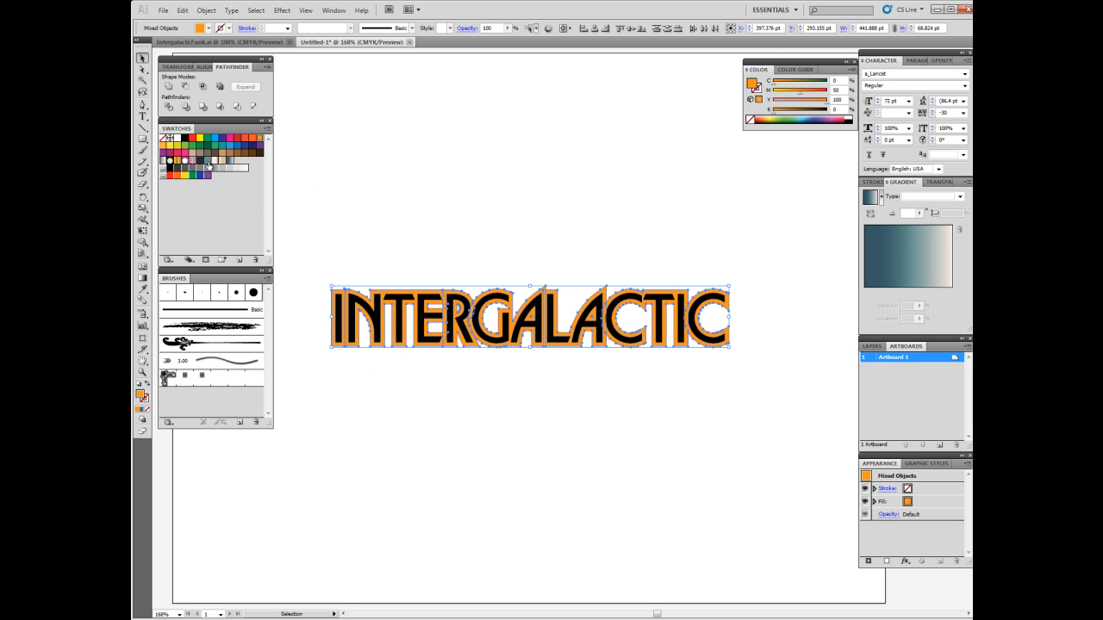
Fill the 3 pt offset outlines with a dark swatch and unite them into one shape.
left_click(207, 162)
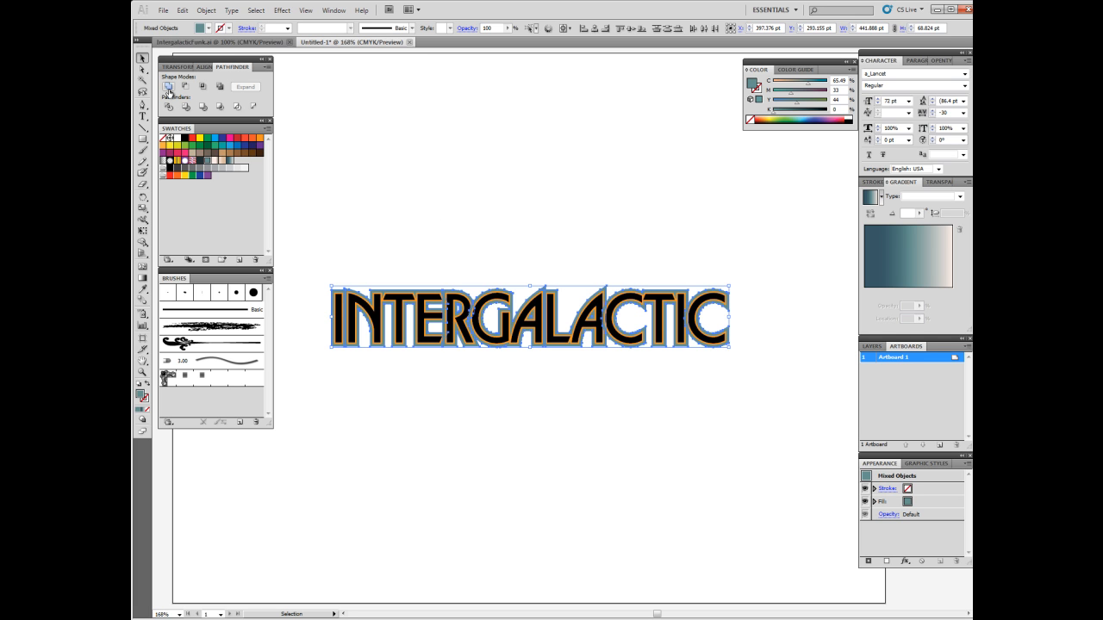
left_click(169, 86)
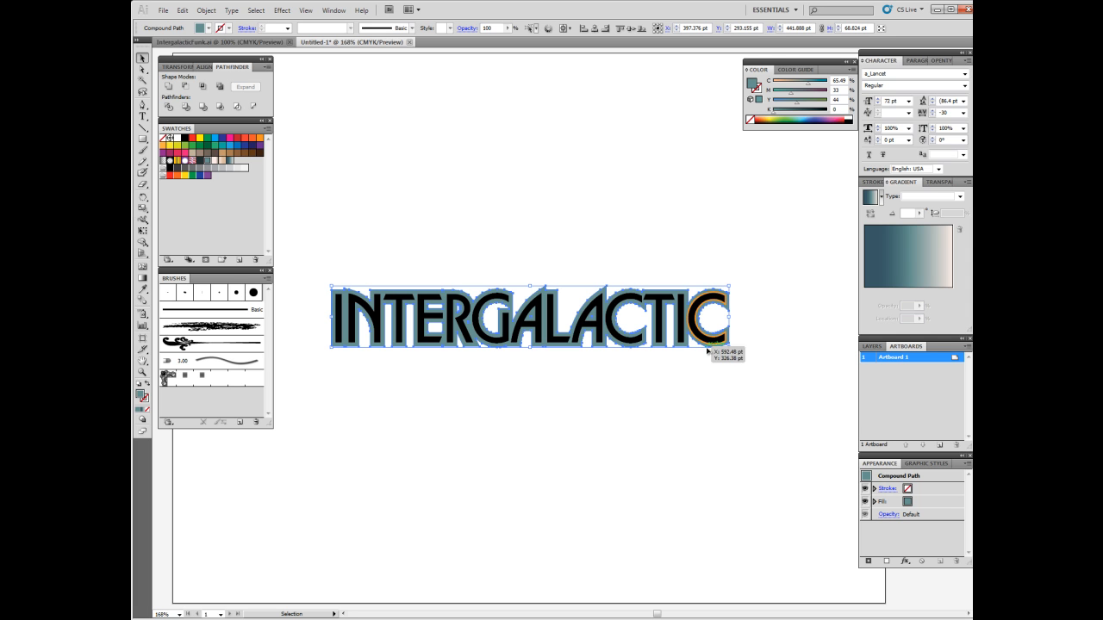
mouse_move(651, 419)
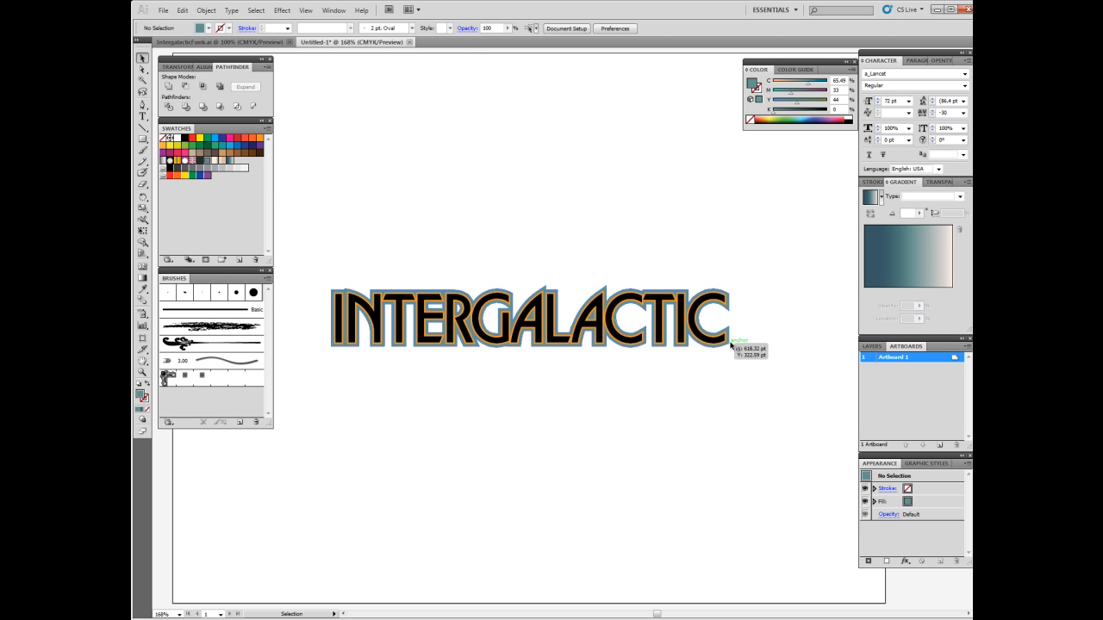
Select the lettering group and ungroup it, then return to the Object menu.
left_click(531, 317)
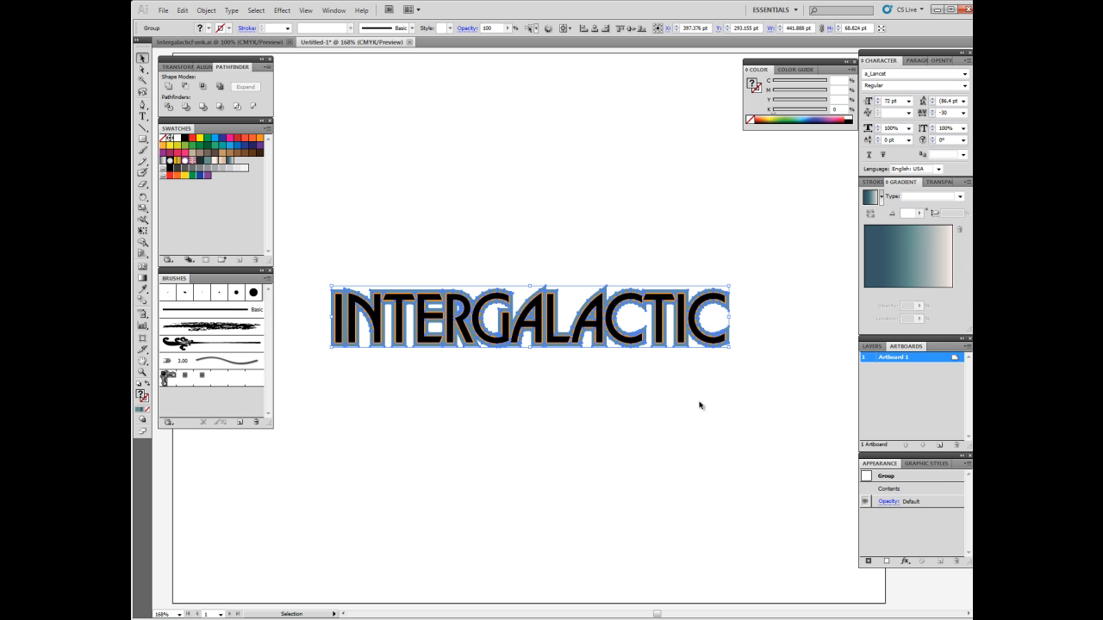
mouse_move(506, 361)
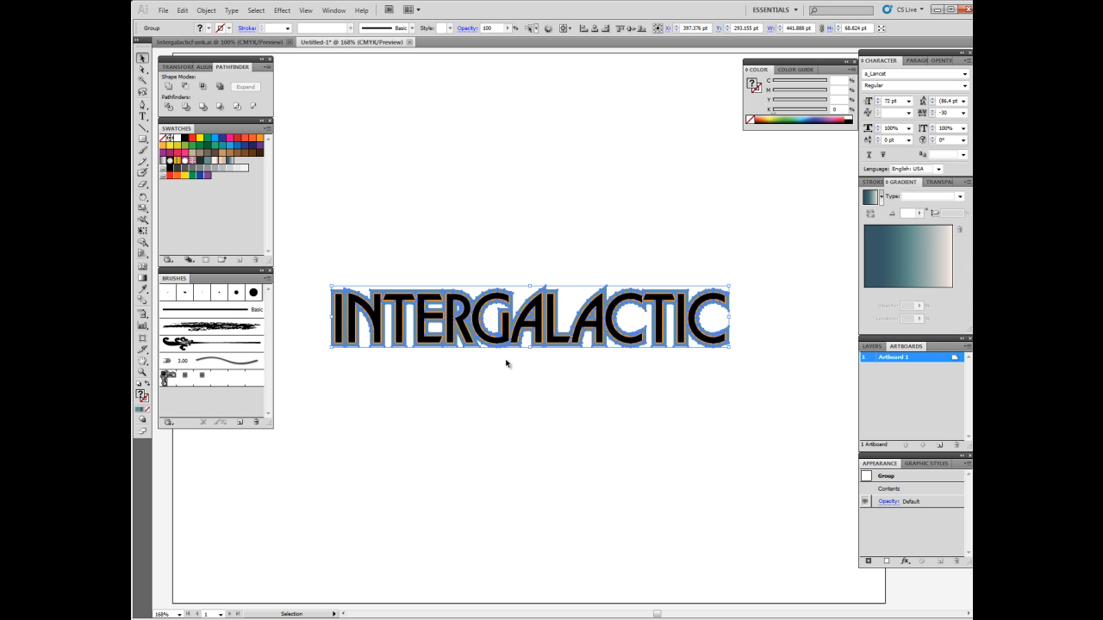
mouse_move(578, 419)
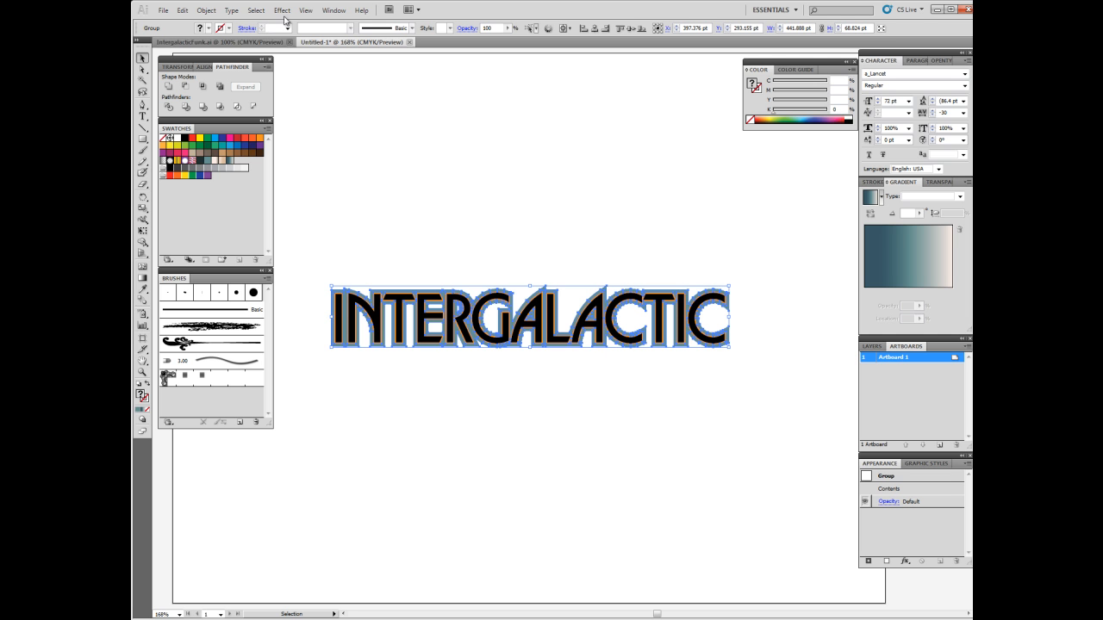
left_click(207, 10)
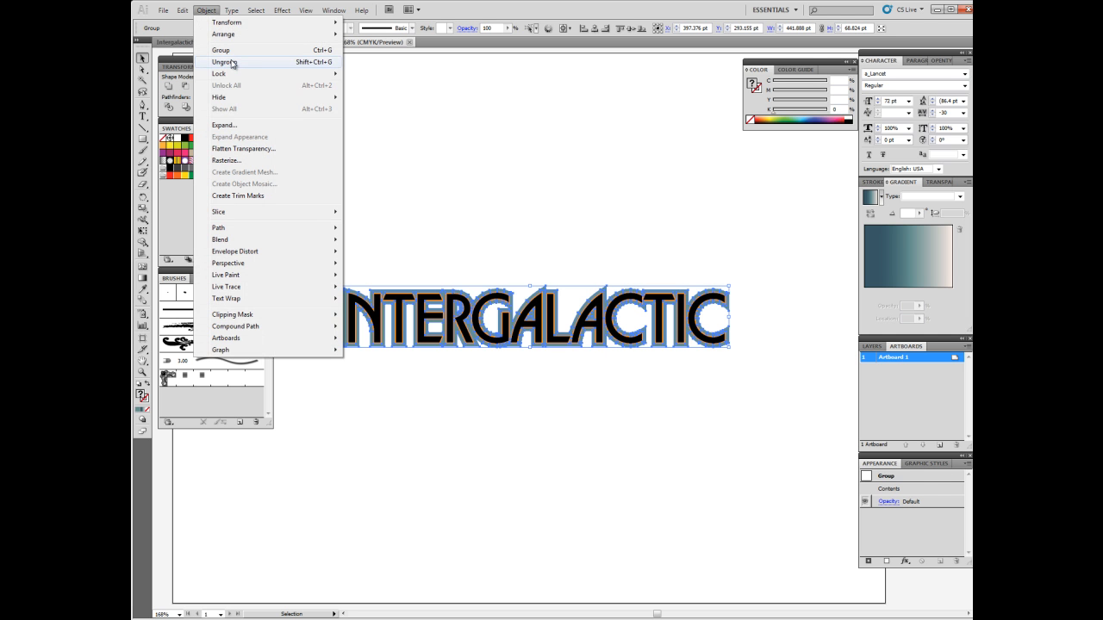
left_click(224, 62)
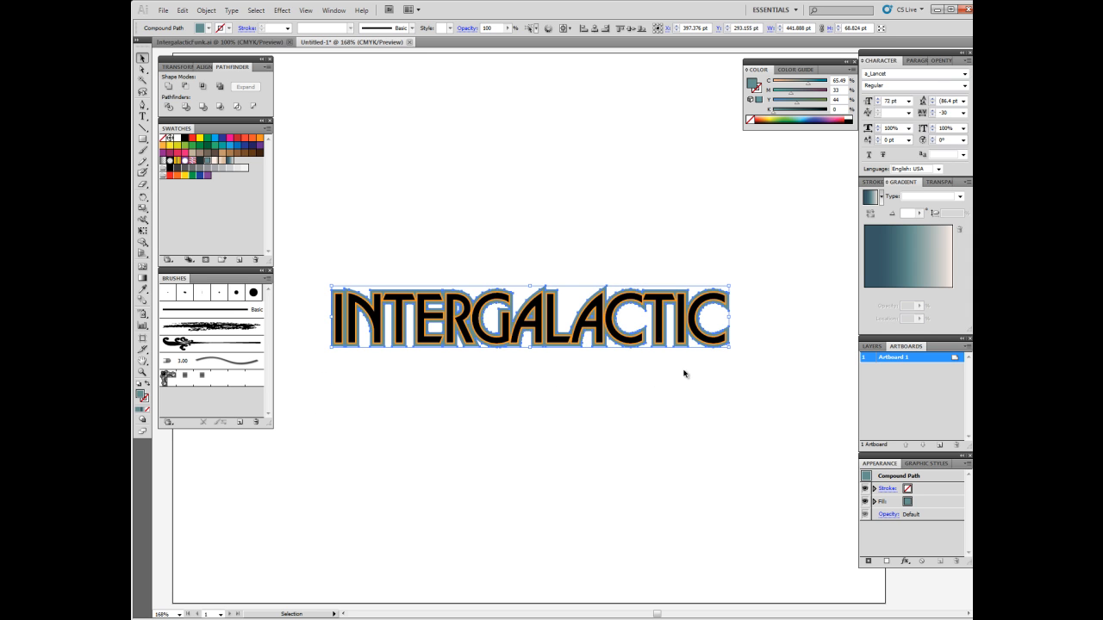
mouse_move(328, 395)
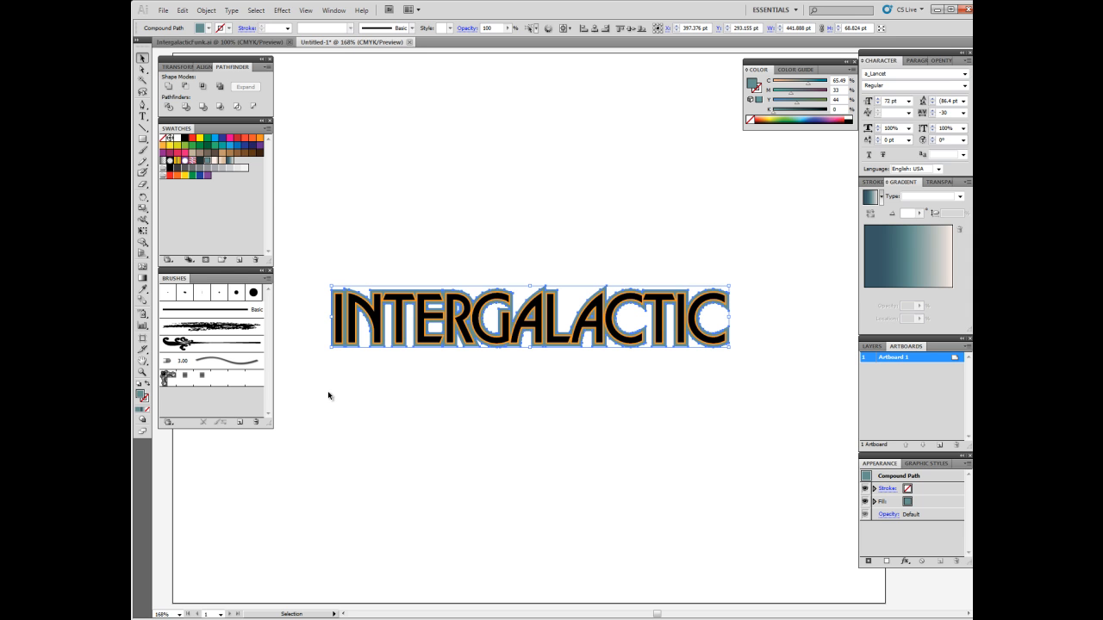
left_click(207, 10)
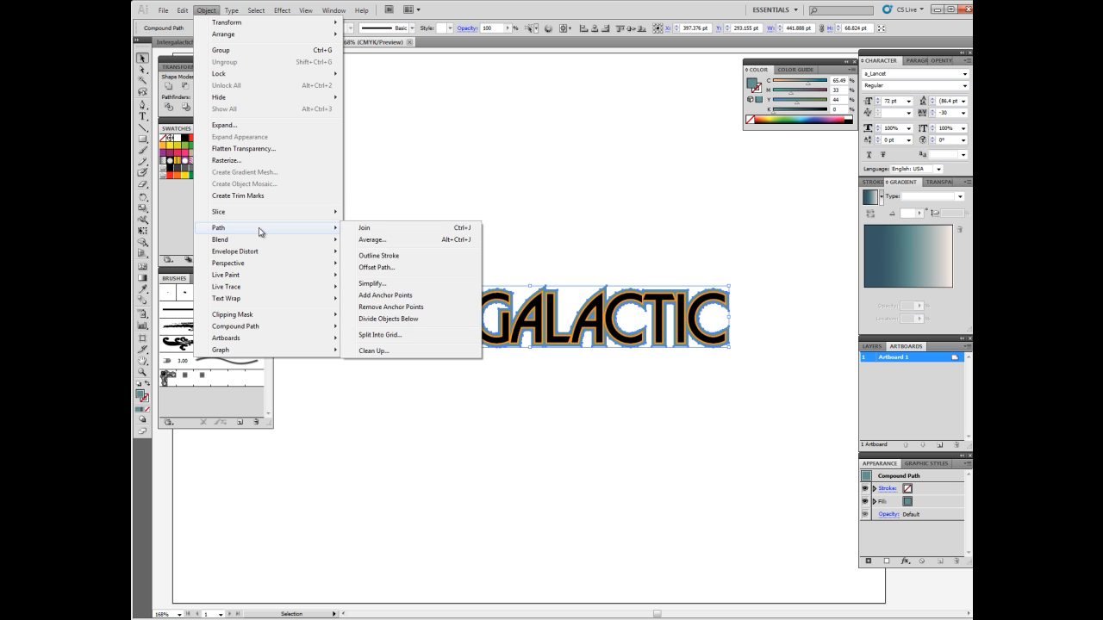
Create another offset path, fill it with a dark swatch, and deselect.
left_click(376, 267)
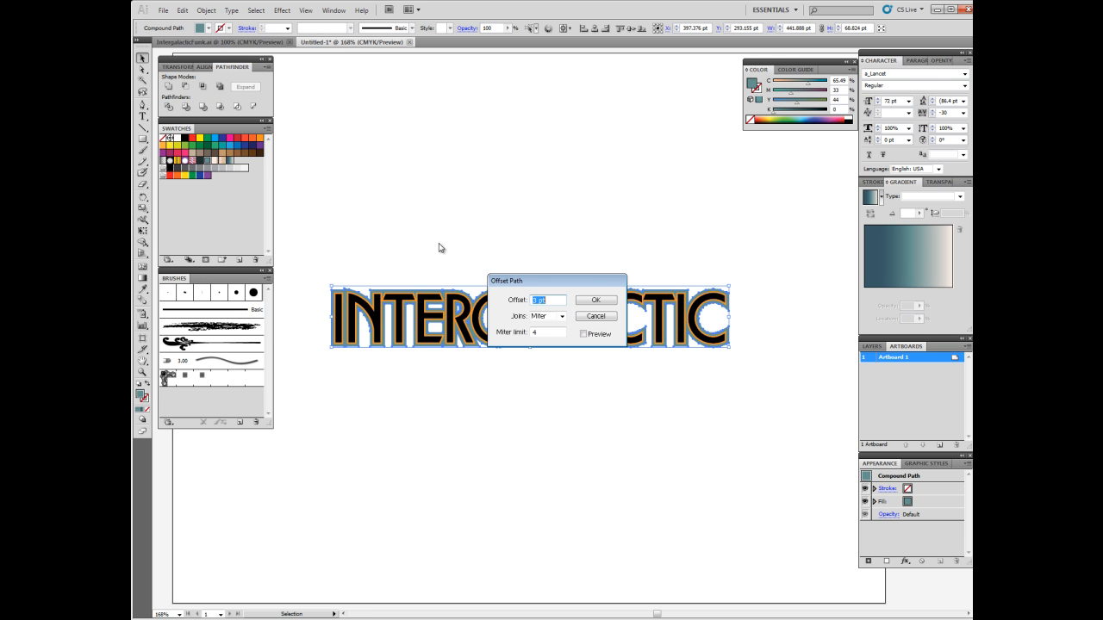
mouse_move(560, 300)
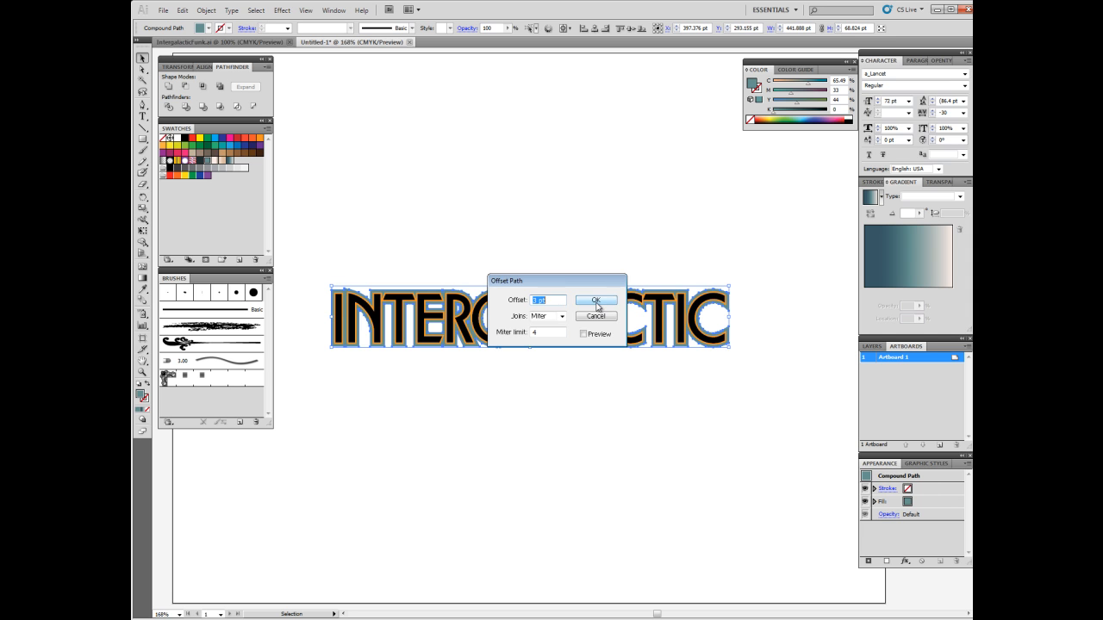
left_click(596, 300)
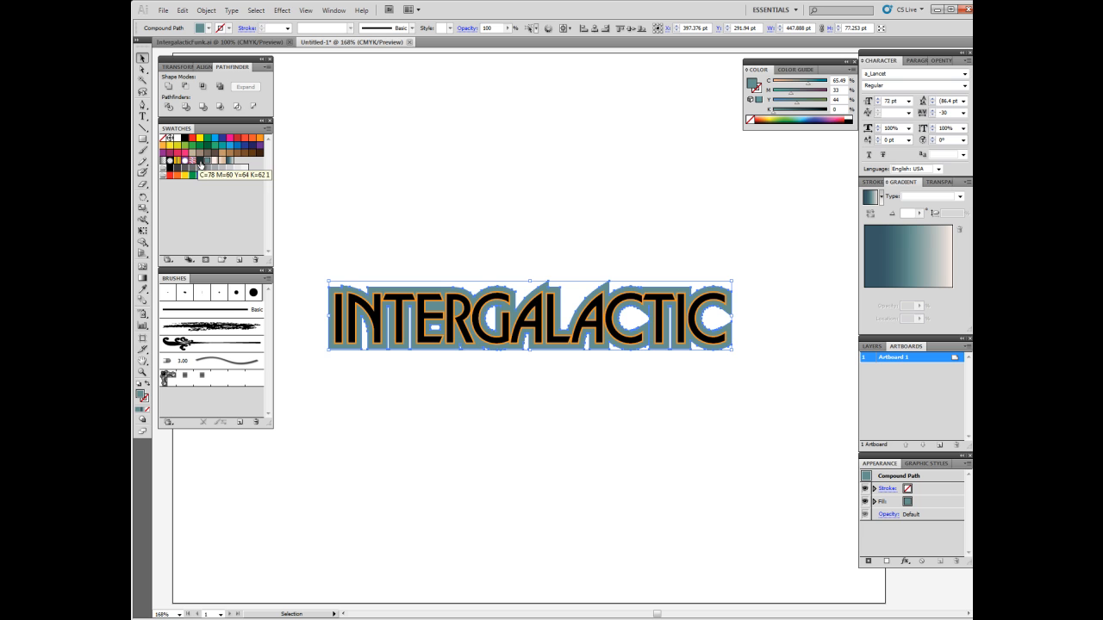
left_click(199, 162)
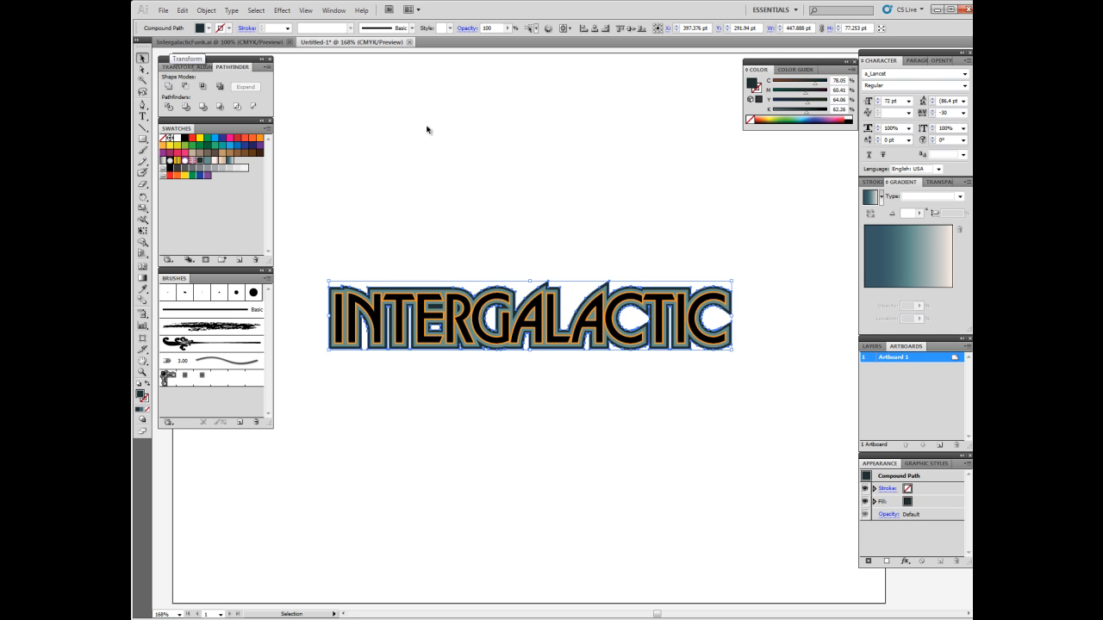
left_click(357, 400)
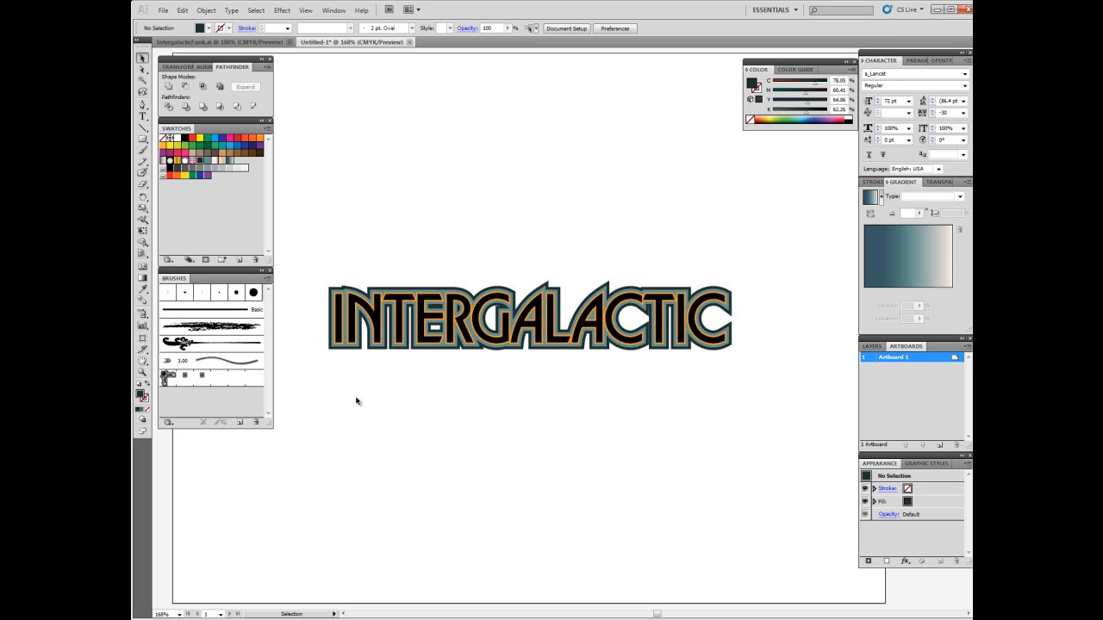
mouse_move(746, 363)
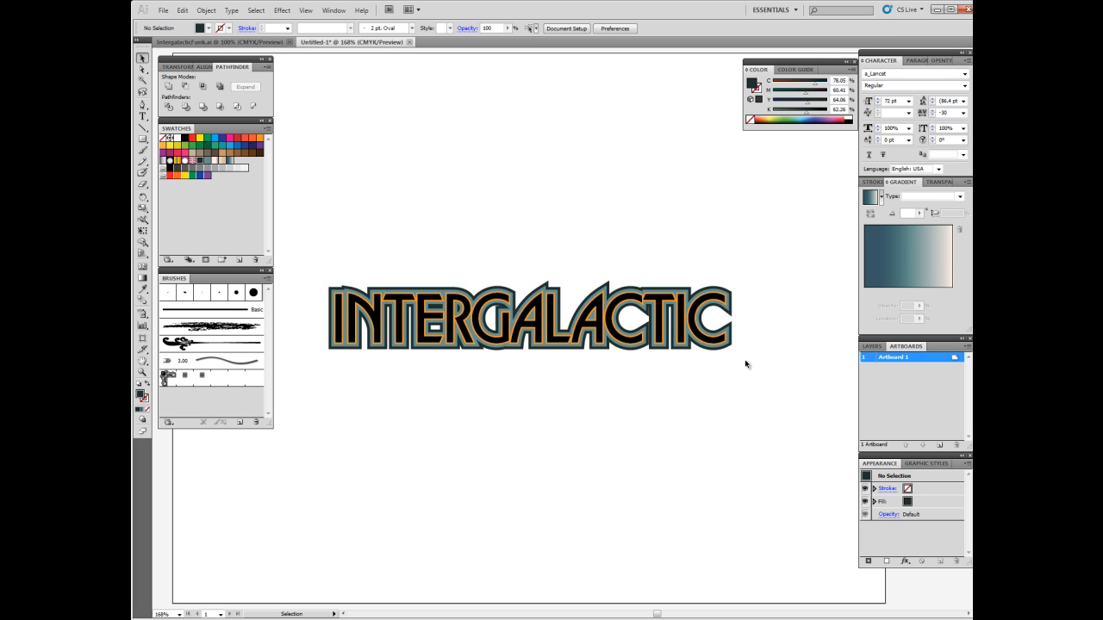
mouse_move(395, 365)
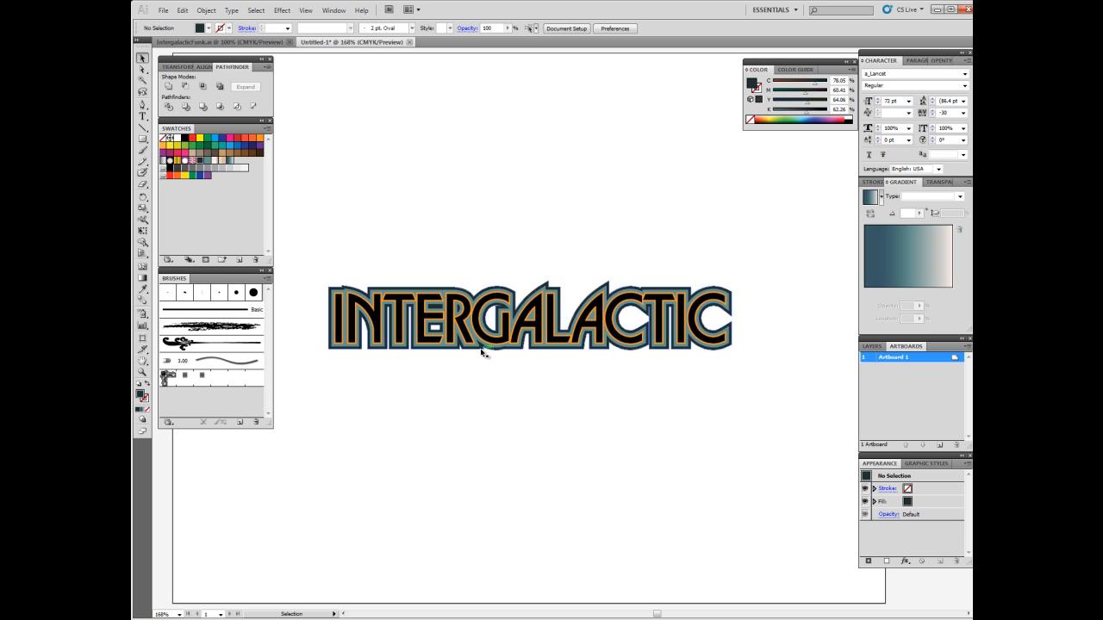
Select the inner INTERGALACTIC letter shapes with the Selection tool.
left_click(531, 318)
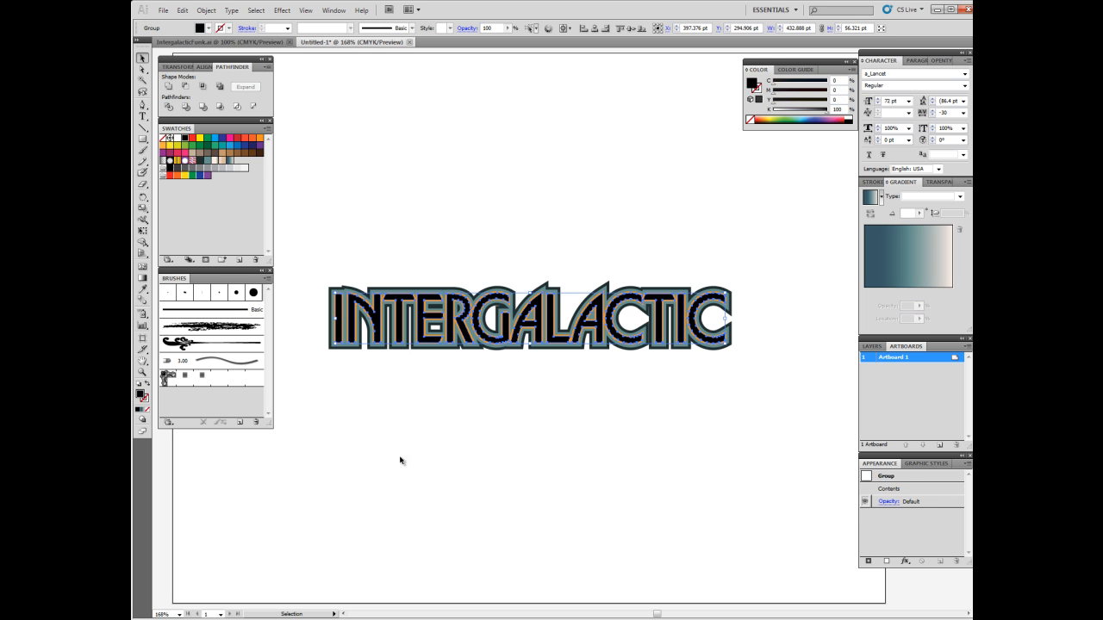
mouse_move(444, 455)
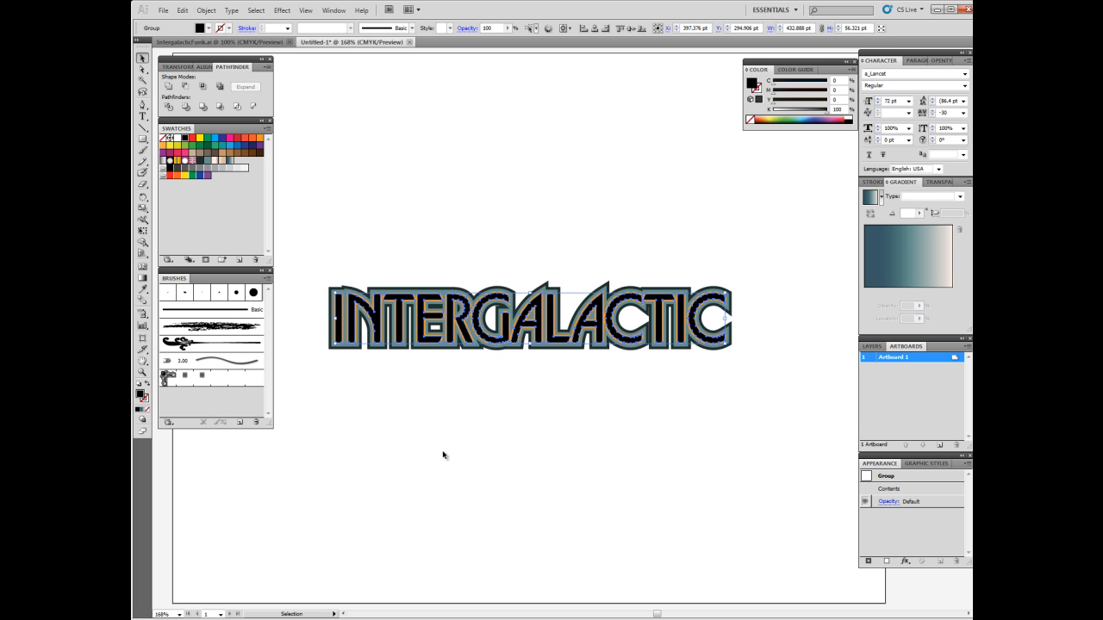
mouse_move(414, 407)
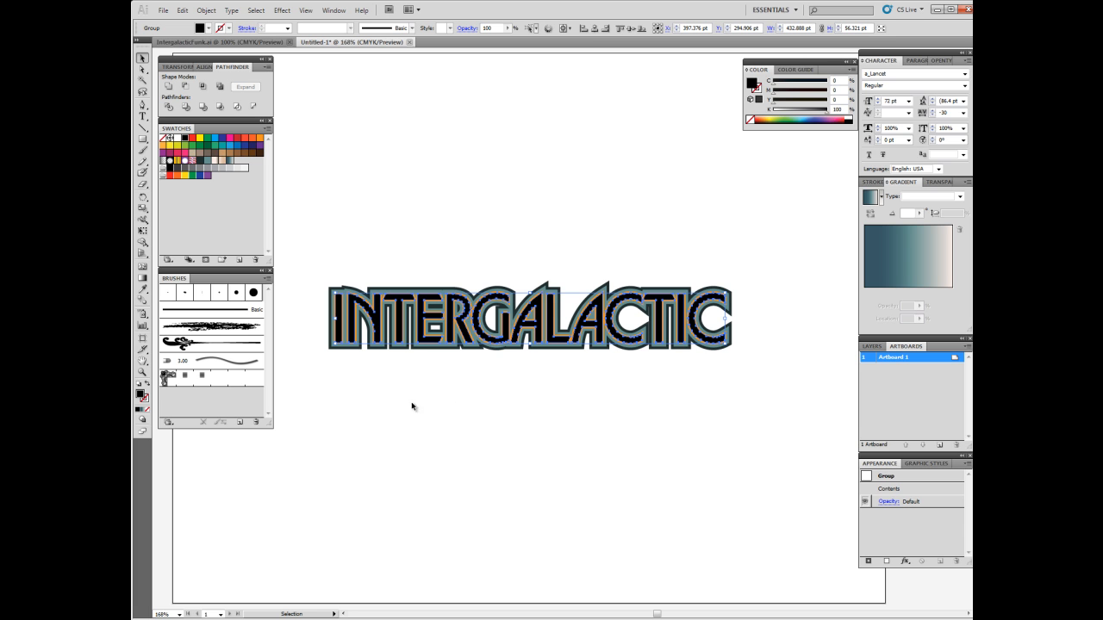
mouse_move(319, 332)
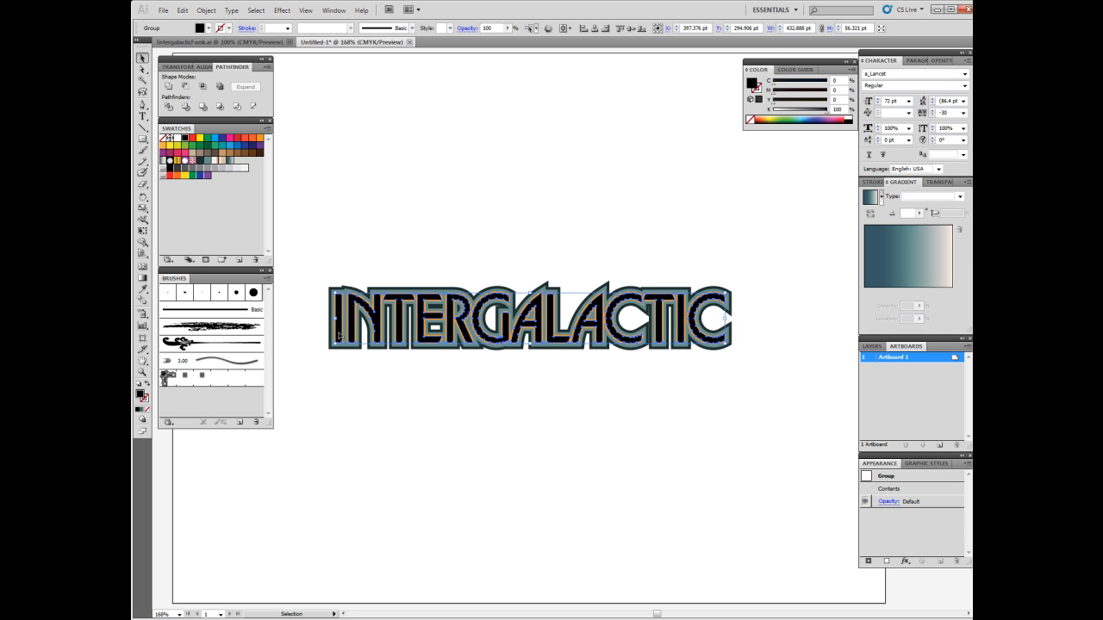
mouse_move(258, 222)
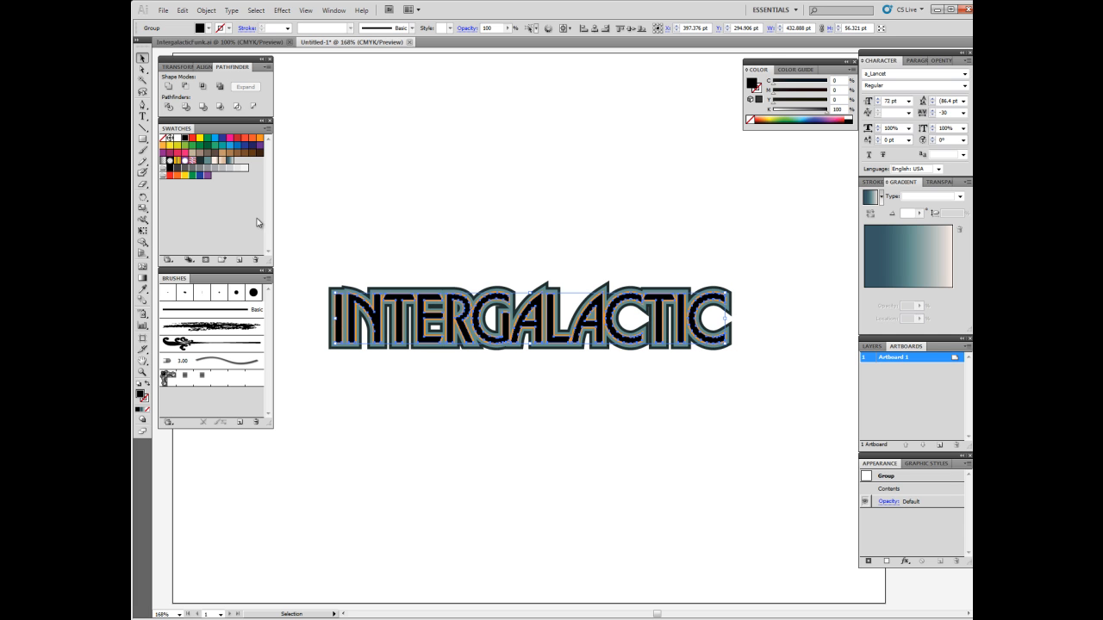
mouse_move(213, 164)
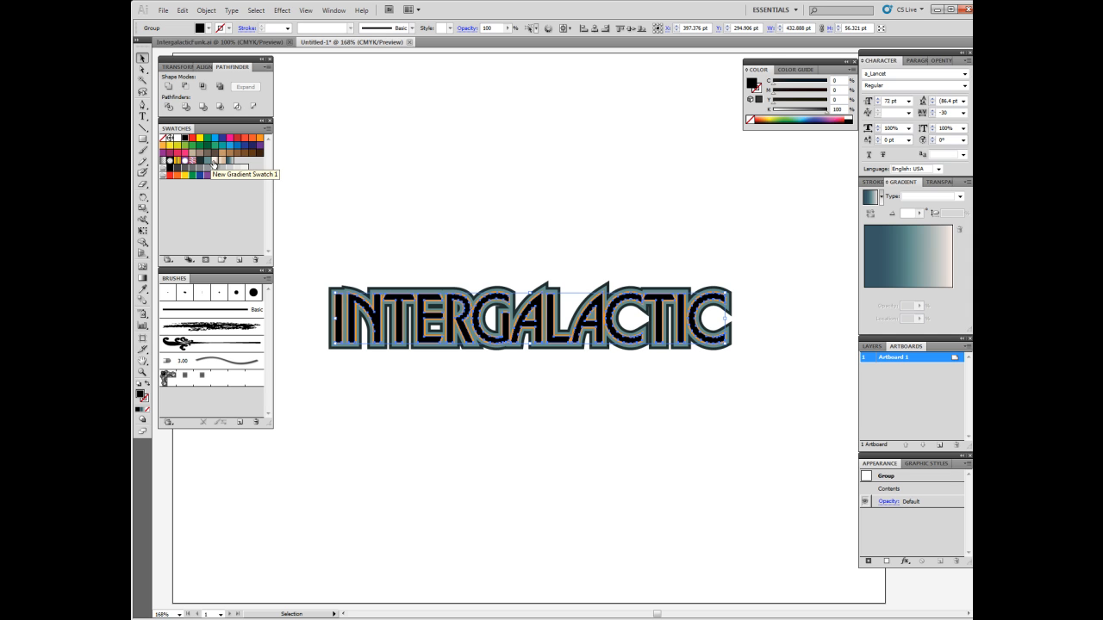
Apply New Gradient Swatch 1 (peach) to the inner letters and ready the Gradient tool.
left_click(213, 159)
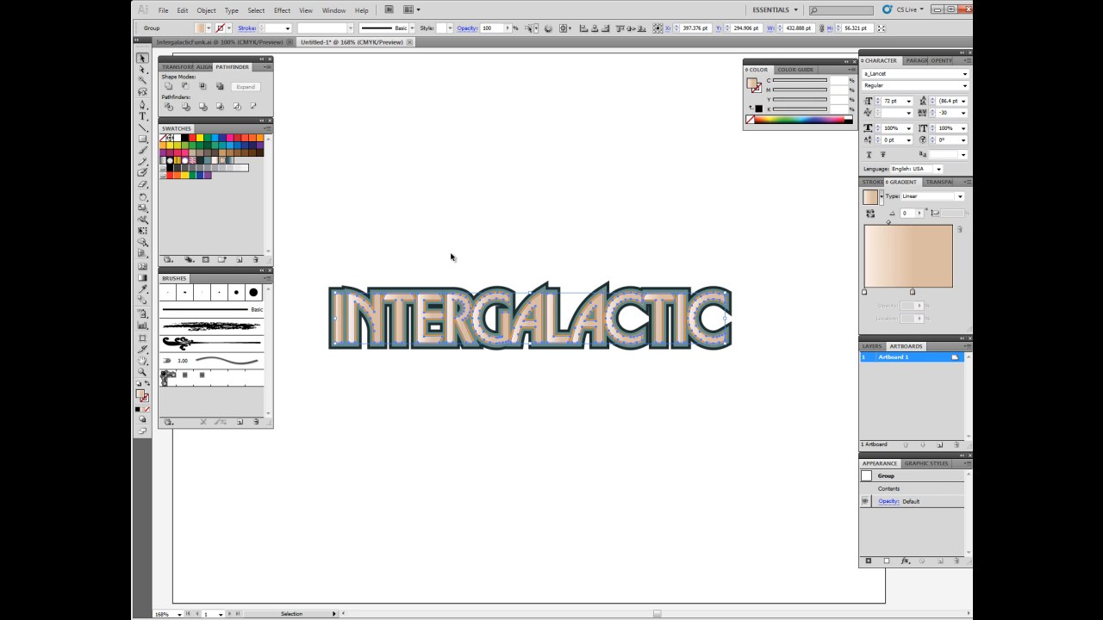
left_click(405, 341)
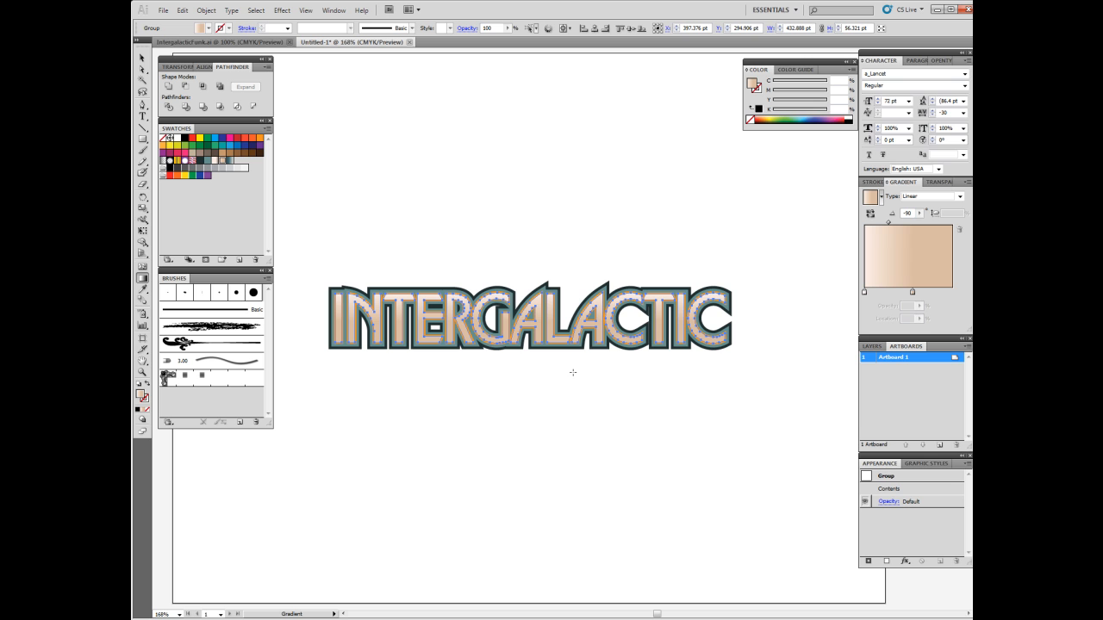
mouse_move(434, 410)
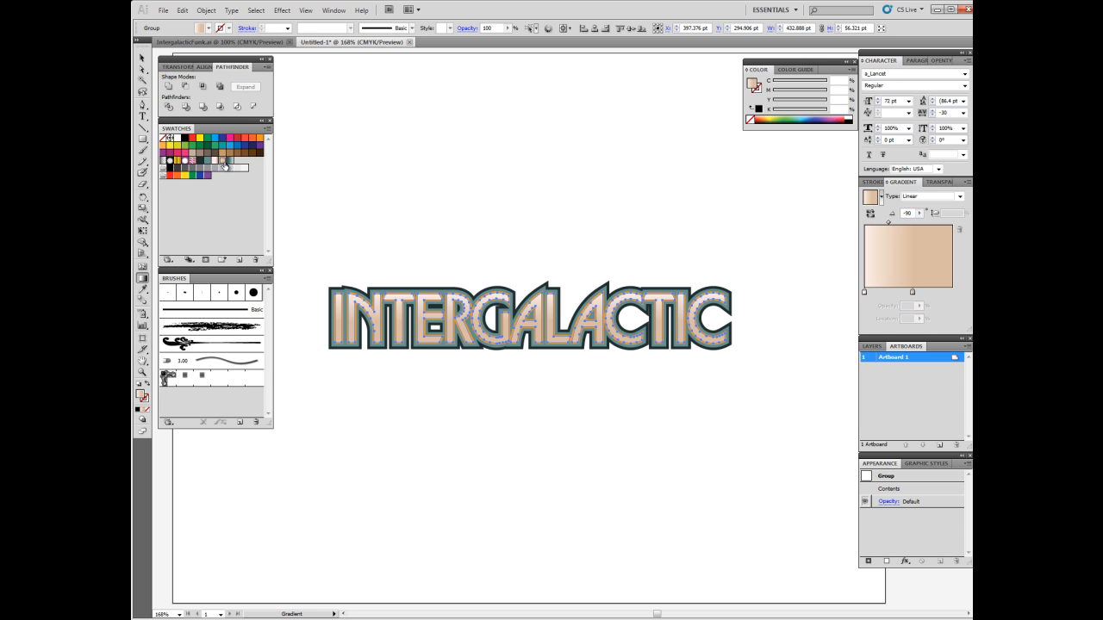
mouse_move(336, 241)
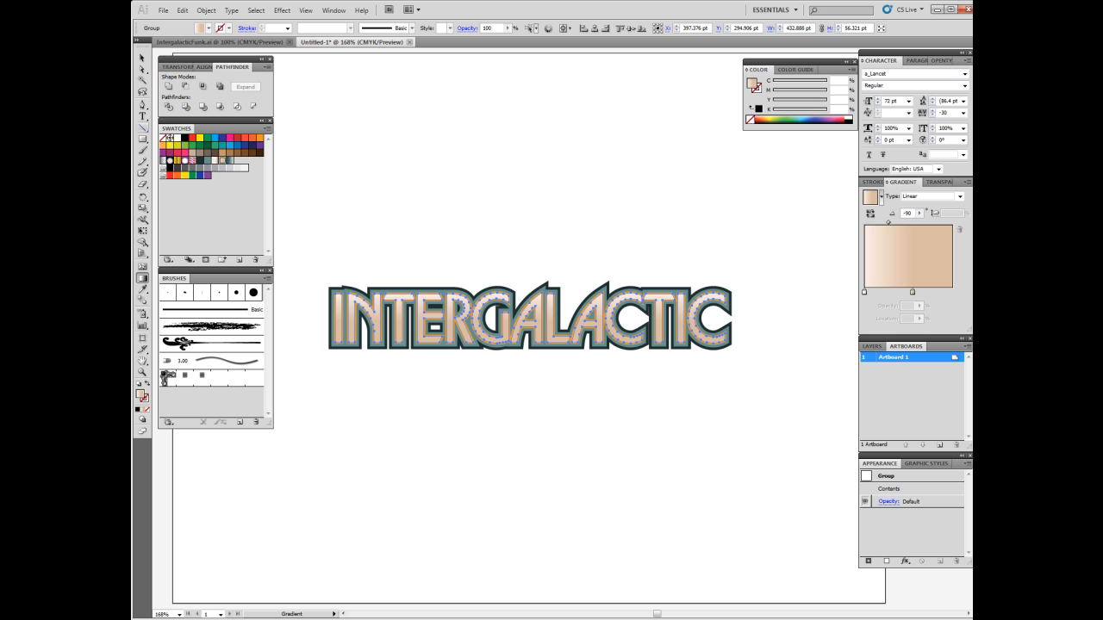
left_click(455, 440)
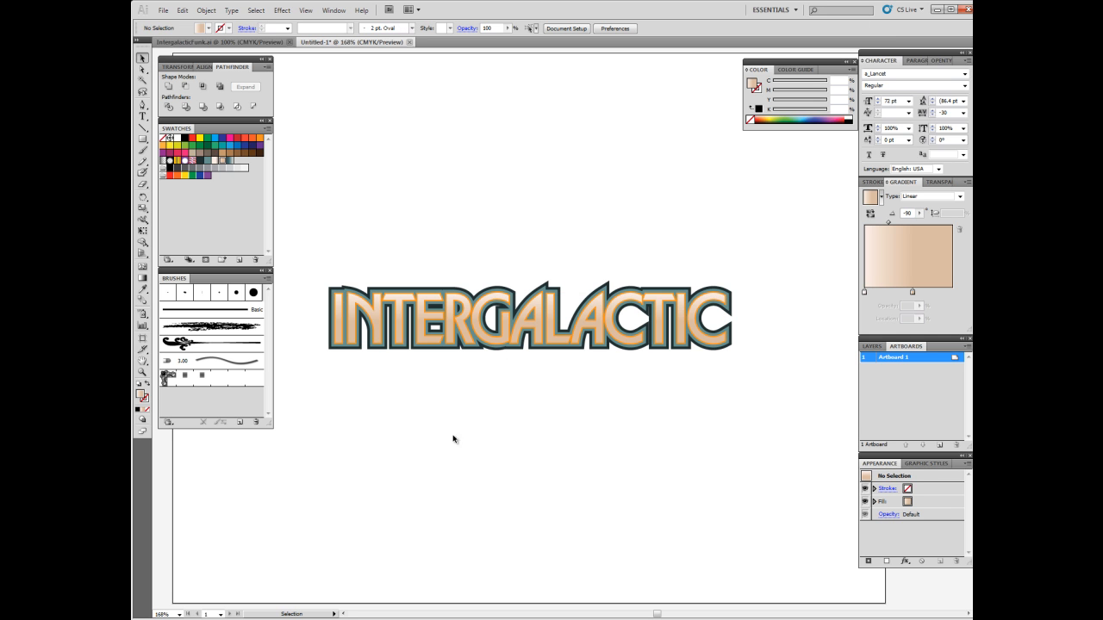
mouse_move(834, 384)
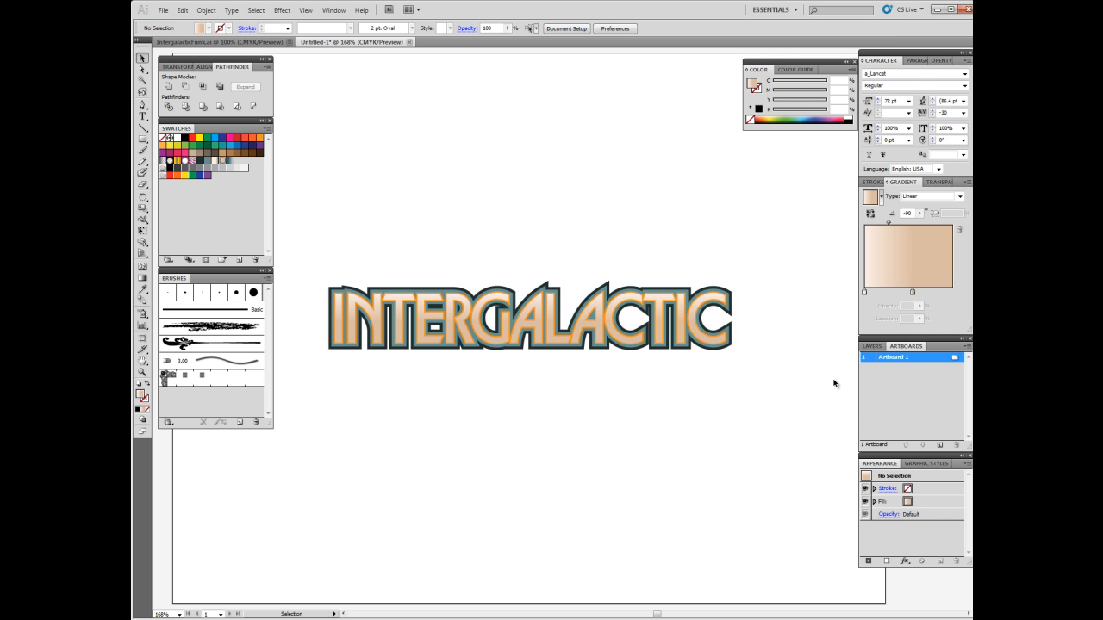
mouse_move(359, 417)
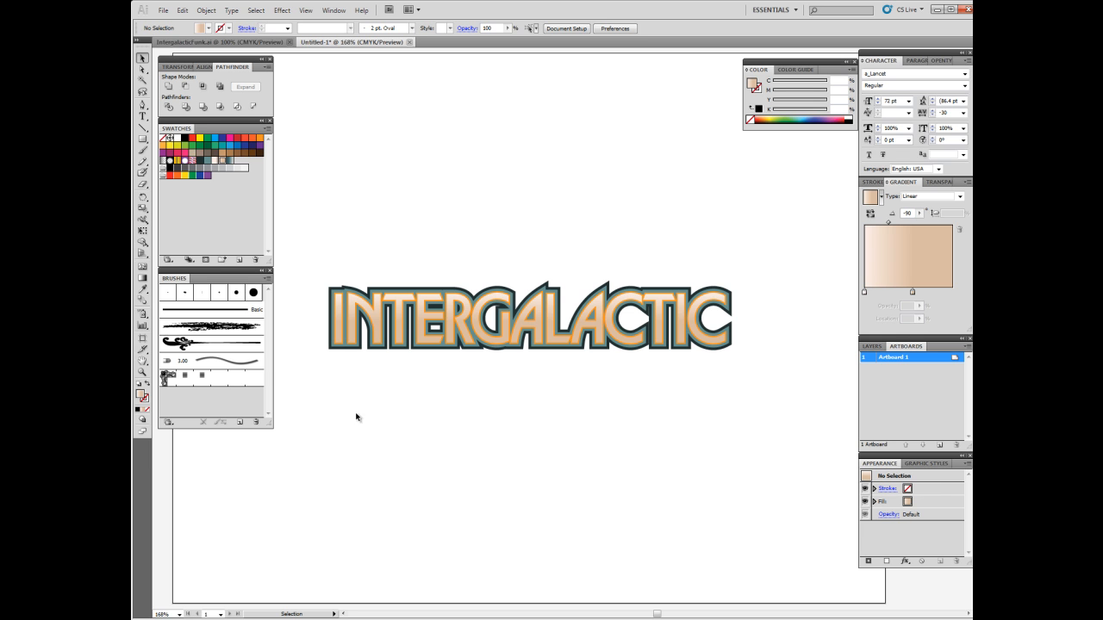
mouse_move(362, 376)
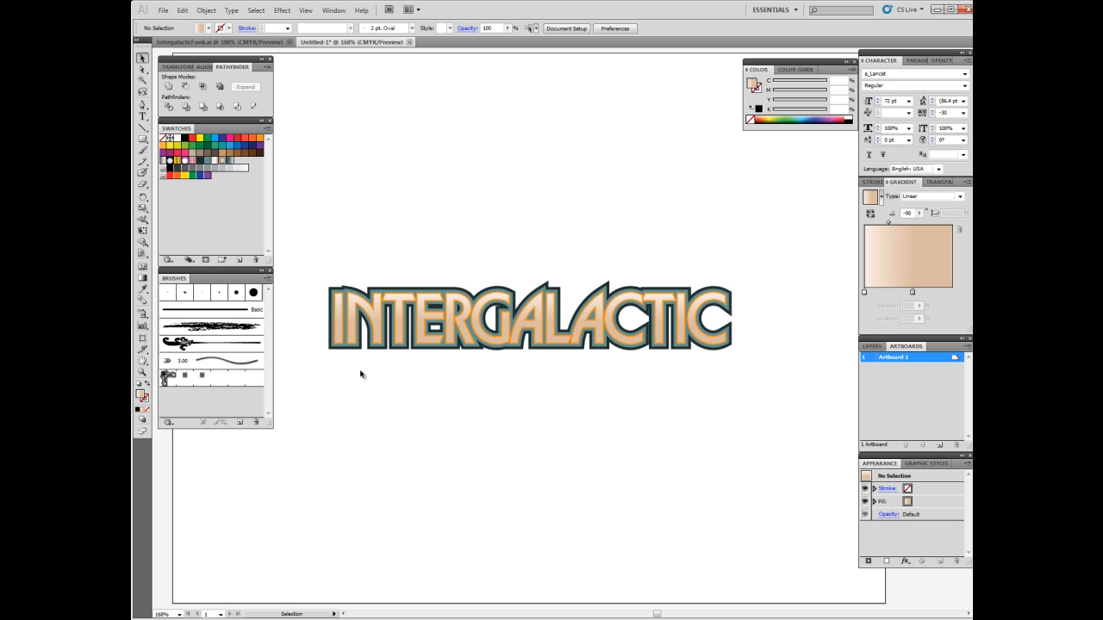
left_click(531, 317)
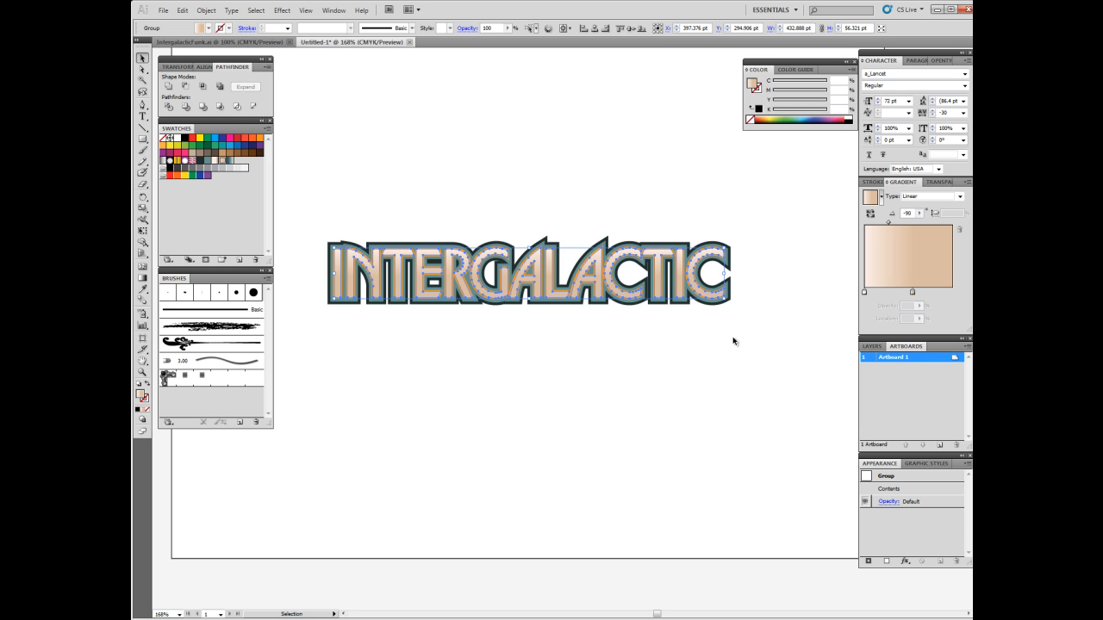
mouse_move(707, 386)
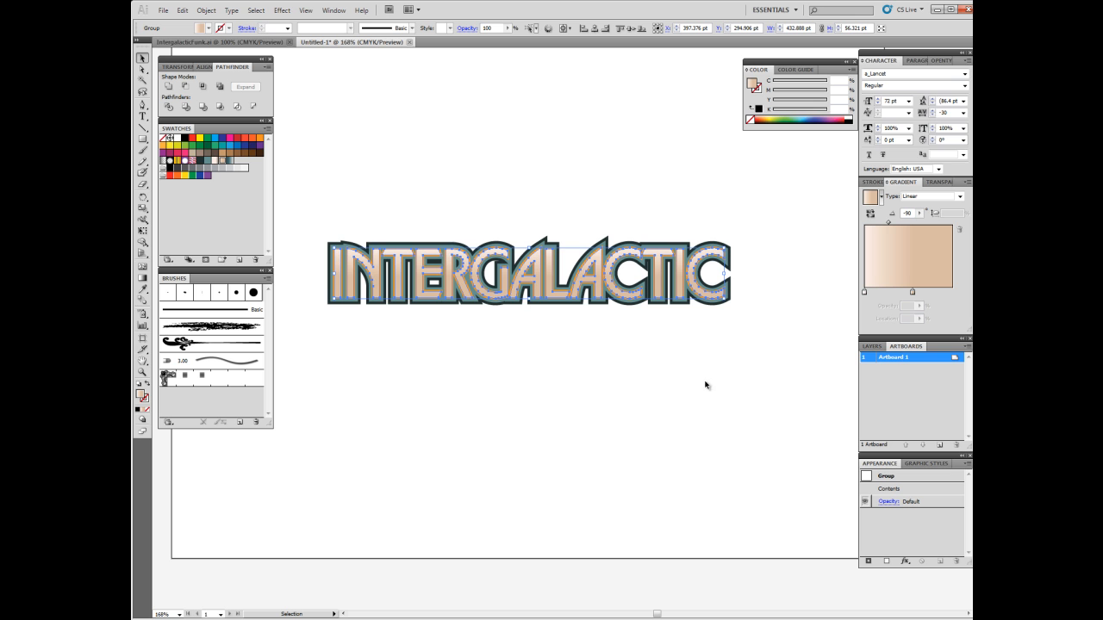
mouse_move(561, 414)
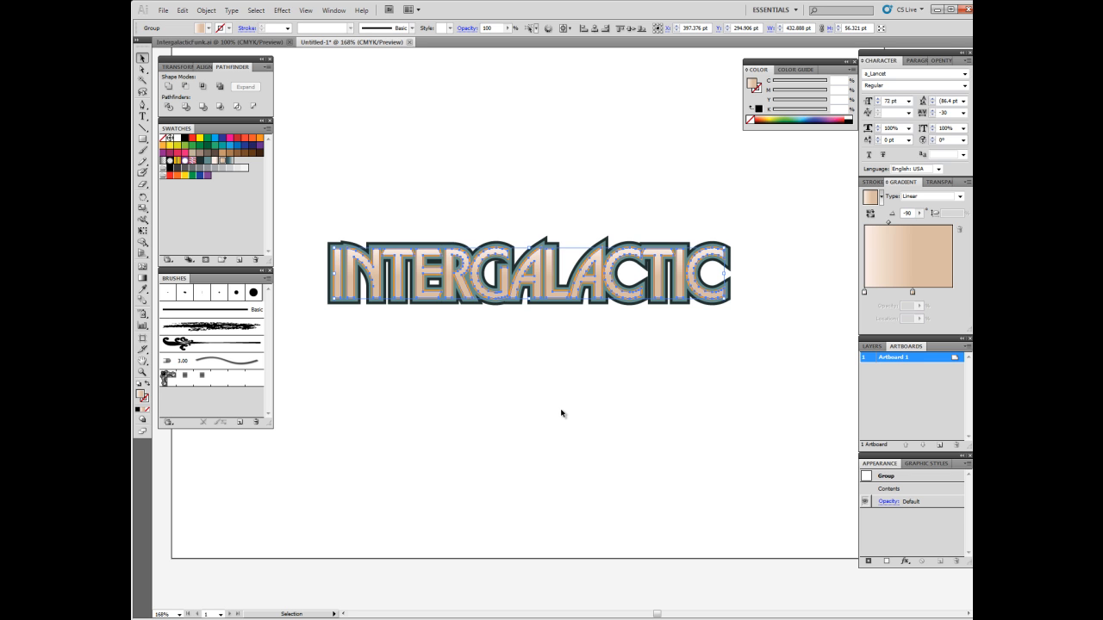
mouse_move(461, 290)
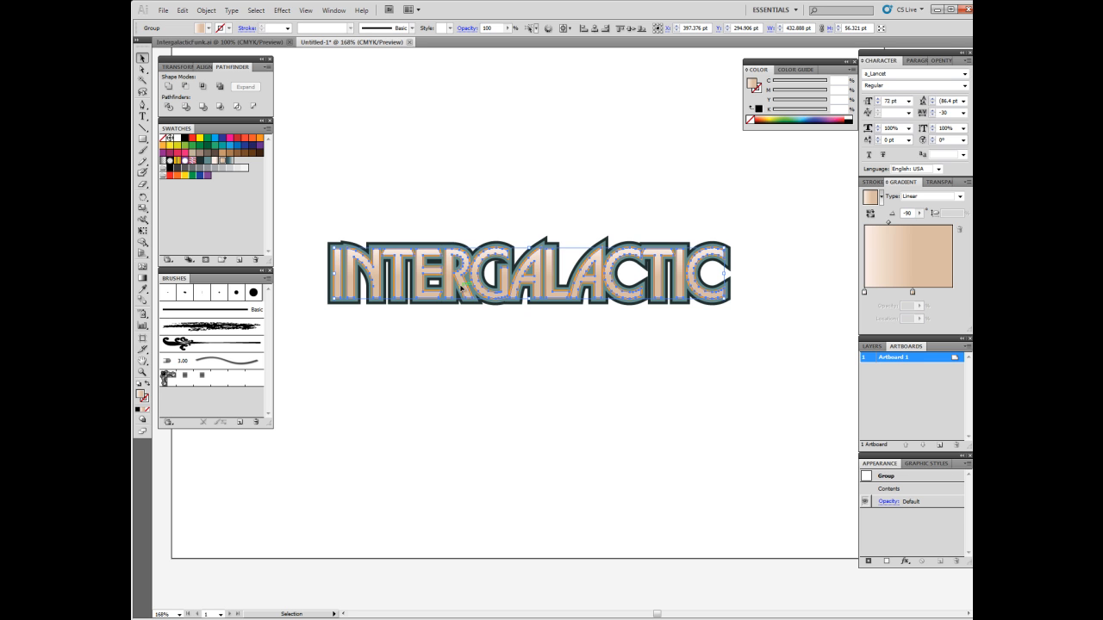
mouse_move(593, 355)
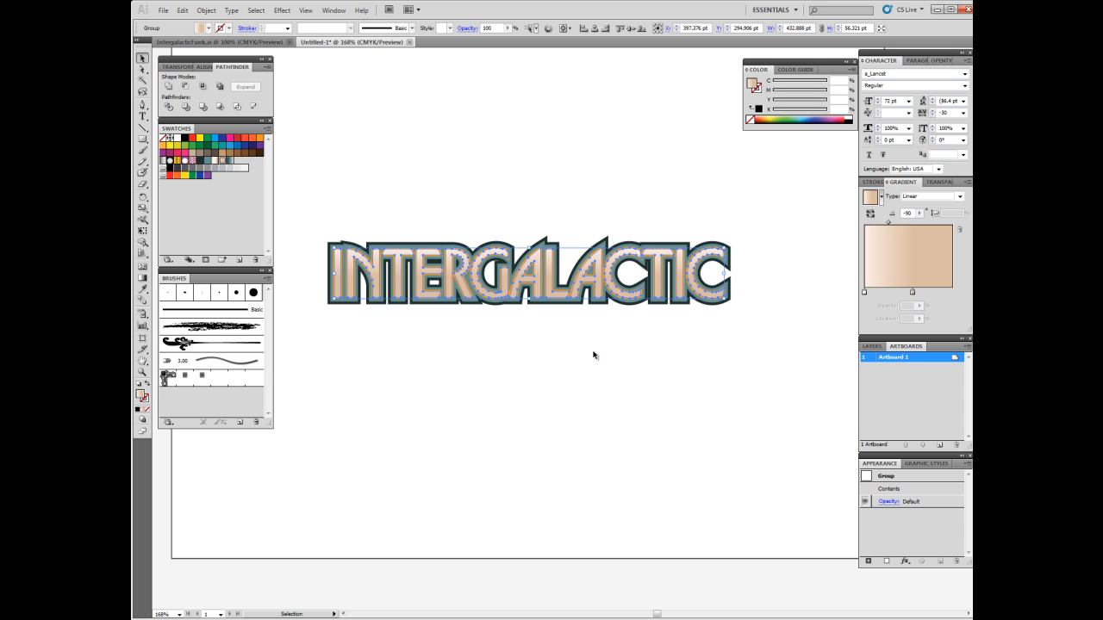
mouse_move(627, 369)
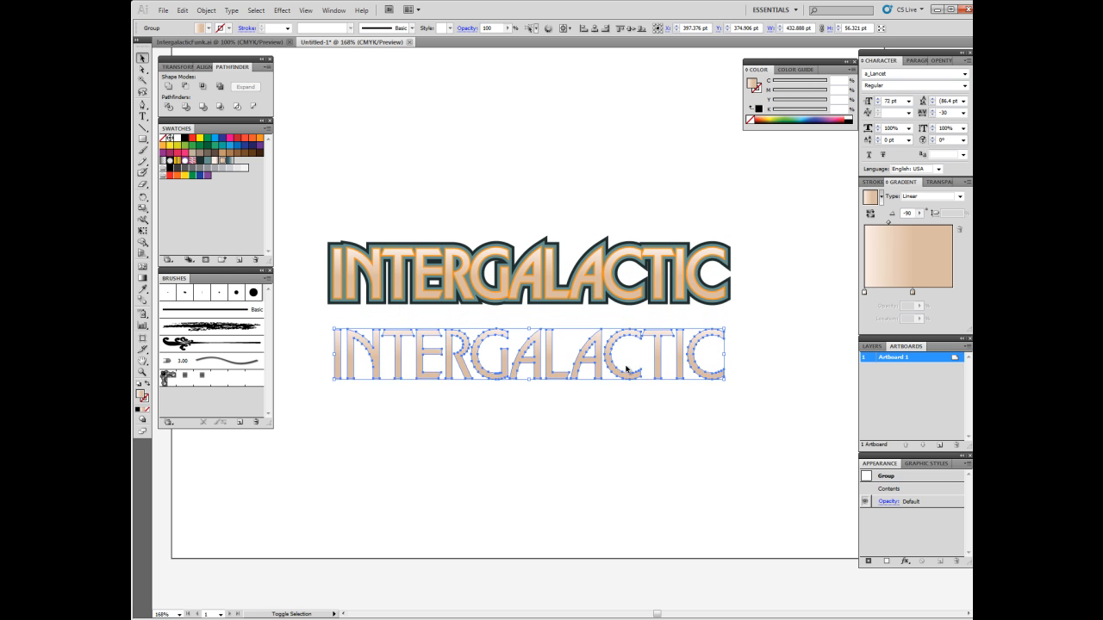
Alt-drag a copy of the peach gradient letters down below the main lettering.
left_click_drag(527, 353, 527, 434)
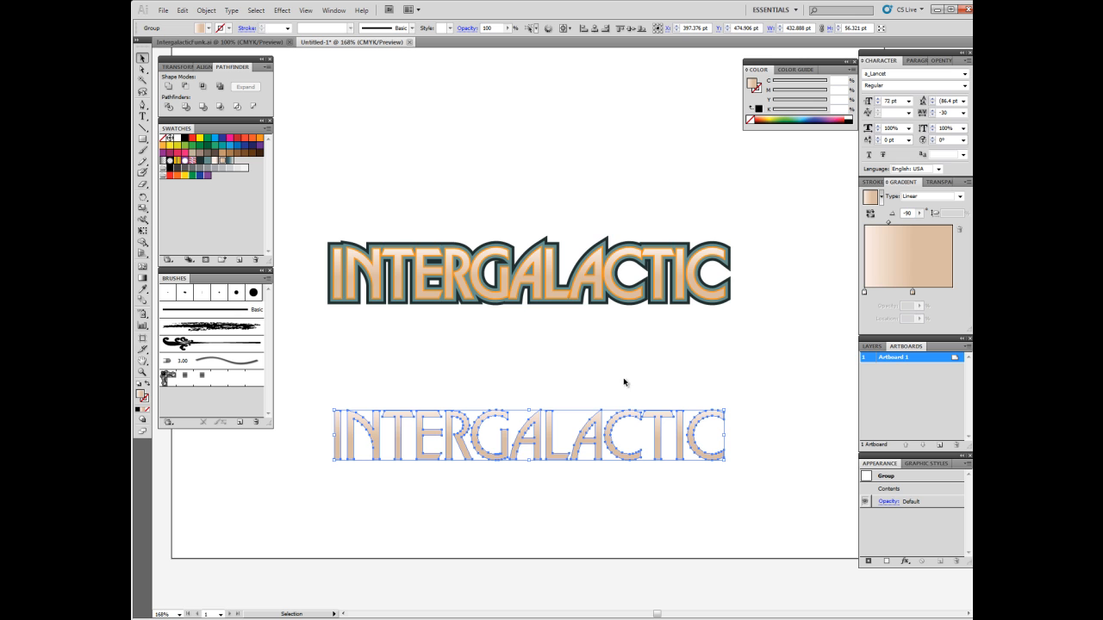
mouse_move(756, 437)
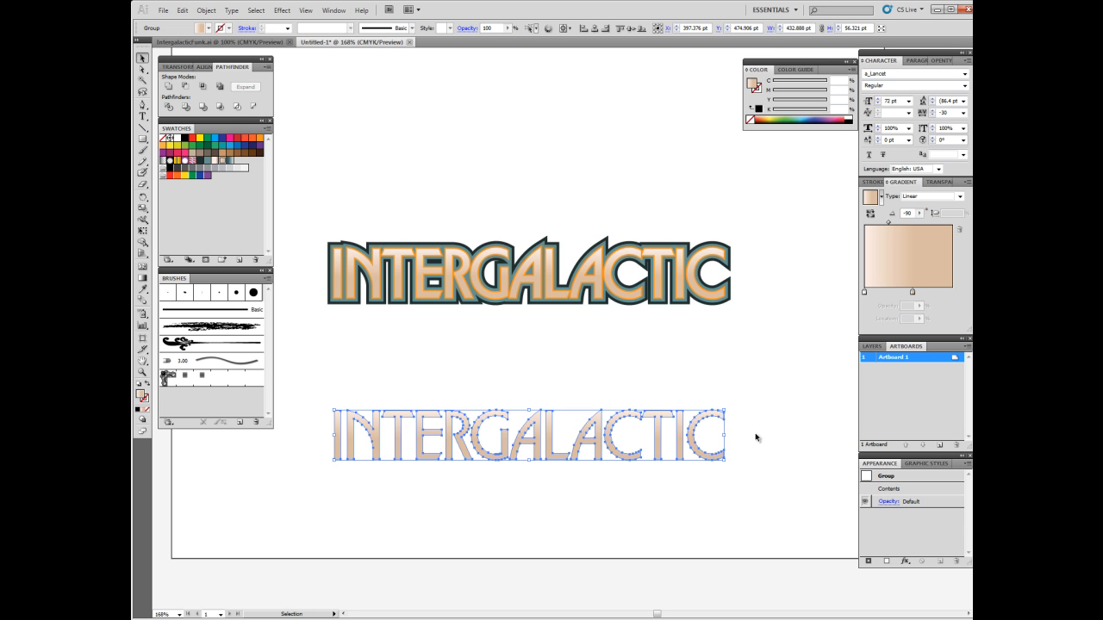
mouse_move(421, 323)
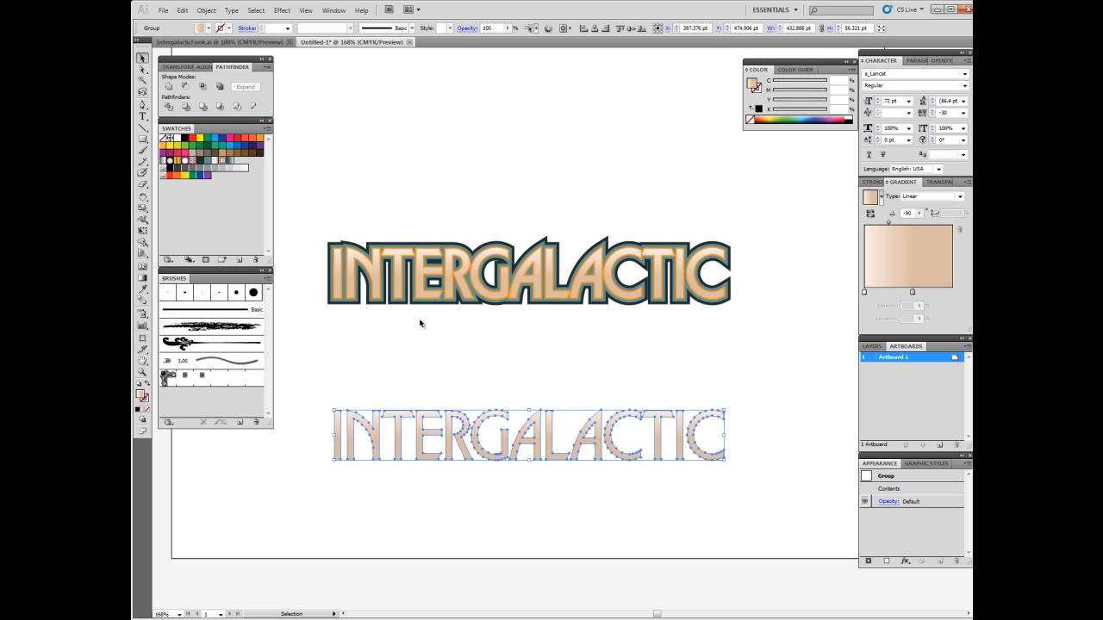
mouse_move(747, 399)
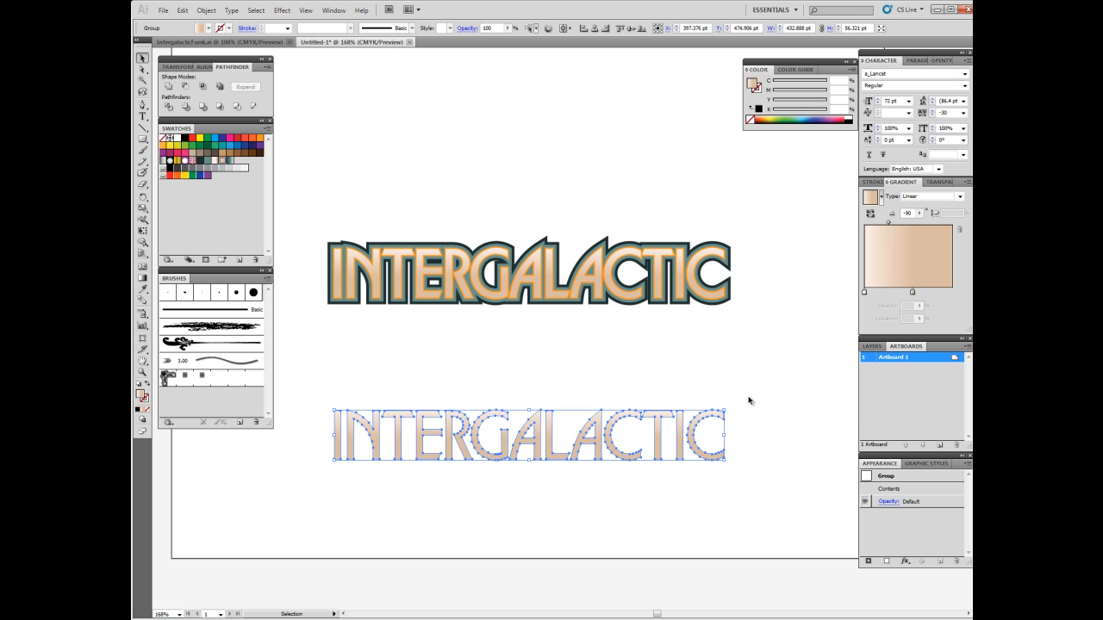
mouse_move(561, 375)
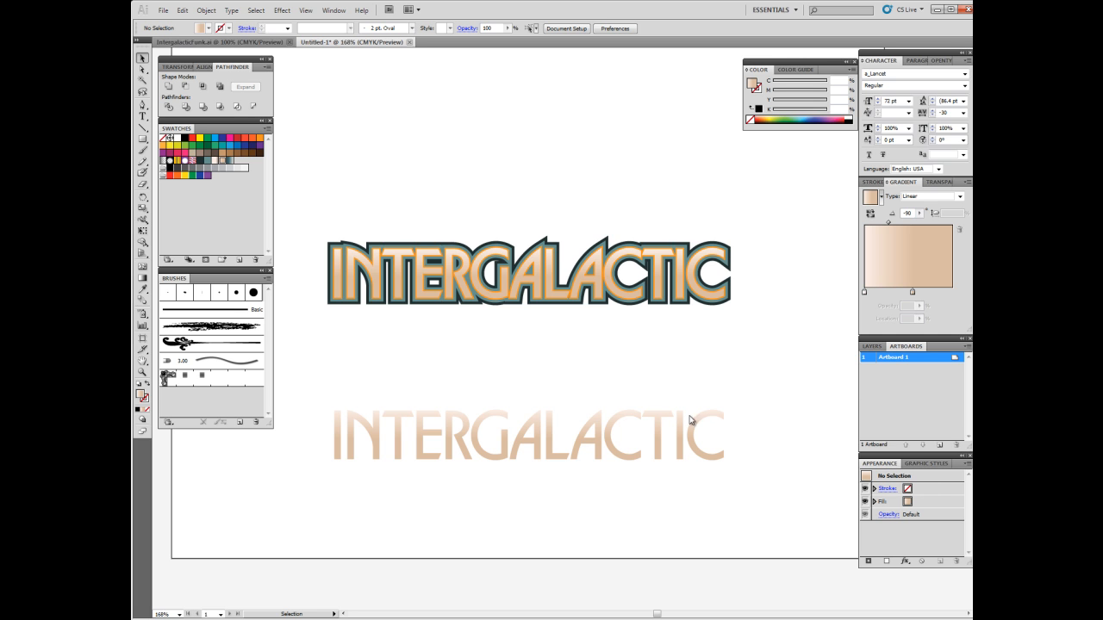
mouse_move(321, 372)
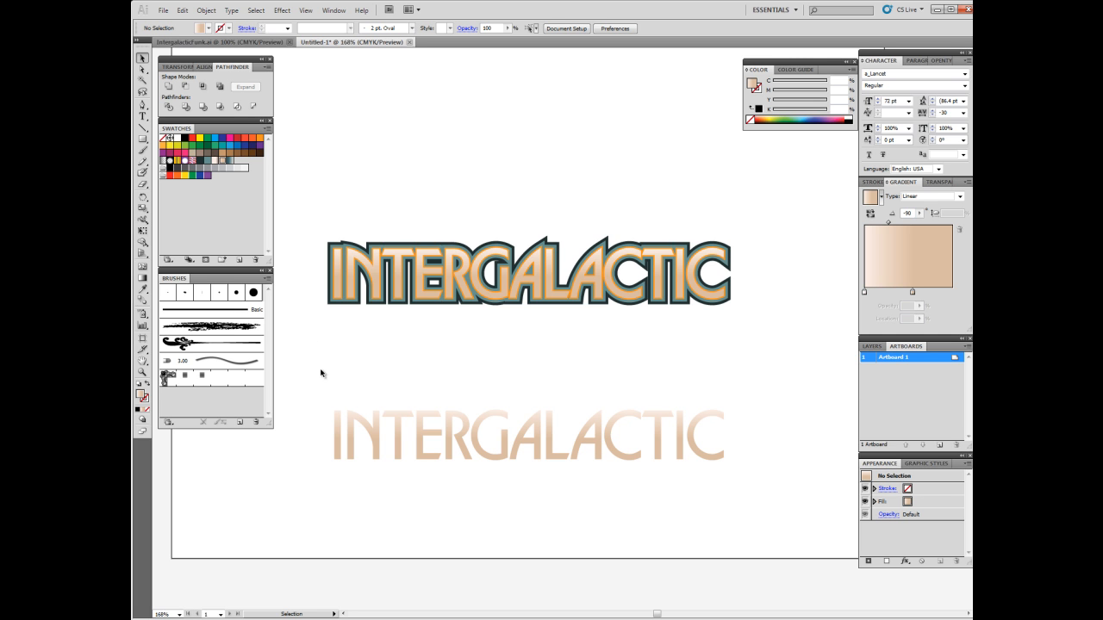
mouse_move(722, 375)
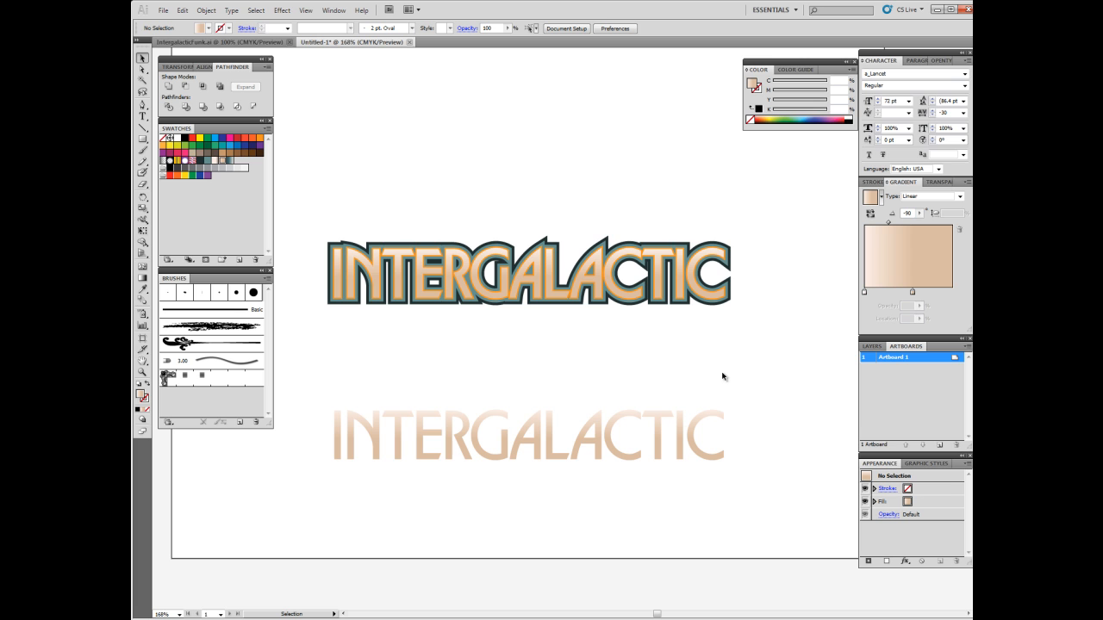
mouse_move(314, 440)
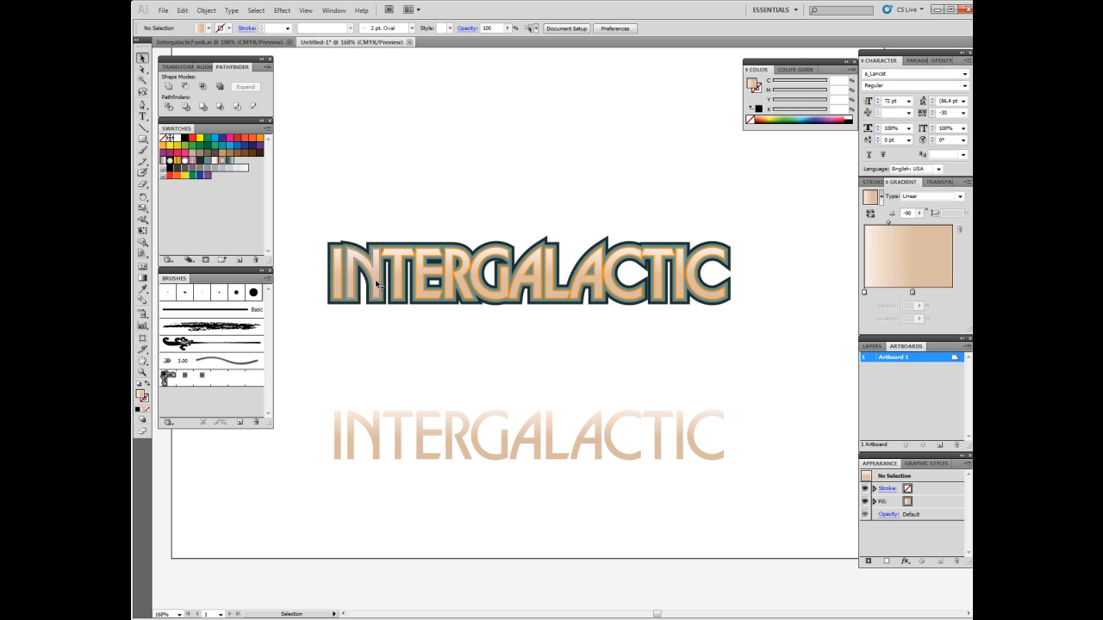
mouse_move(320, 372)
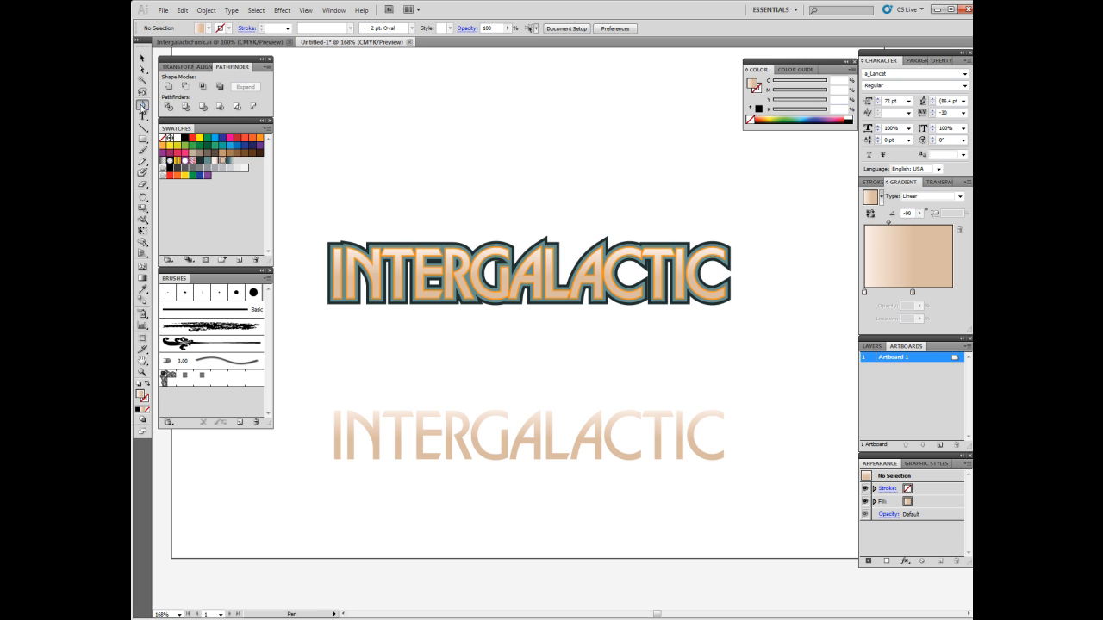
mouse_move(310, 362)
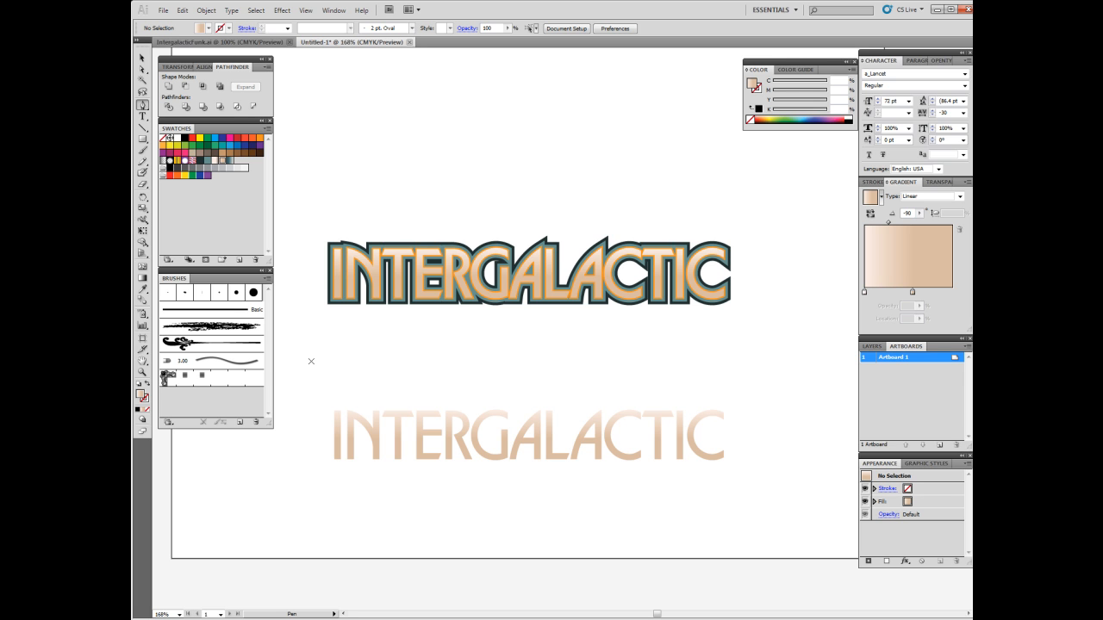
mouse_move(317, 377)
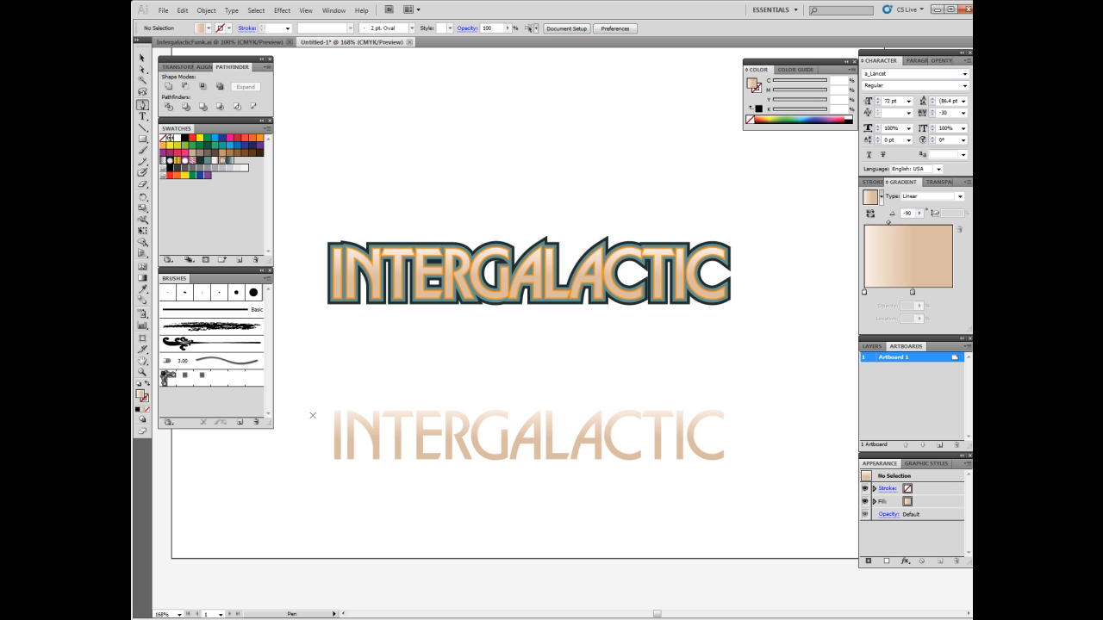
Draw a closed Pen path across the lower letters and bend its bottom edge into a wave.
left_click_drag(312, 384, 486, 385)
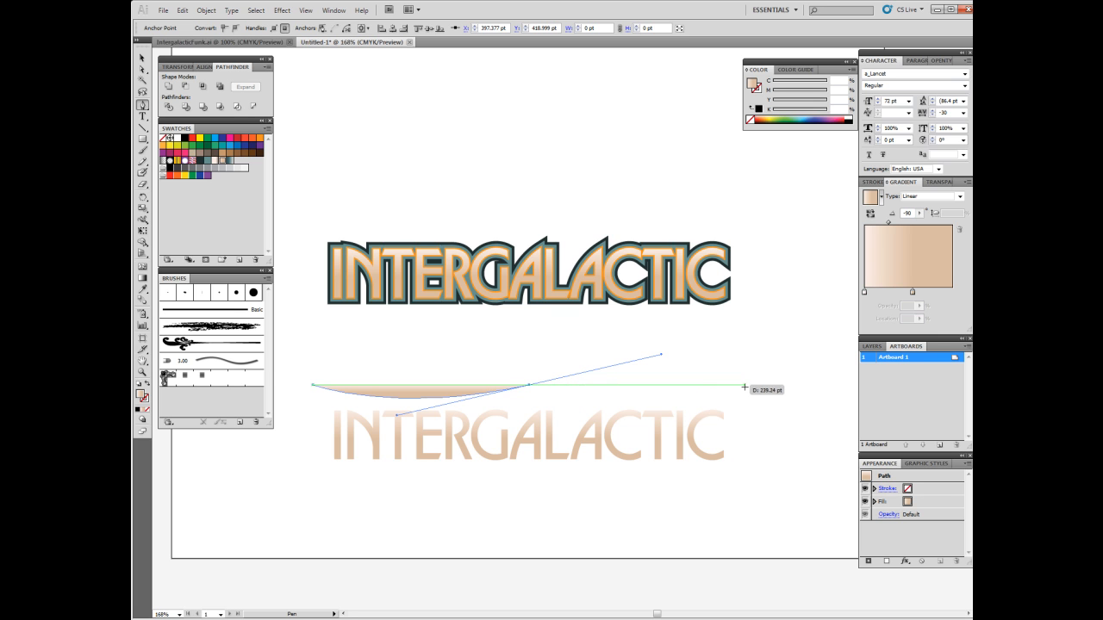
mouse_move(743, 389)
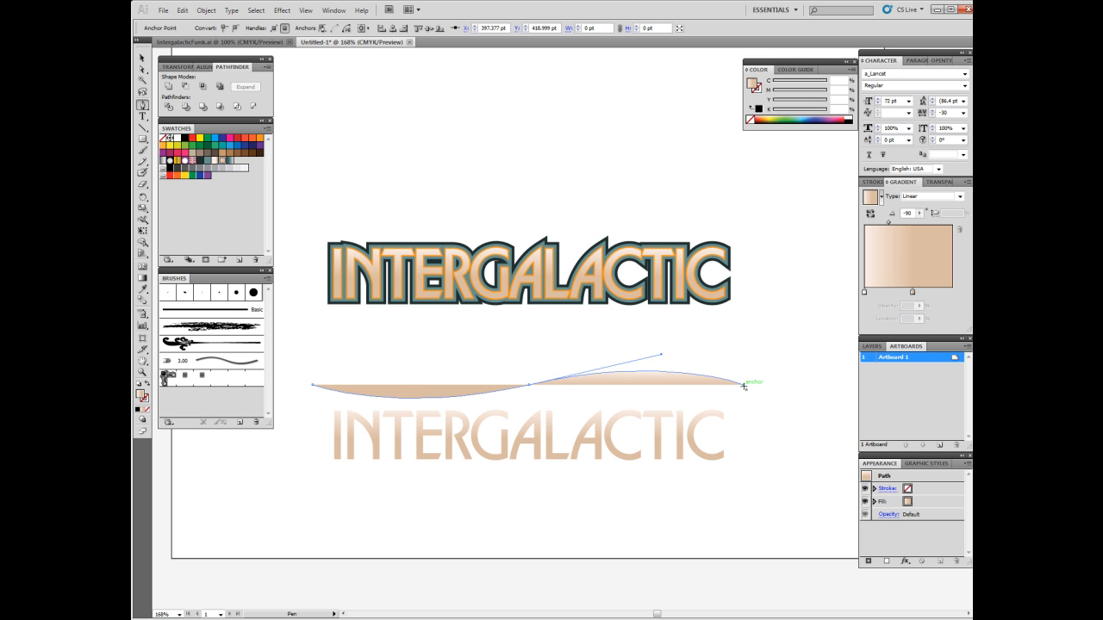
left_click_drag(744, 382, 696, 375)
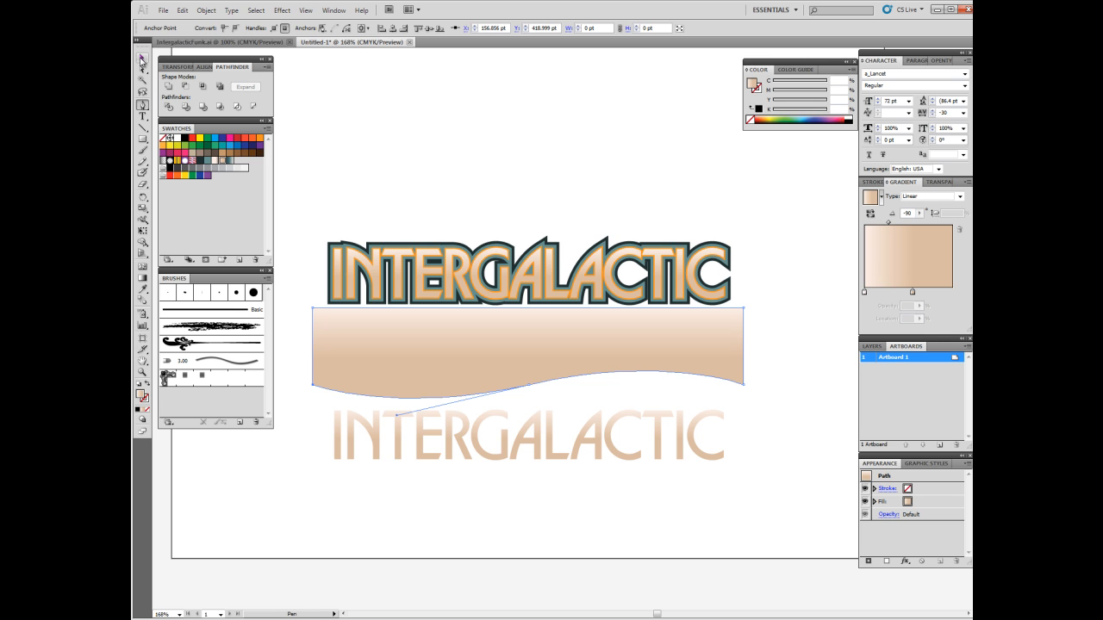
Fill the wavy shape with a solid purple swatch.
left_click(143, 59)
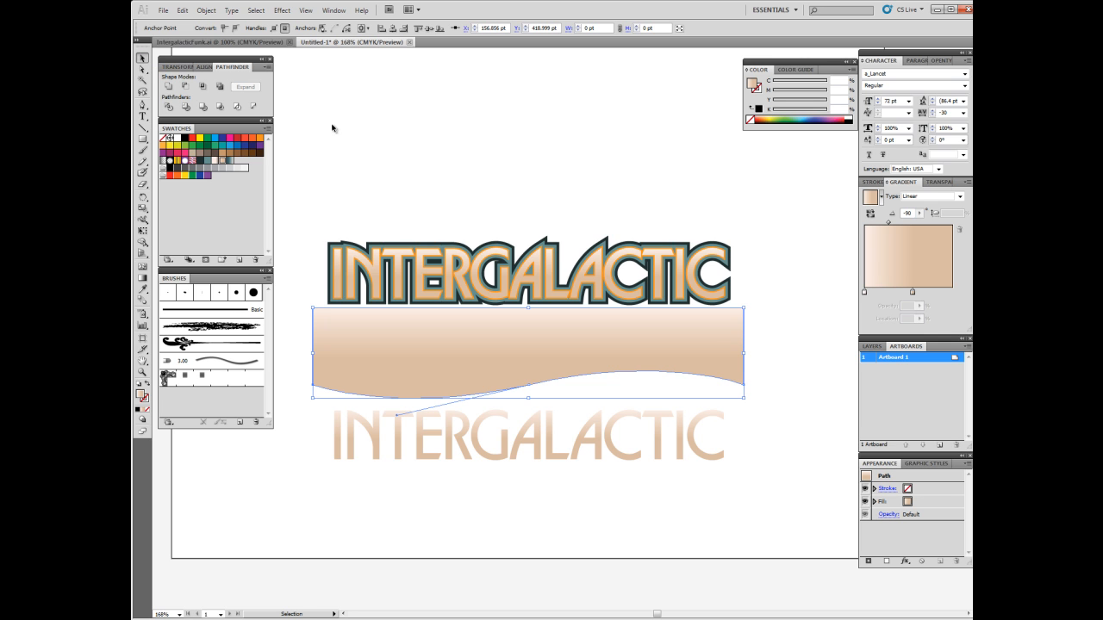
mouse_move(560, 353)
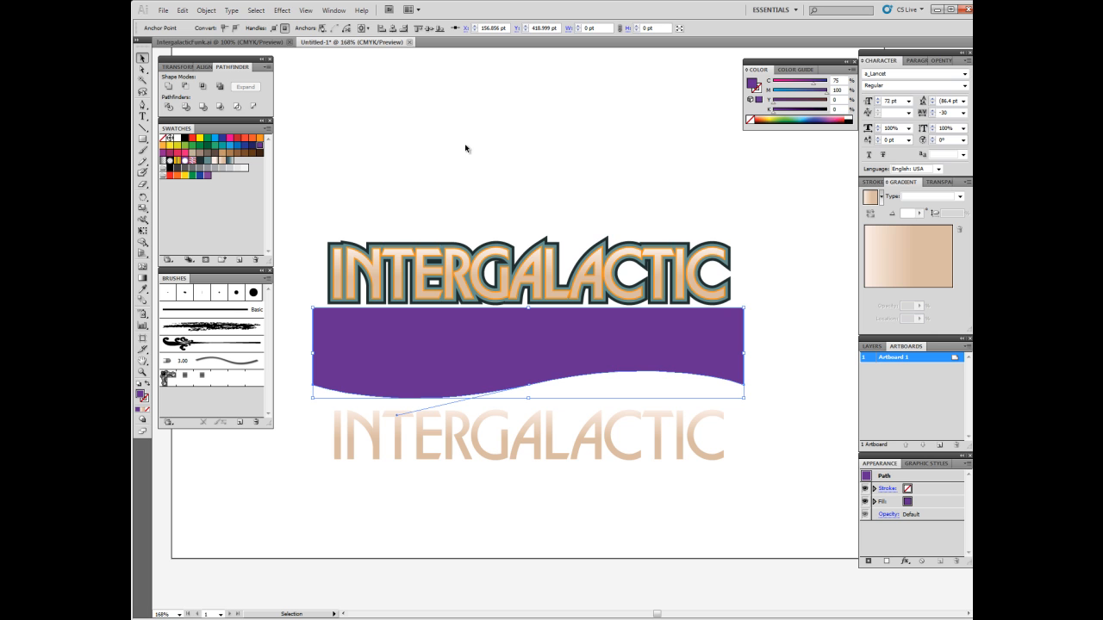
left_click(527, 375)
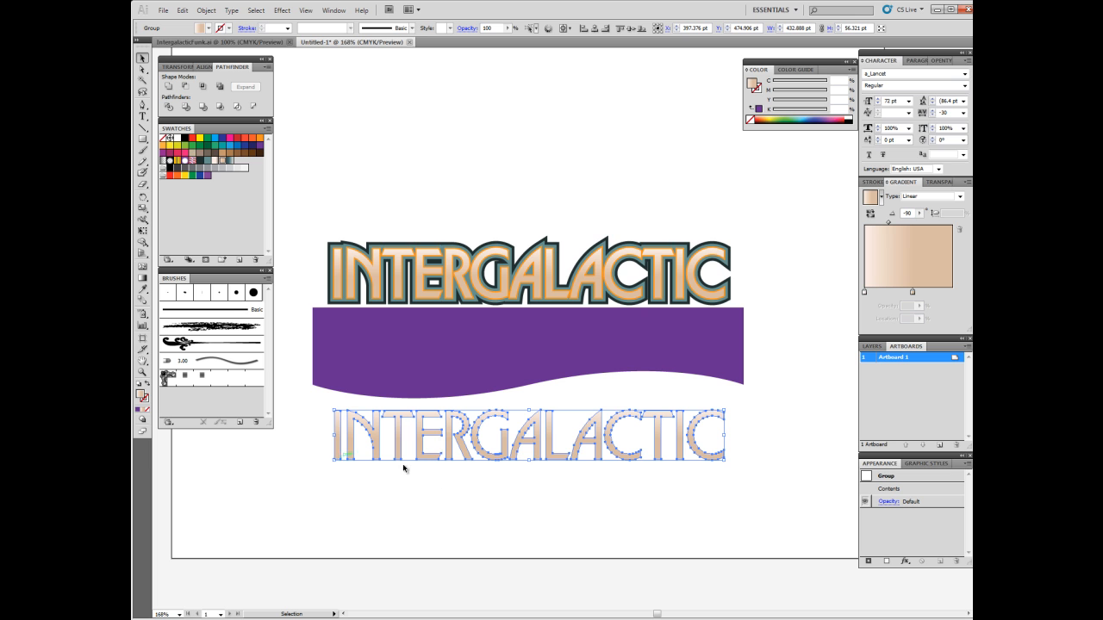
mouse_move(207, 10)
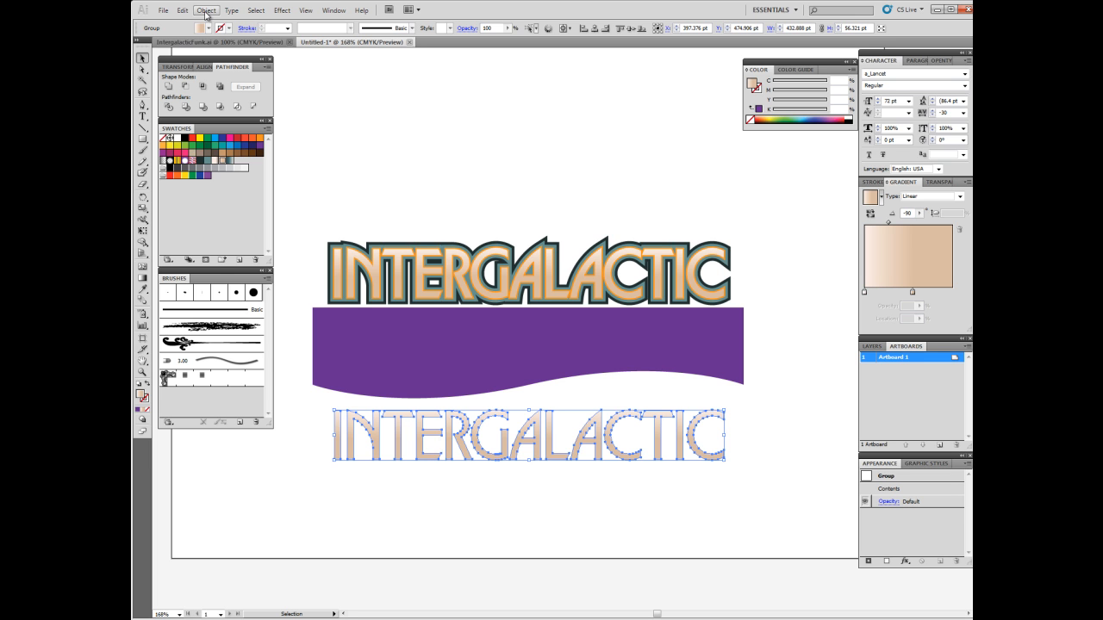
Make the lower letters one compound path via Object > Compound Path > Make.
left_click(207, 10)
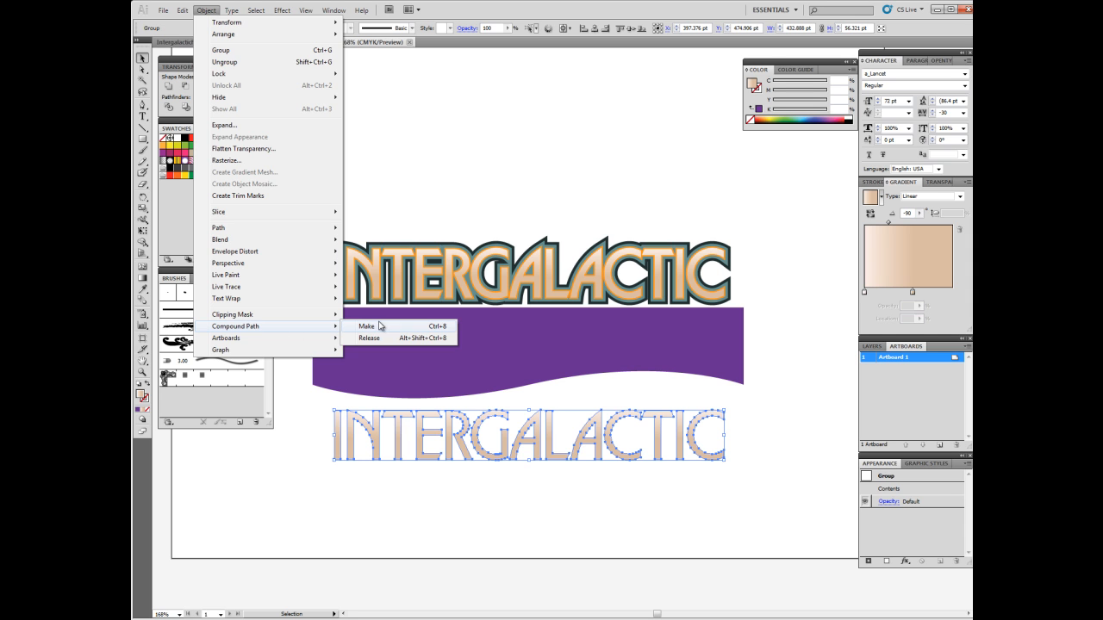
left_click(366, 326)
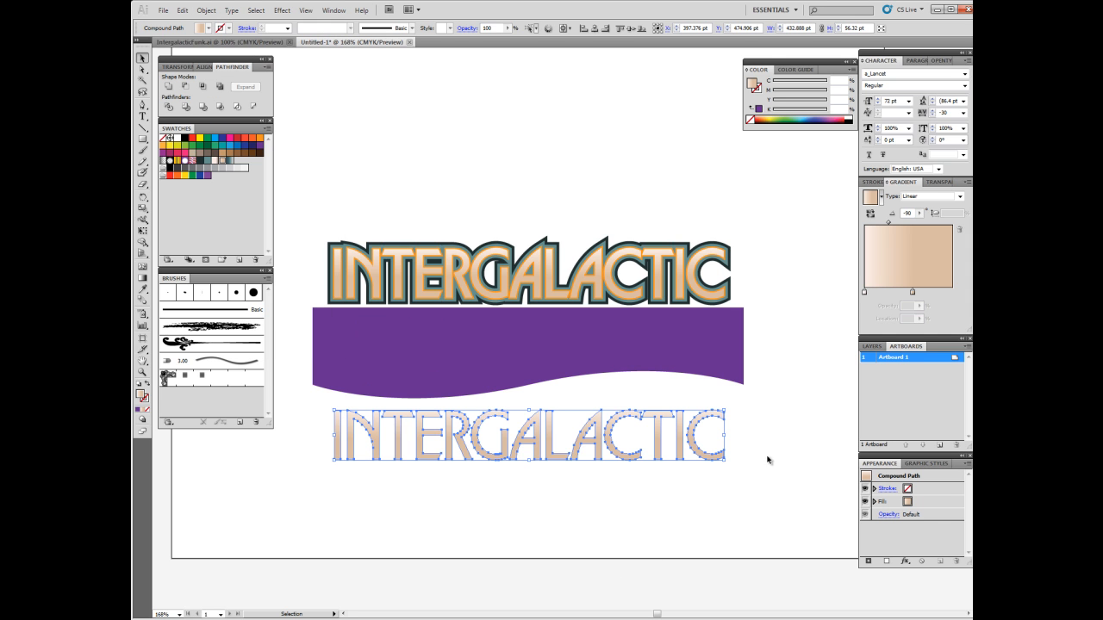
left_click(640, 353)
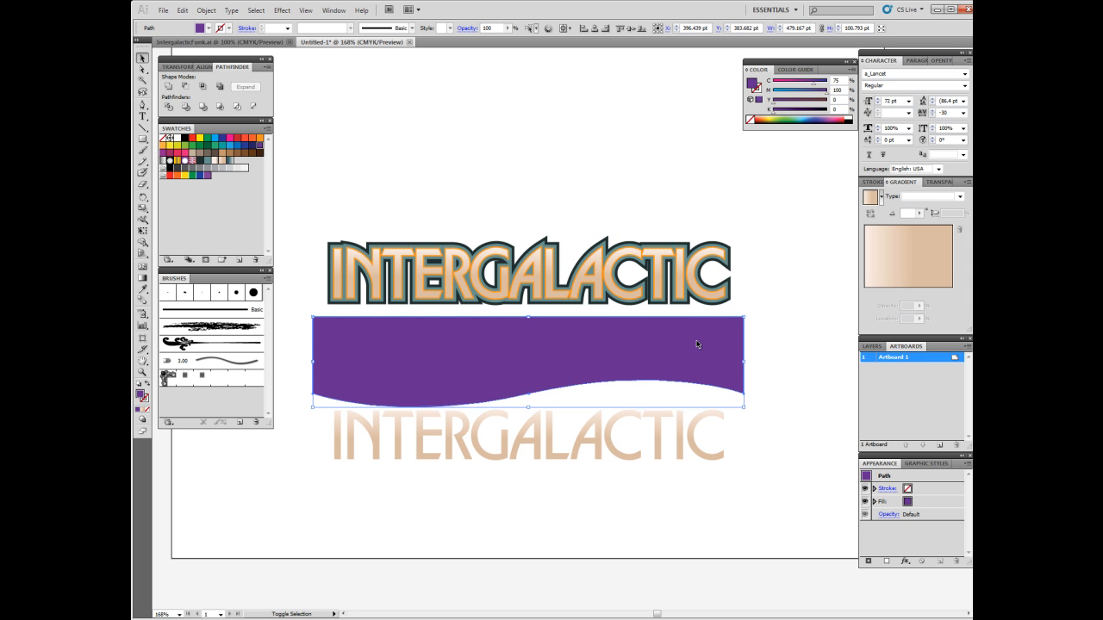
Move the purple shape over the lower letters and subtract it with Pathfinder Minus Front.
left_click_drag(527, 362, 527, 407)
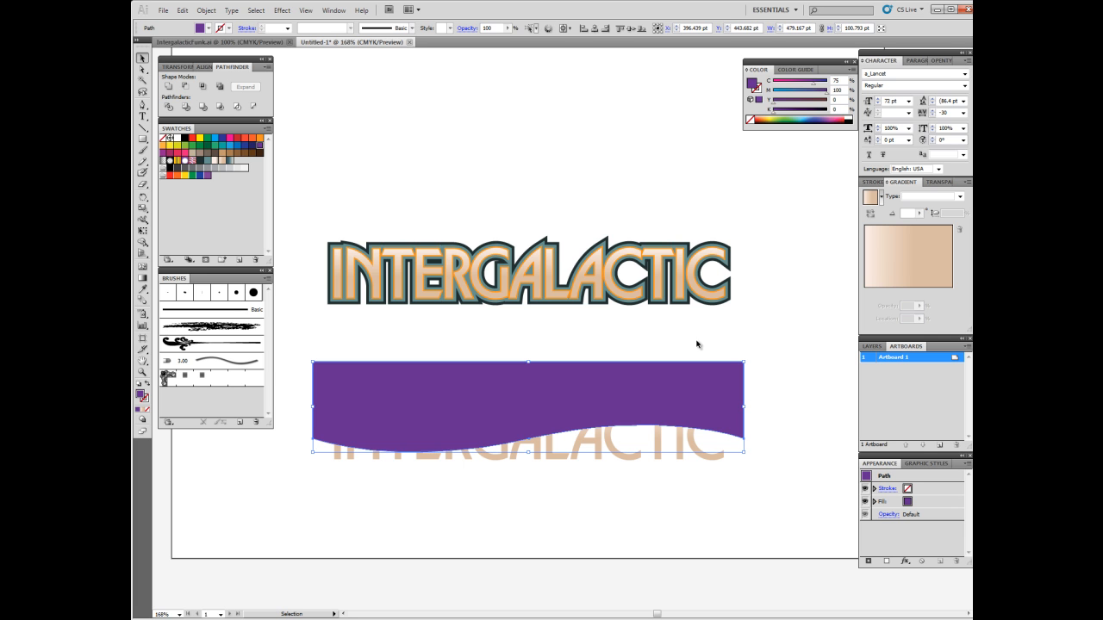
mouse_move(687, 468)
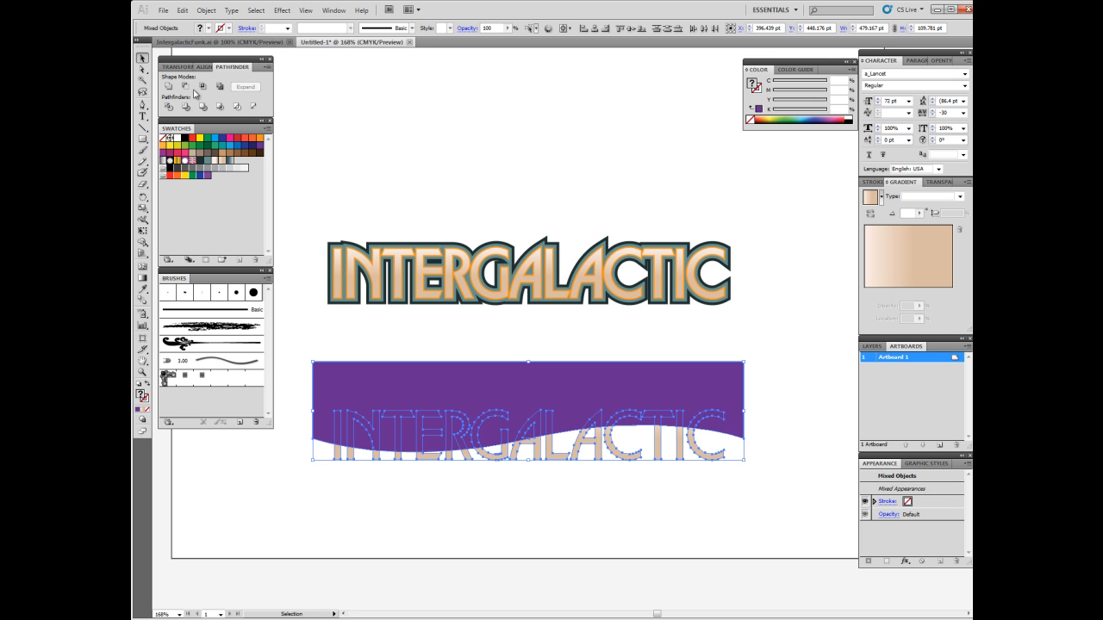
mouse_move(186, 86)
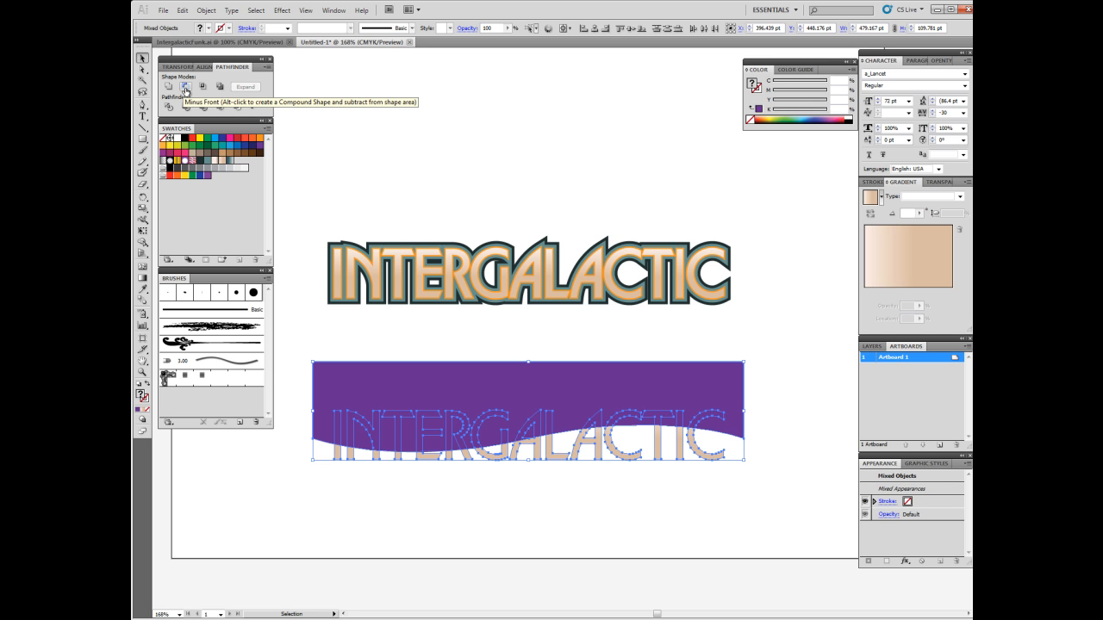
left_click(185, 86)
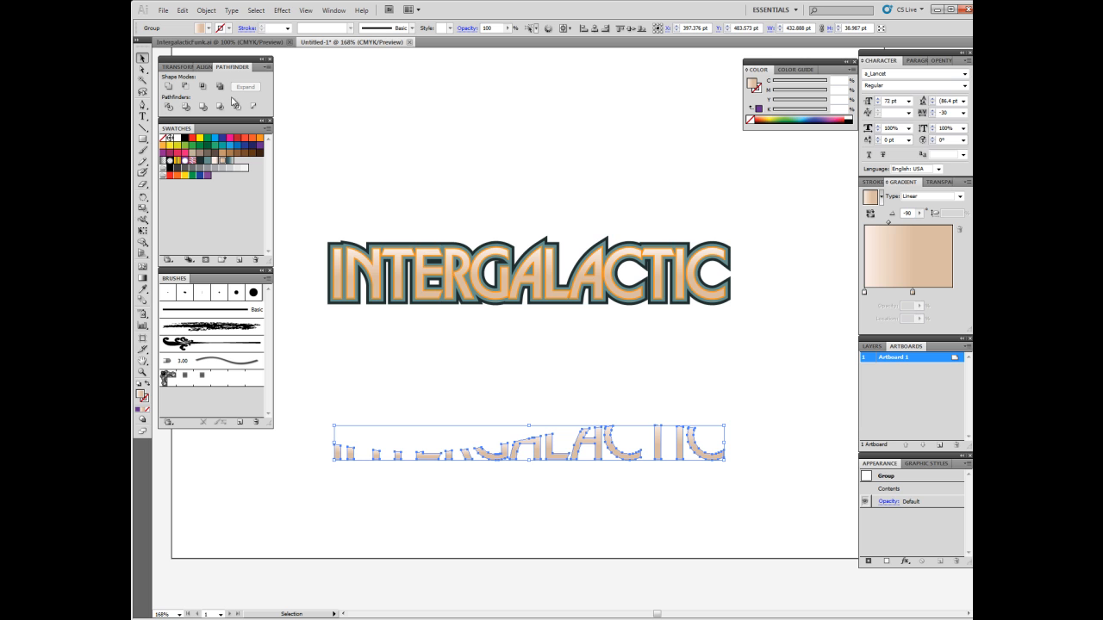
mouse_move(231, 164)
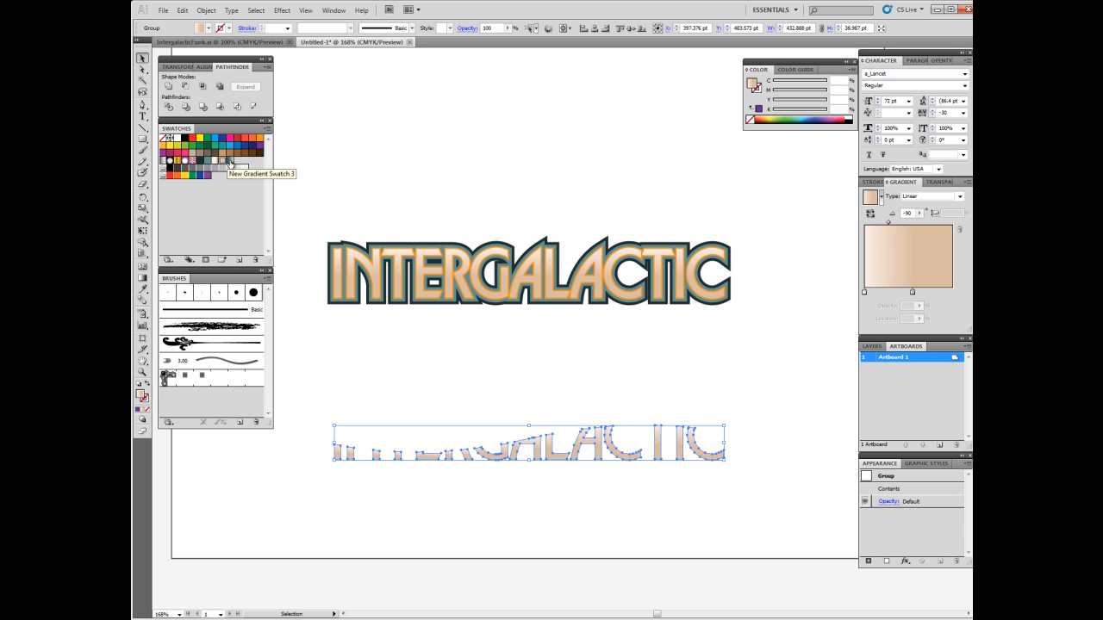
Fill the wavy-cut lower lettering with the blue-grey gradient swatch.
left_click(222, 162)
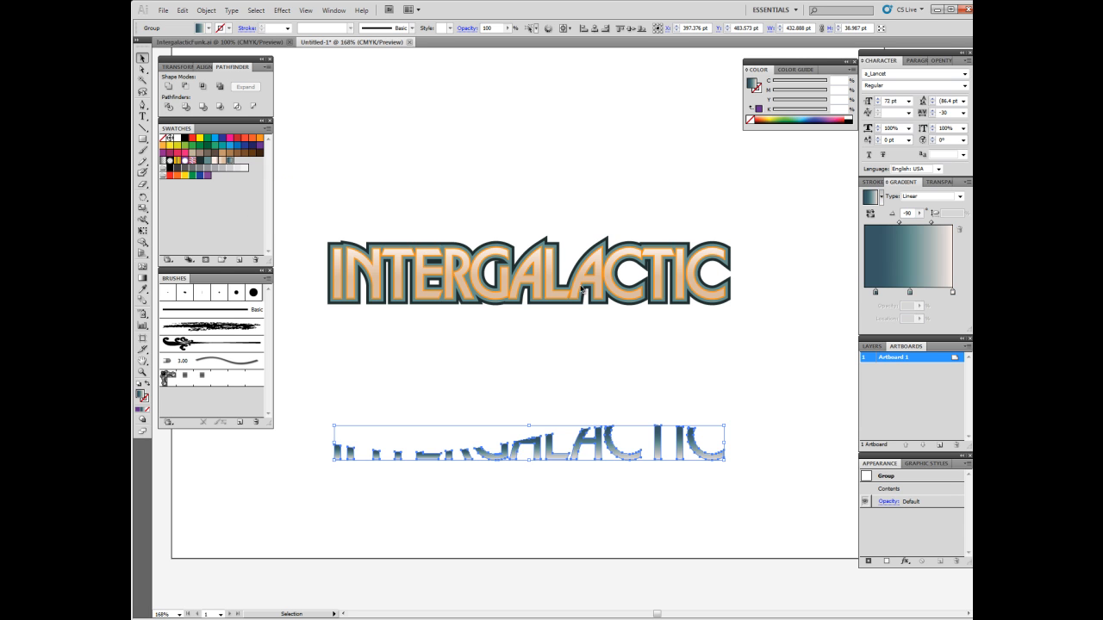
mouse_move(169, 217)
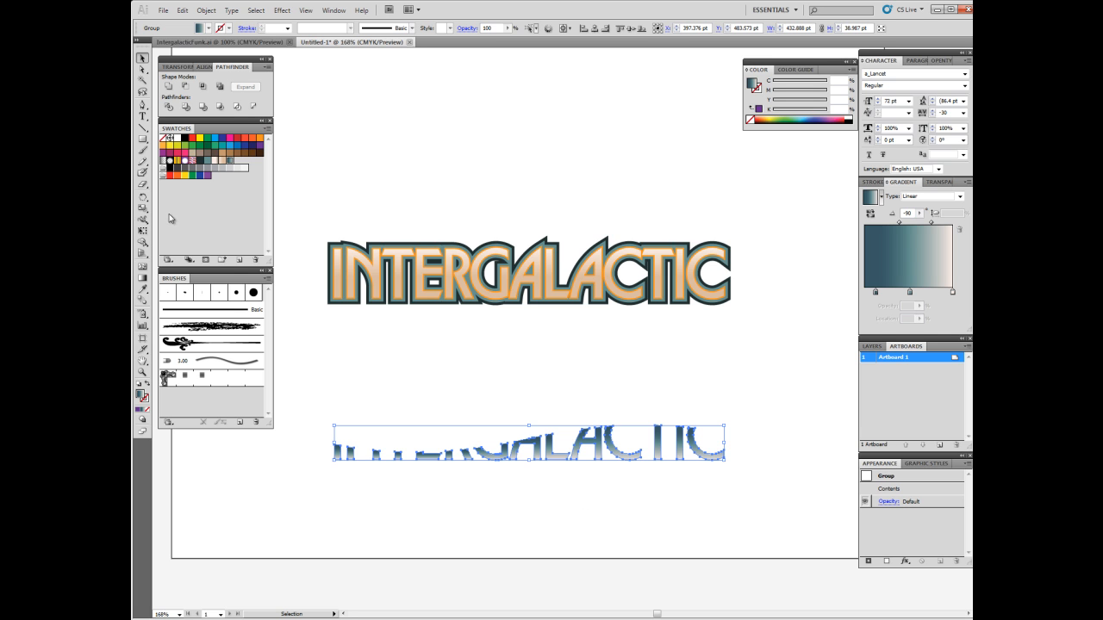
mouse_move(141, 207)
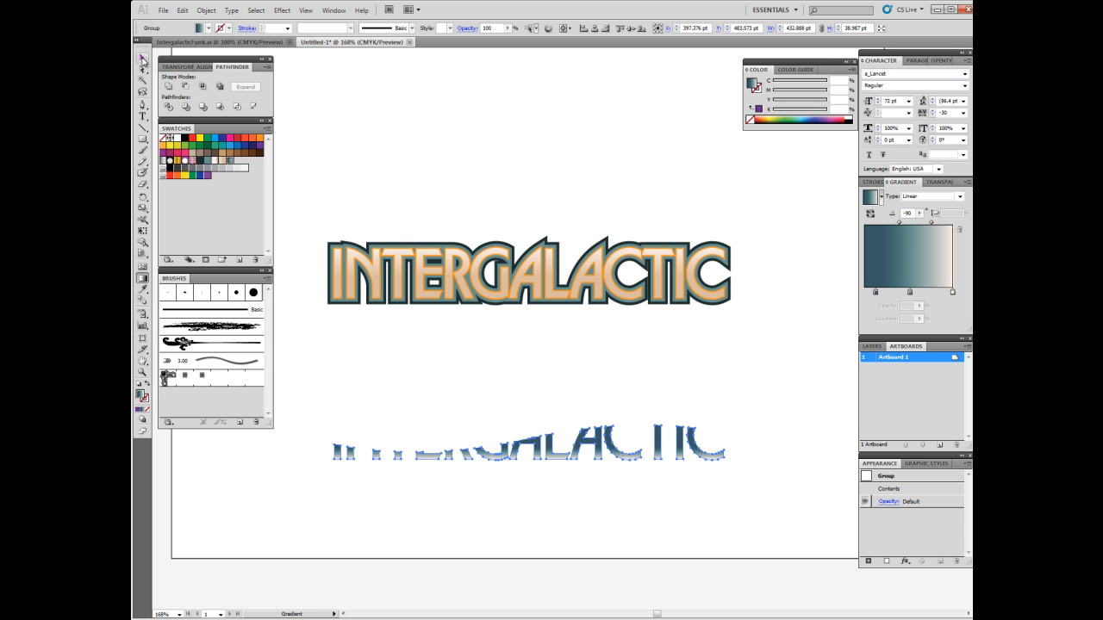
left_click(527, 445)
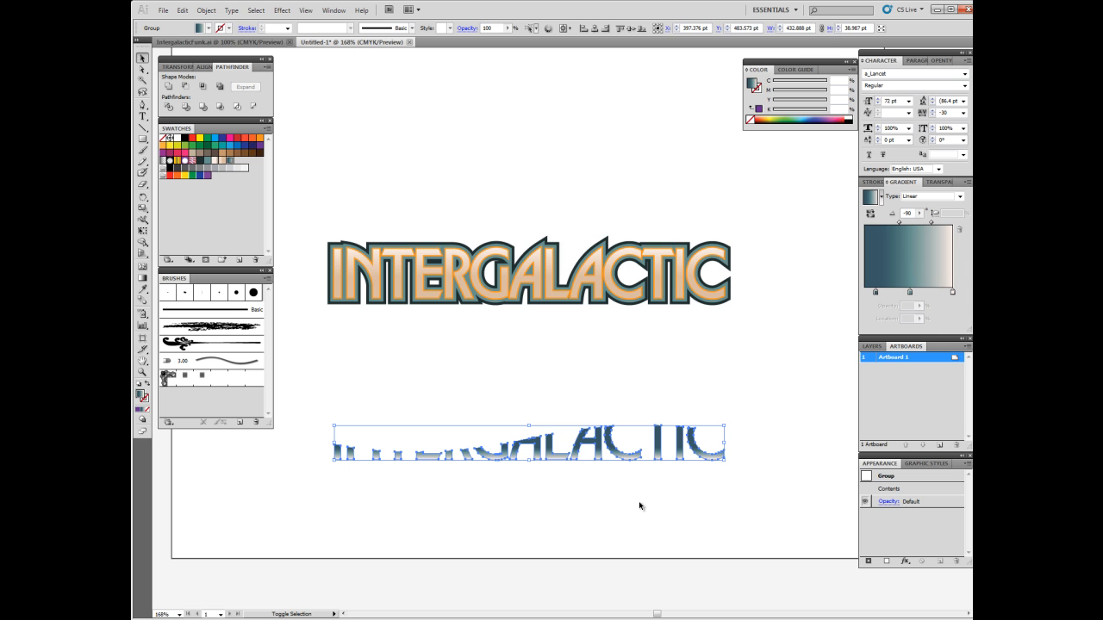
Drag the blue-grey copy up onto the peach letters and deselect.
left_click_drag(527, 441, 527, 407)
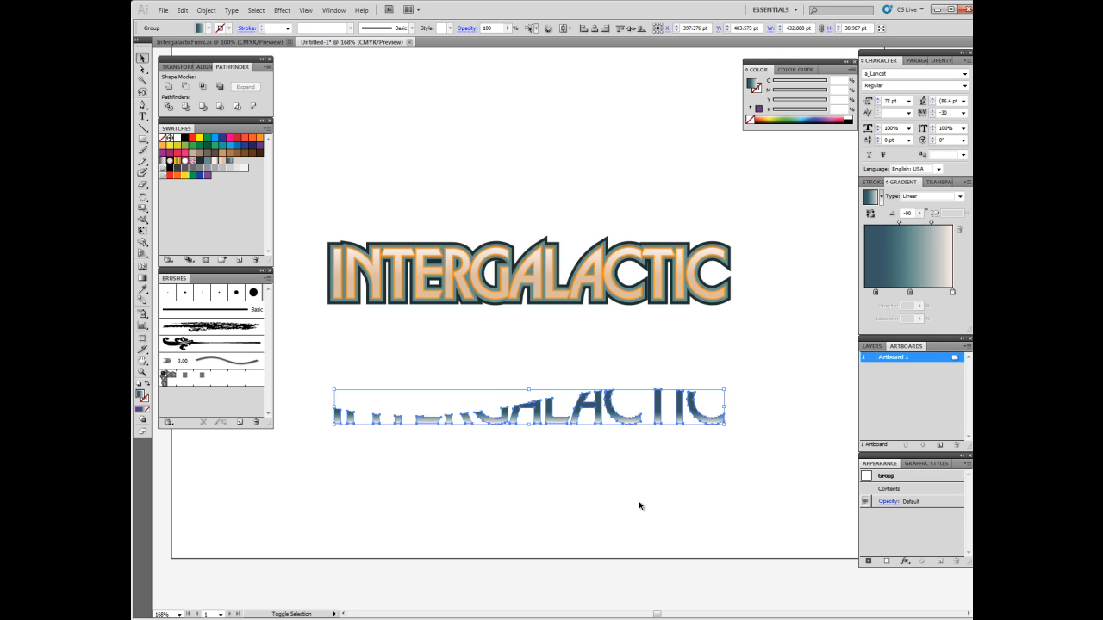
left_click_drag(527, 405, 527, 328)
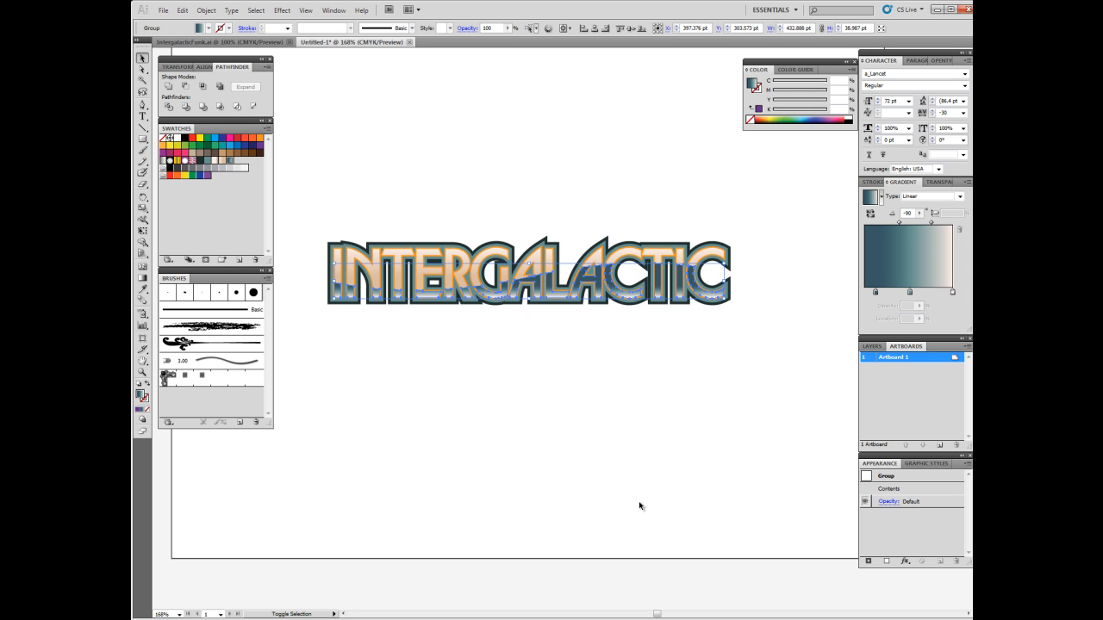
mouse_move(417, 352)
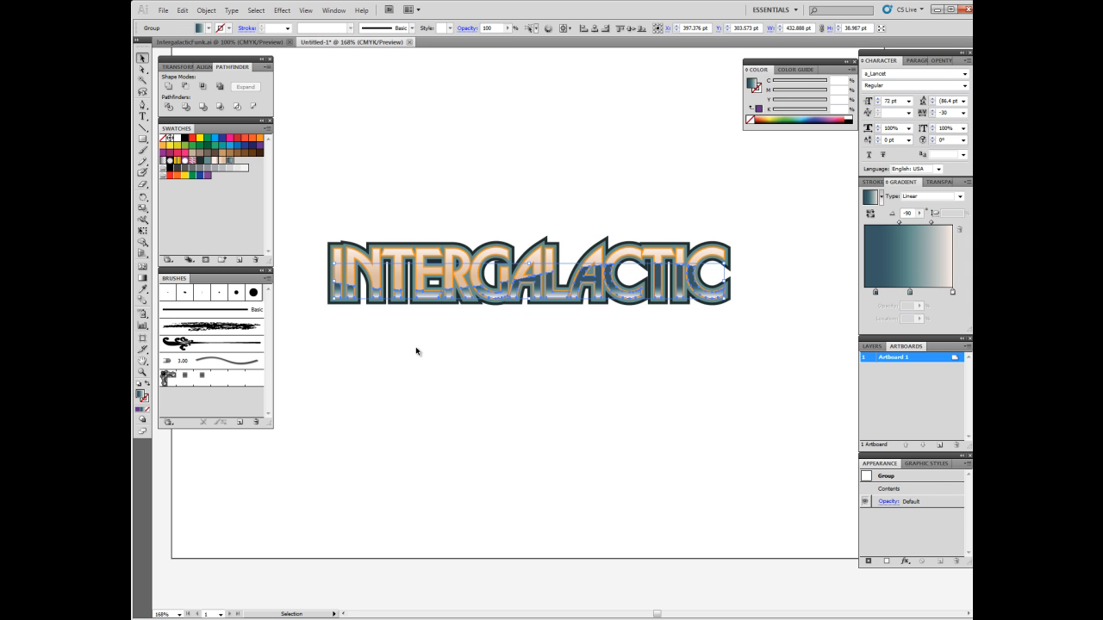
left_click(417, 351)
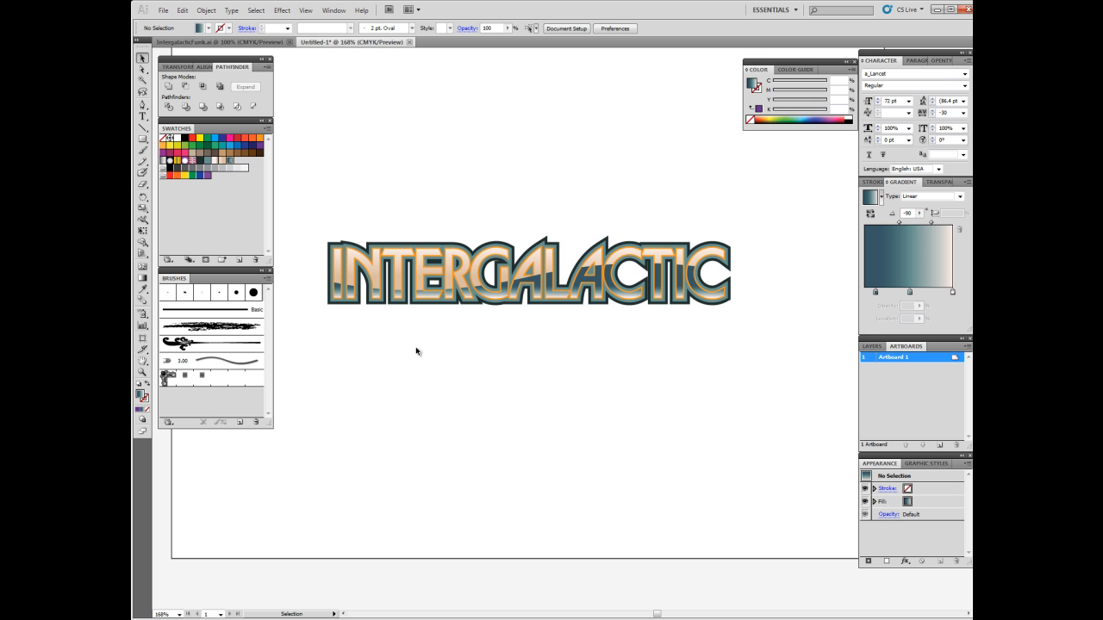
mouse_move(292, 204)
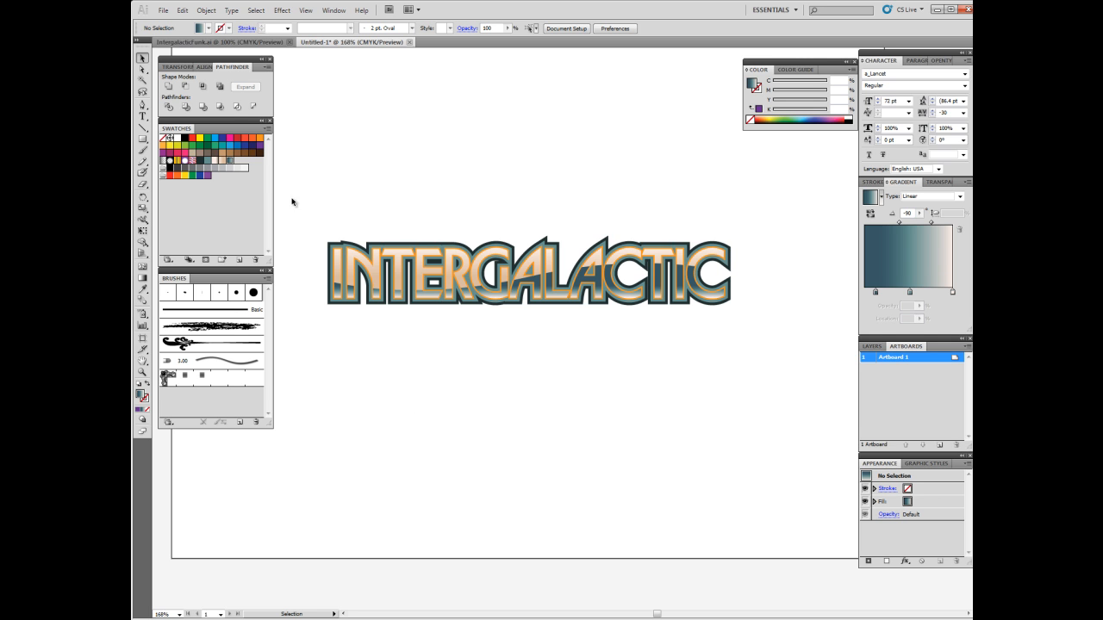
mouse_move(768, 264)
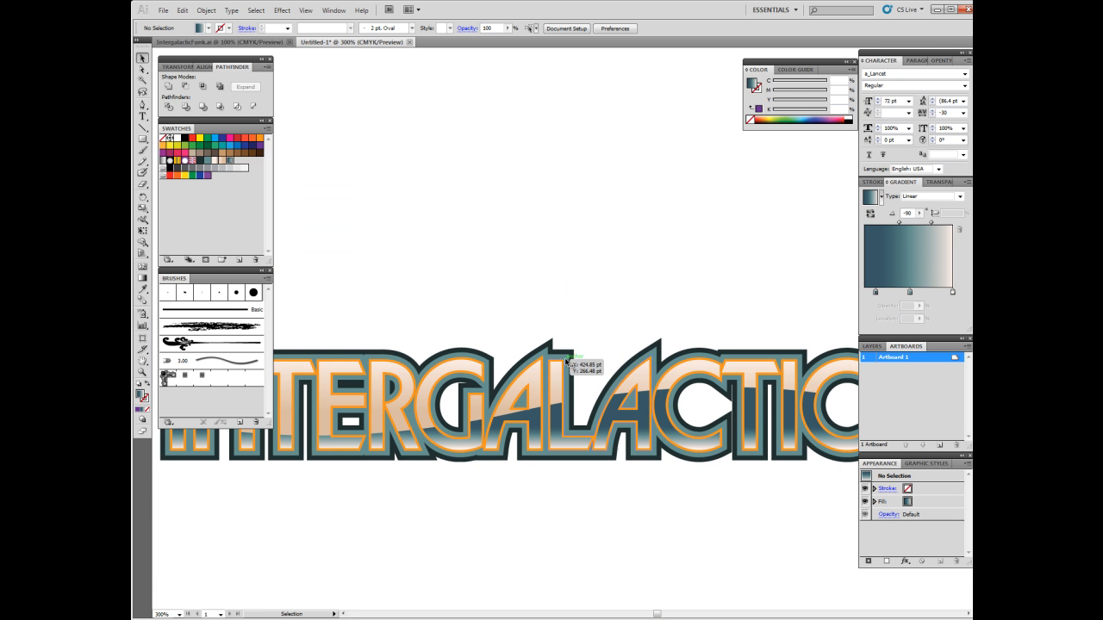
Nudge the blue-grey copy into alignment with the peach letters, then deselect.
left_click(565, 362)
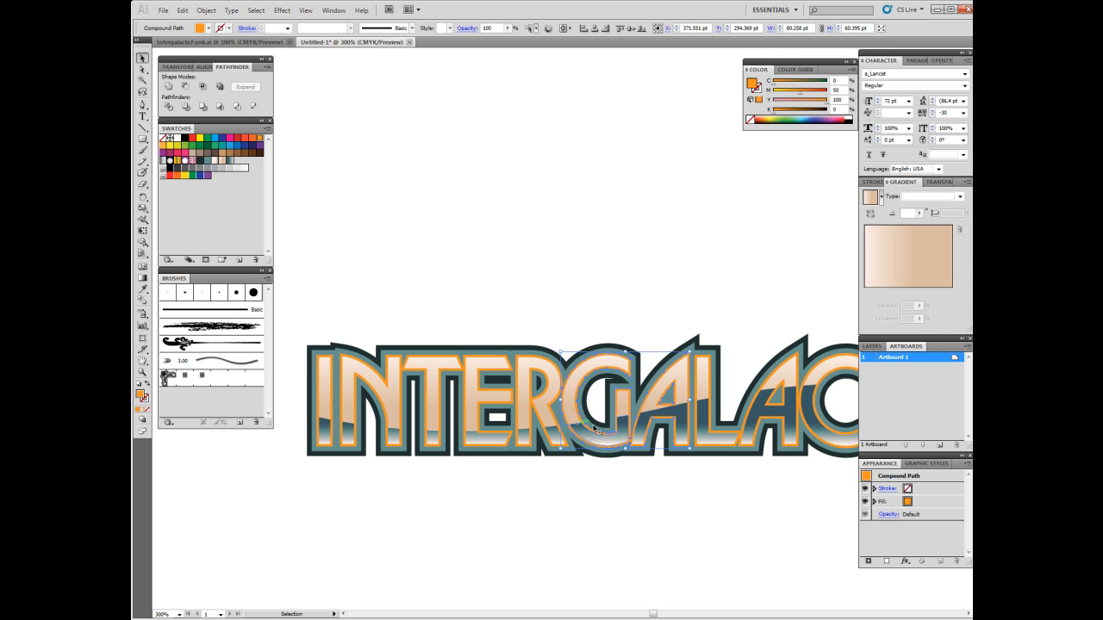
mouse_move(577, 275)
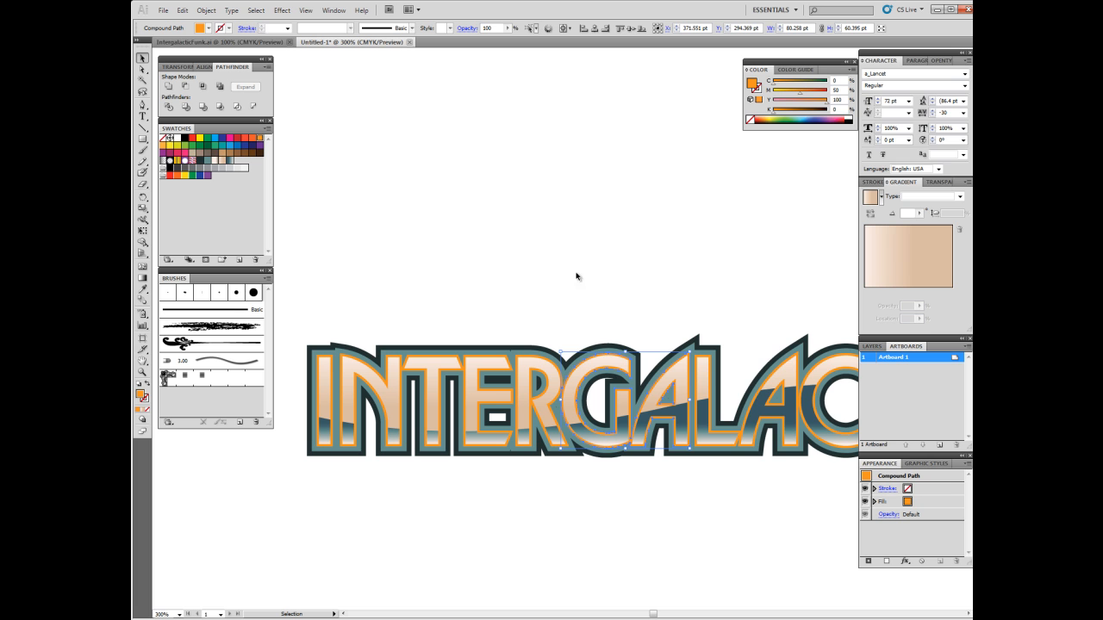
mouse_move(562, 312)
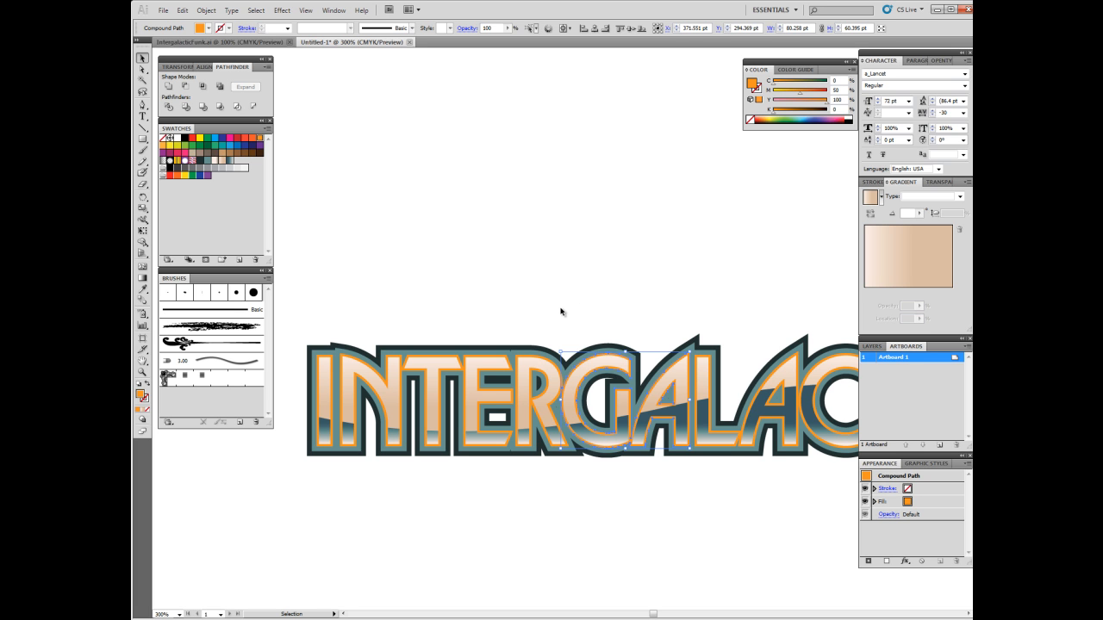
mouse_move(556, 311)
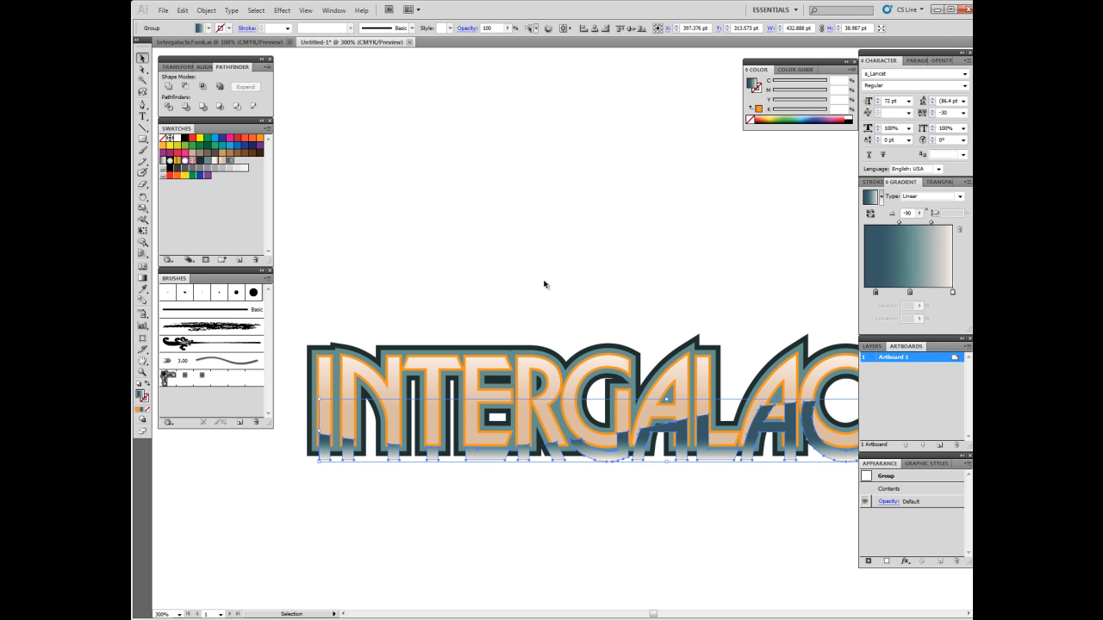
left_click(659, 289)
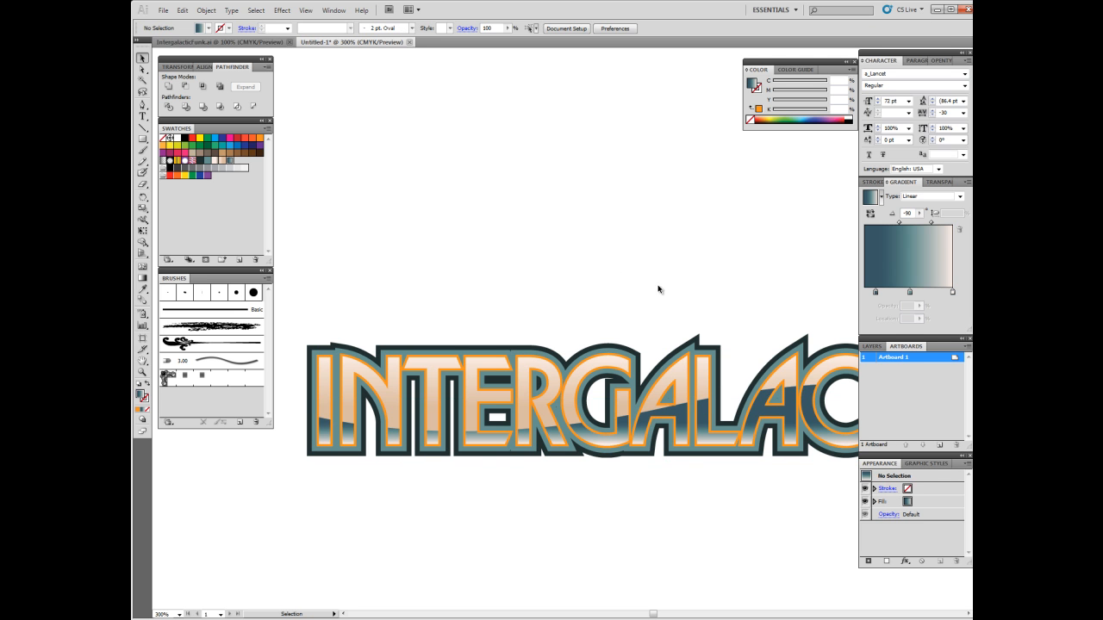
Select the overlapping letter shapes and crop the blue-grey gradient to the letters' lower halves with Pathfinder.
left_click(623, 397)
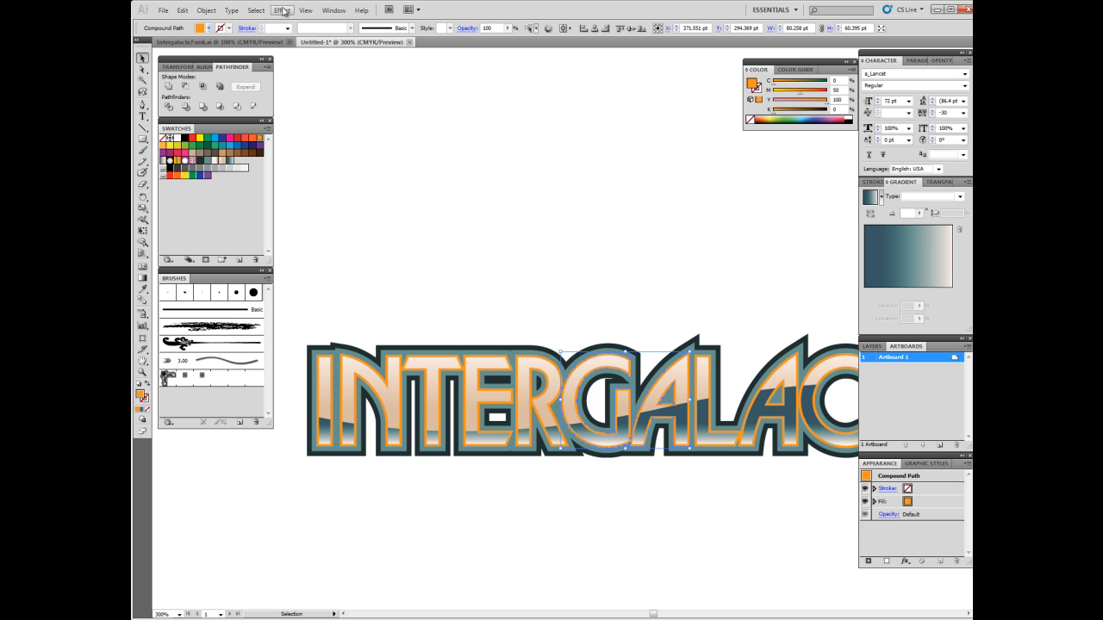
left_click(255, 10)
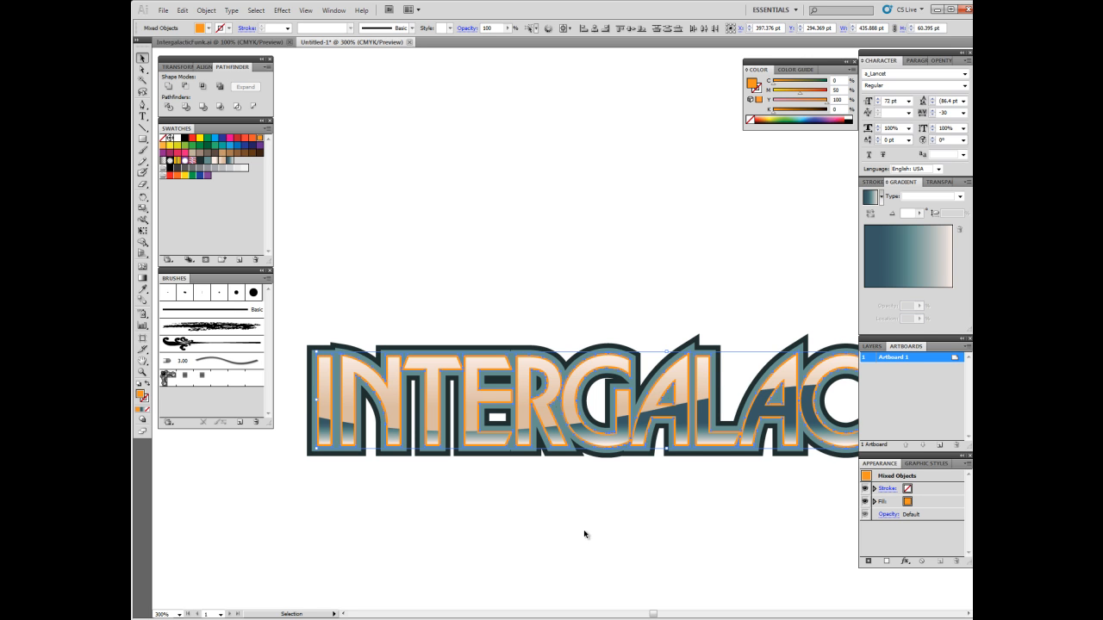
mouse_move(455, 522)
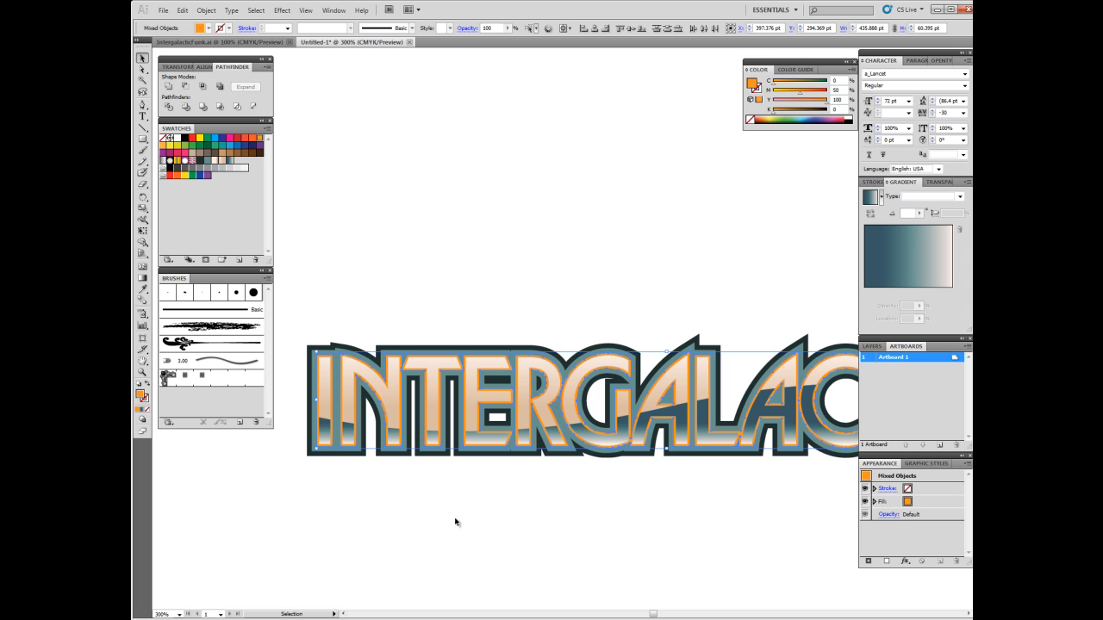
mouse_move(410, 166)
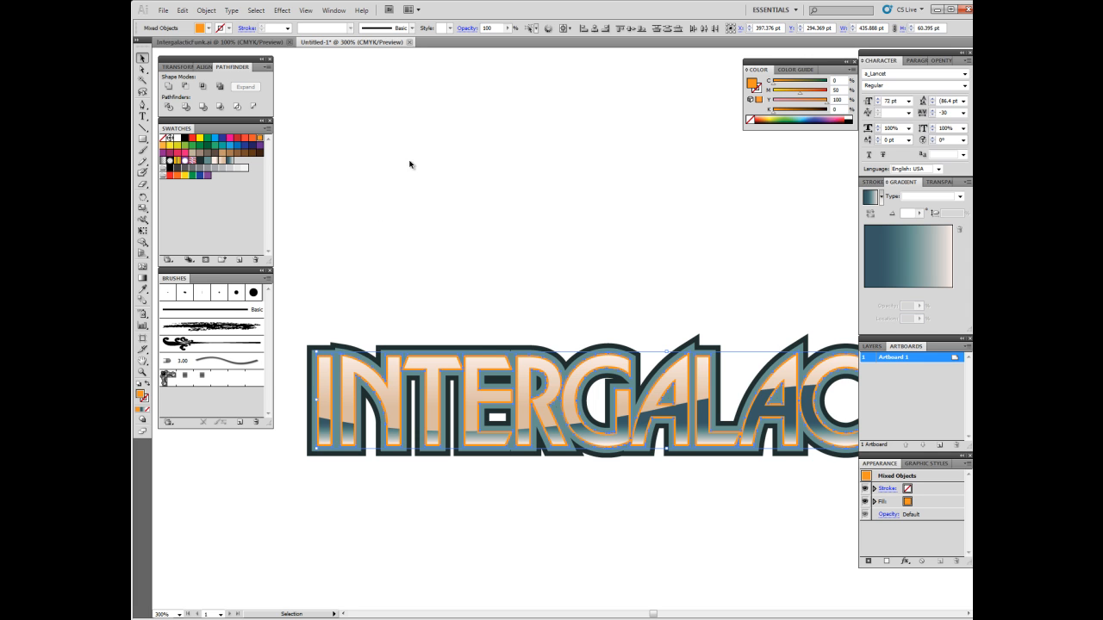
mouse_move(169, 86)
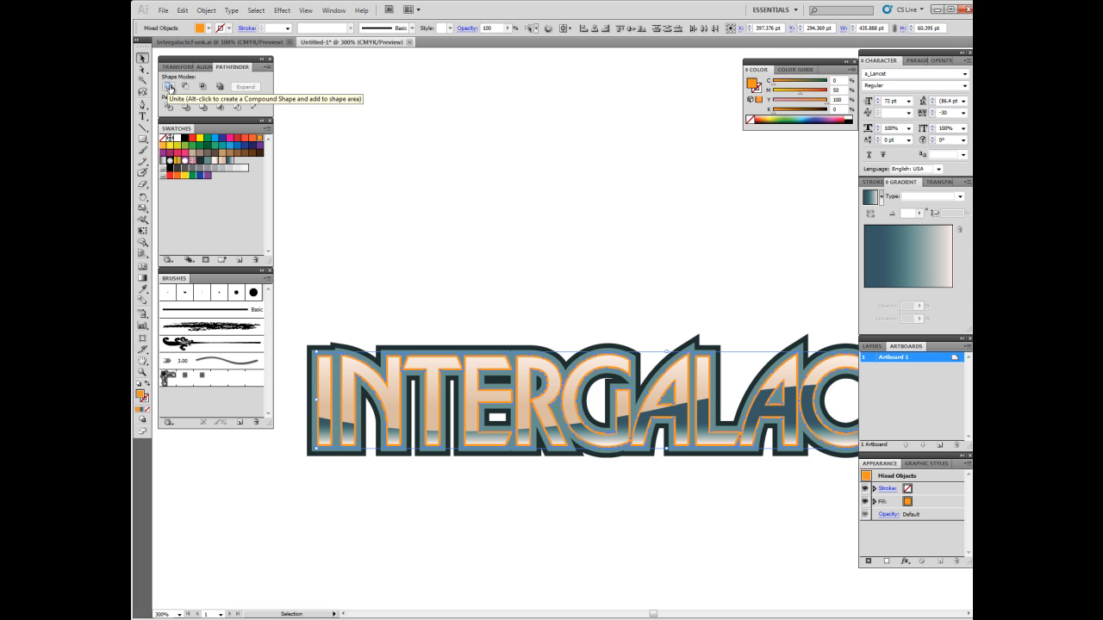
left_click(169, 86)
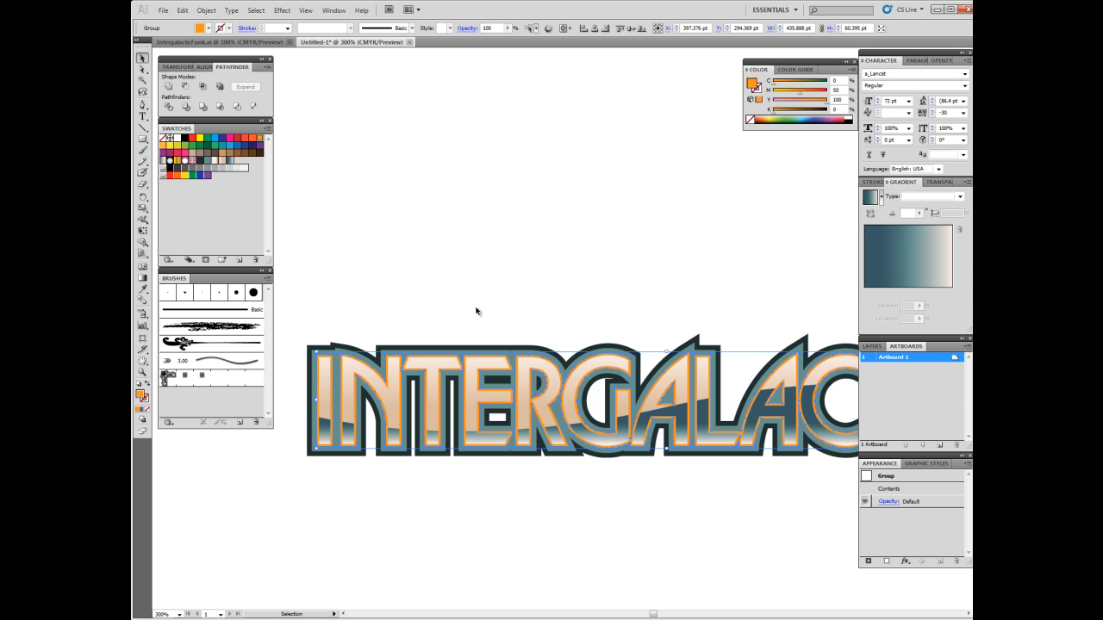
mouse_move(371, 314)
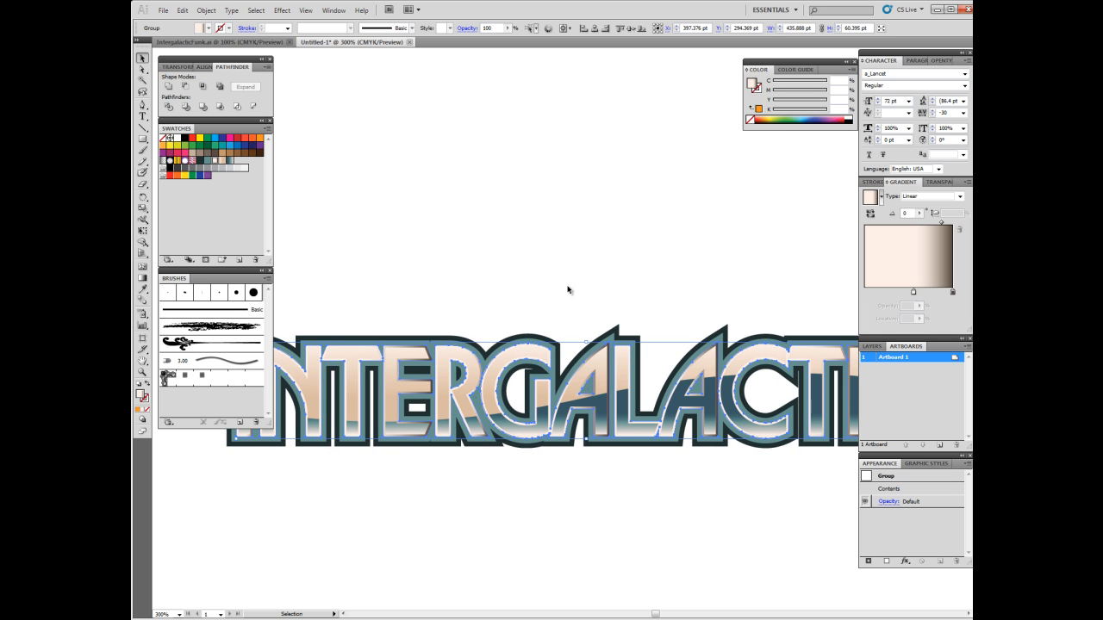
mouse_move(516, 296)
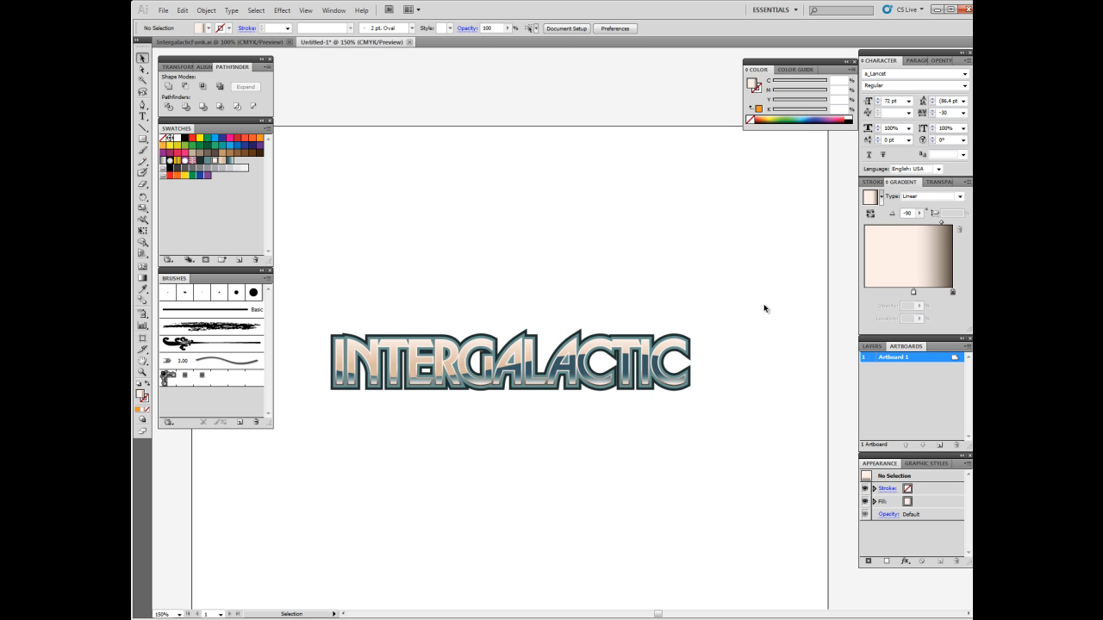
mouse_move(755, 316)
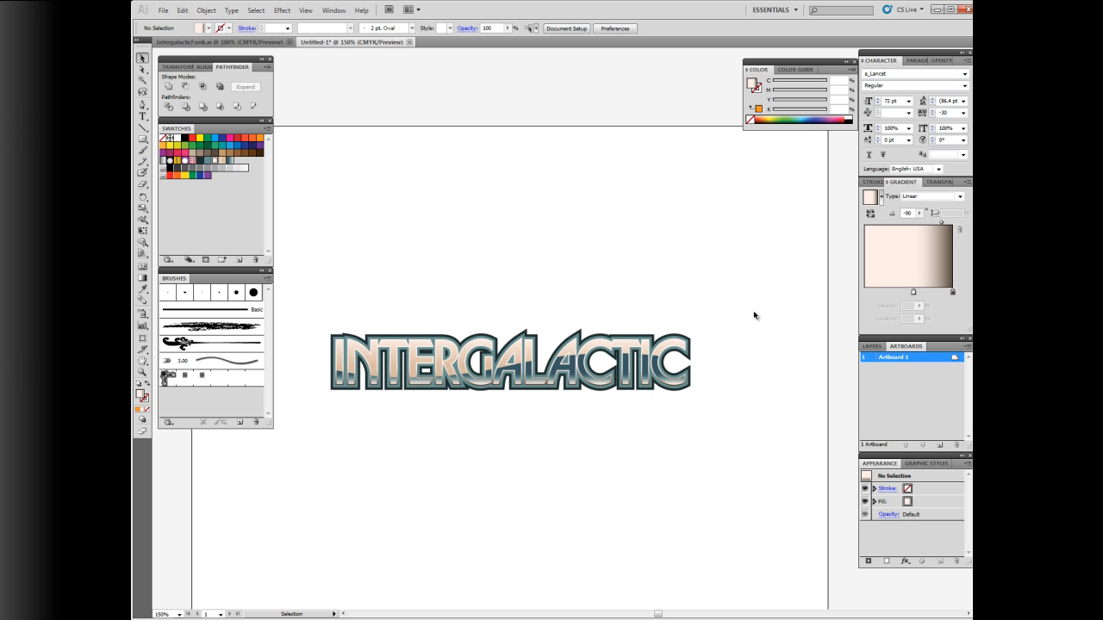